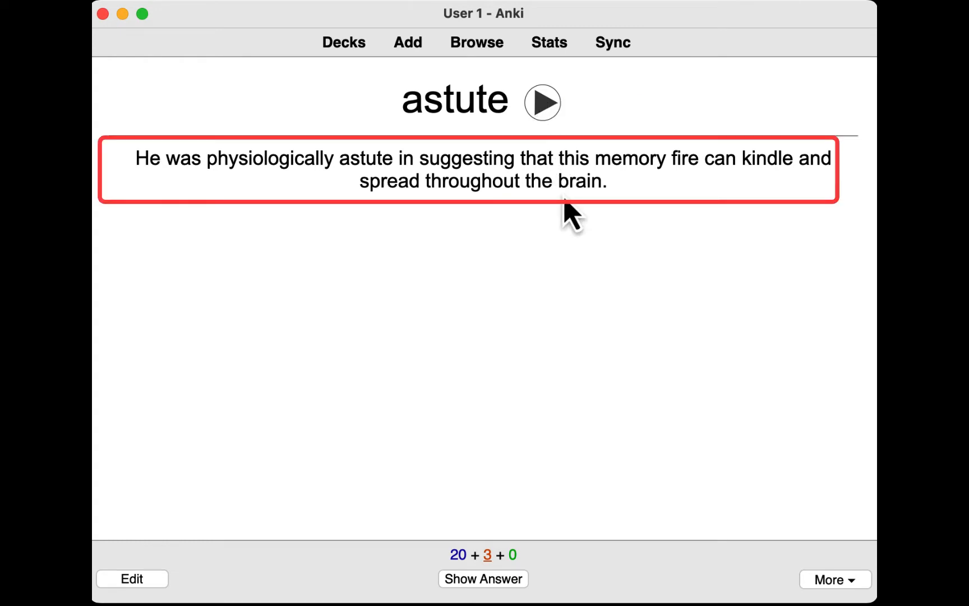
mouse_move(500, 550)
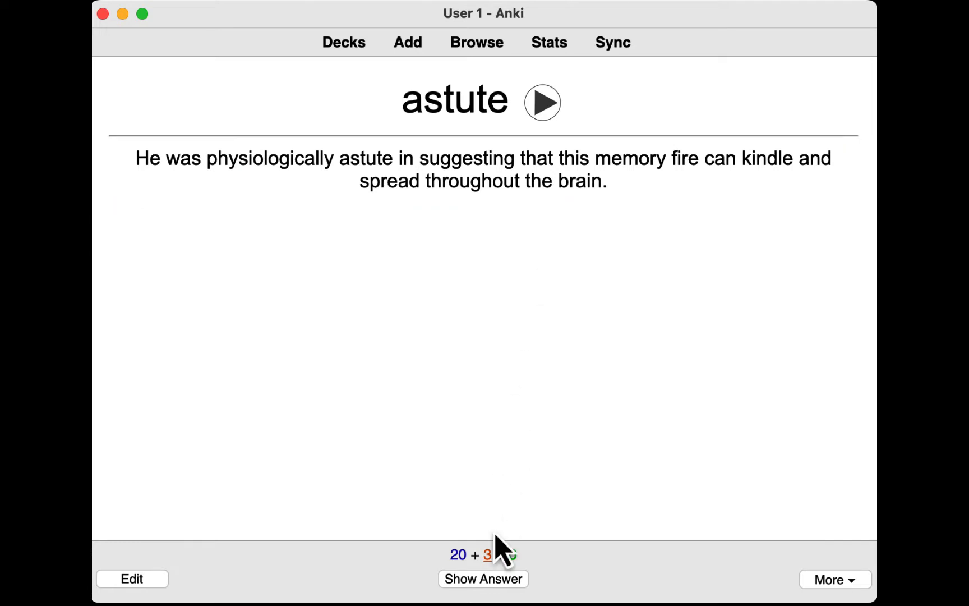
Step: Reveal the answer side of the astute card showing its definition
left_click(482, 579)
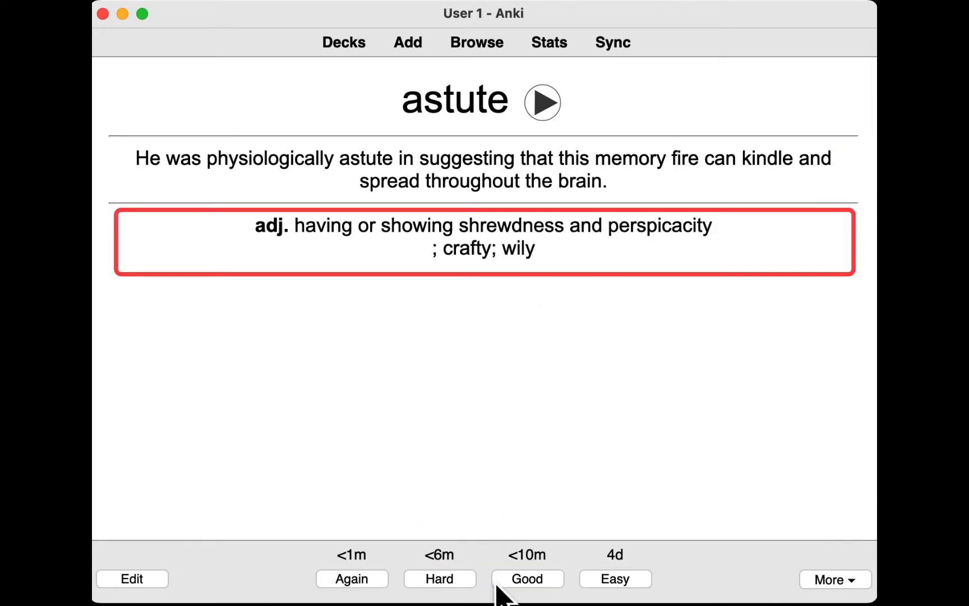
mouse_move(556, 263)
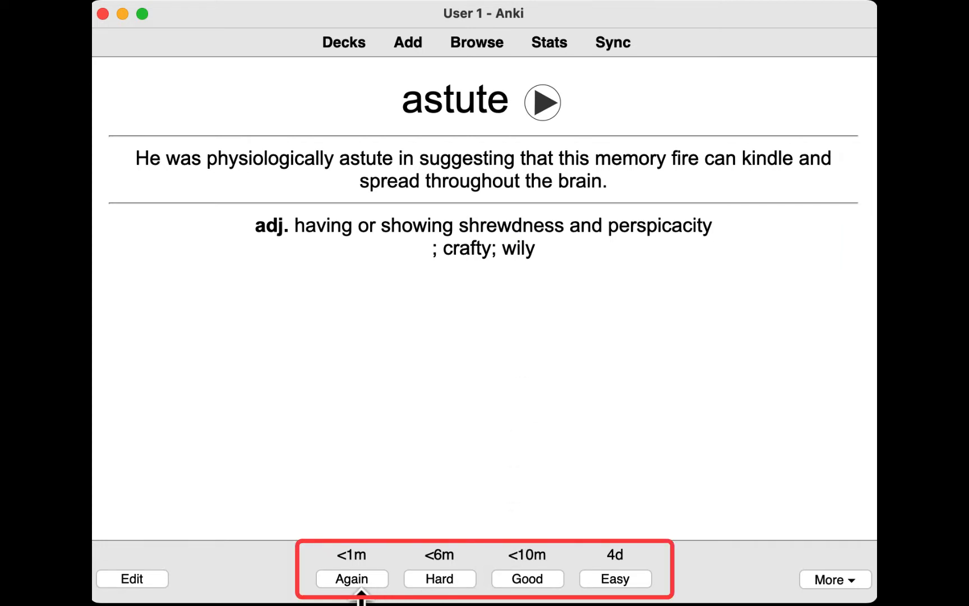
mouse_move(615, 598)
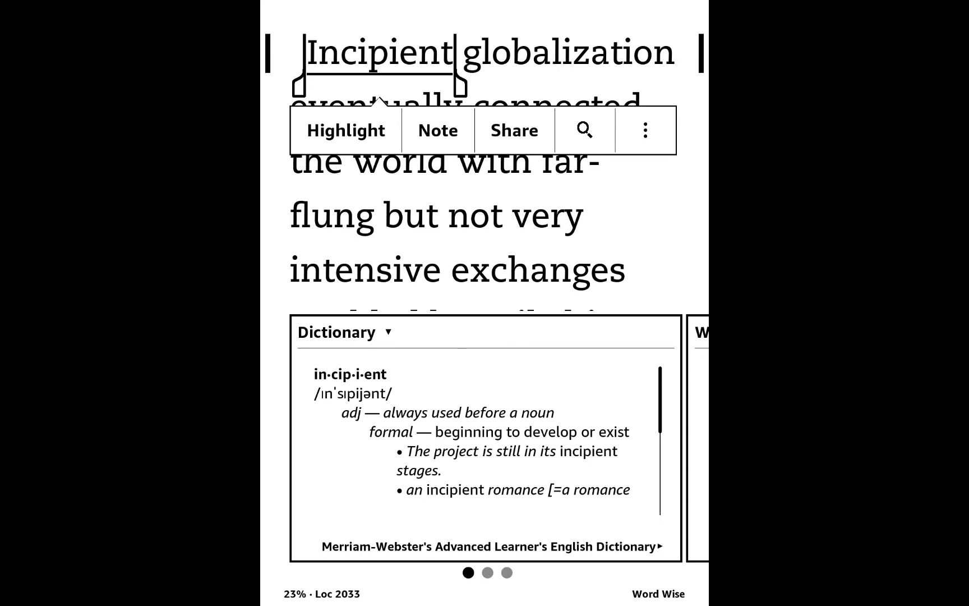
Step: From the Kindle menu, open Vocabulary Builder and view the dictionary entry for curtailed
left_click(683, 66)
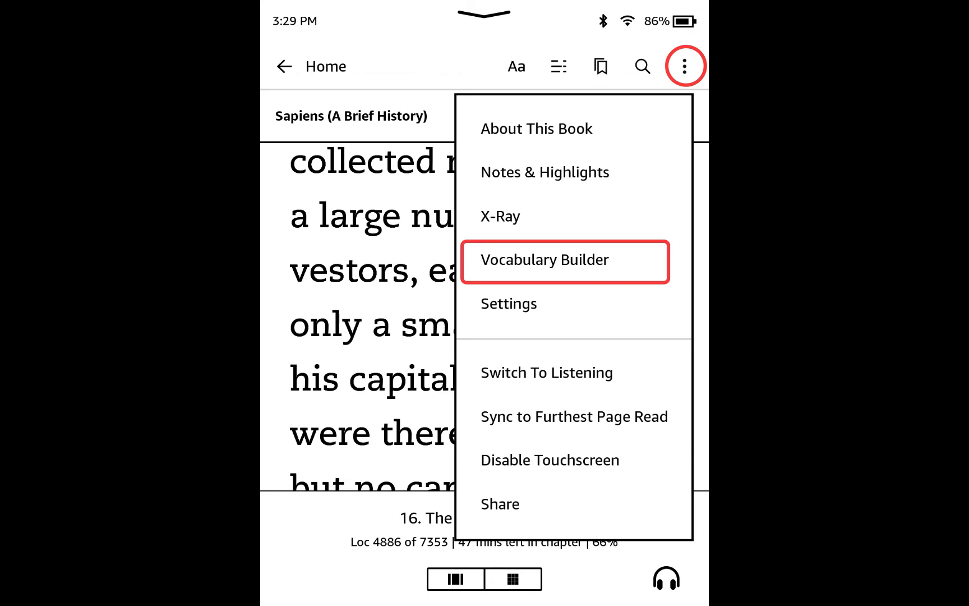
left_click(544, 259)
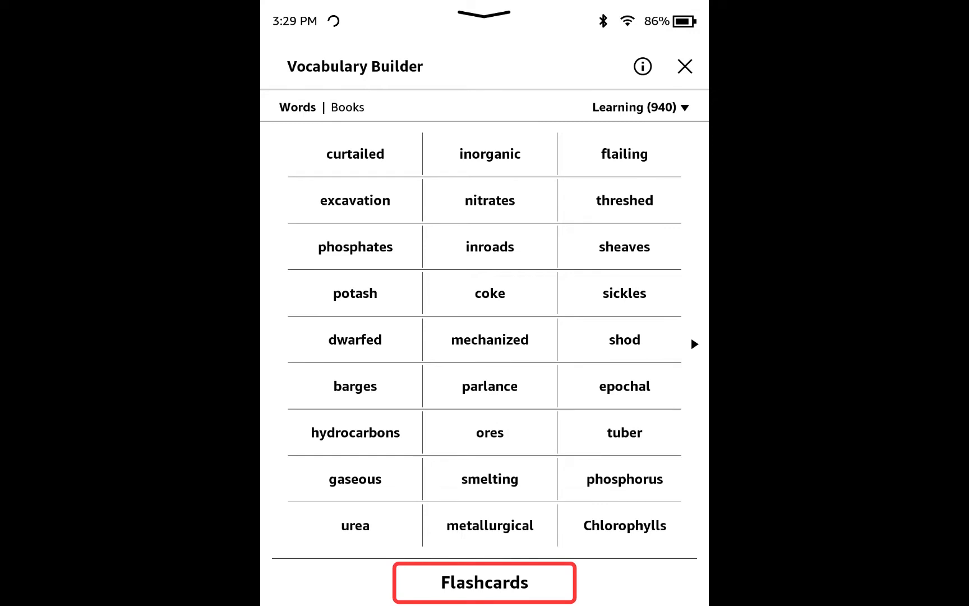
left_click(355, 154)
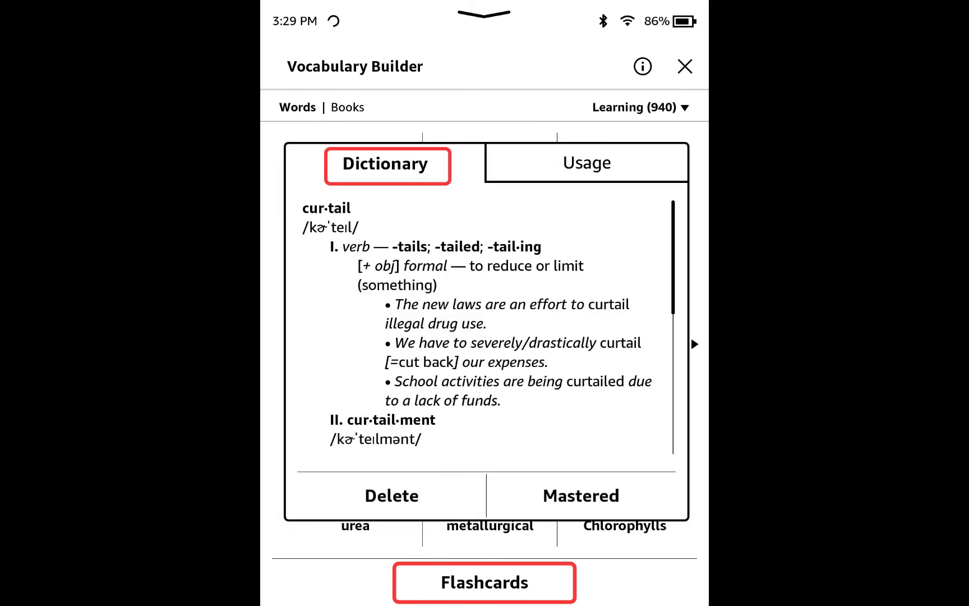
left_click(586, 163)
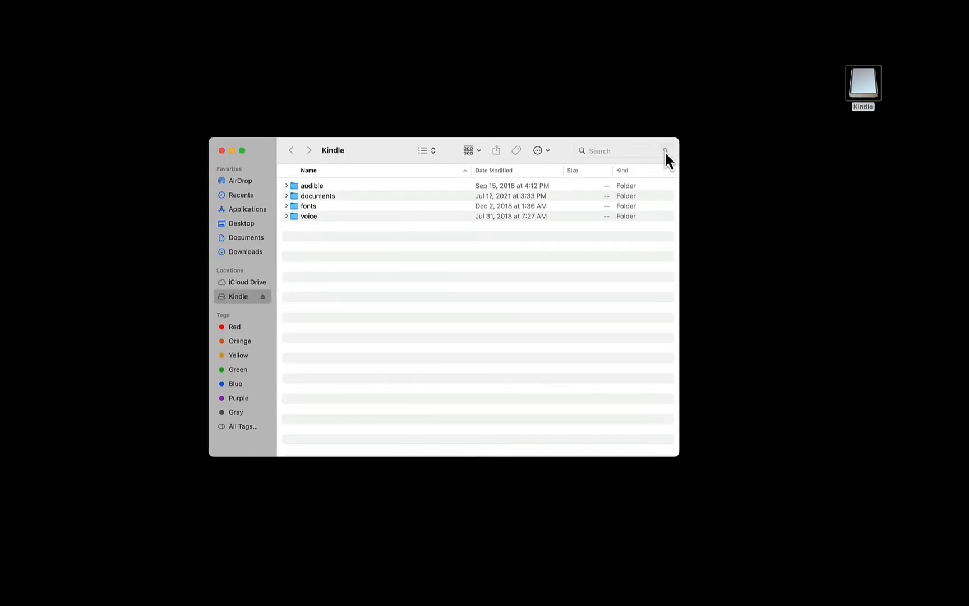
Step: Search Finder for the file vocab.db
type("vocab")
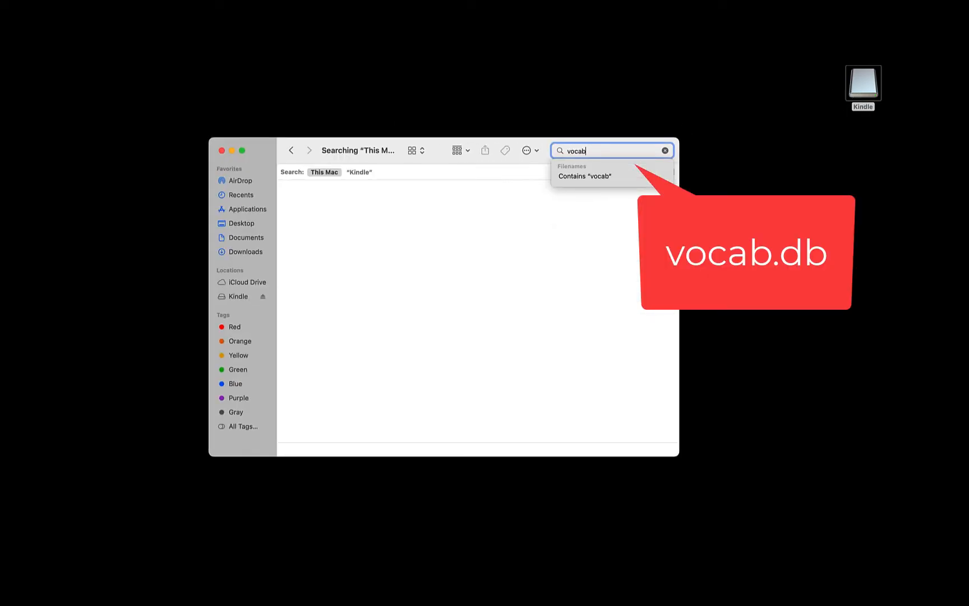
type(".db")
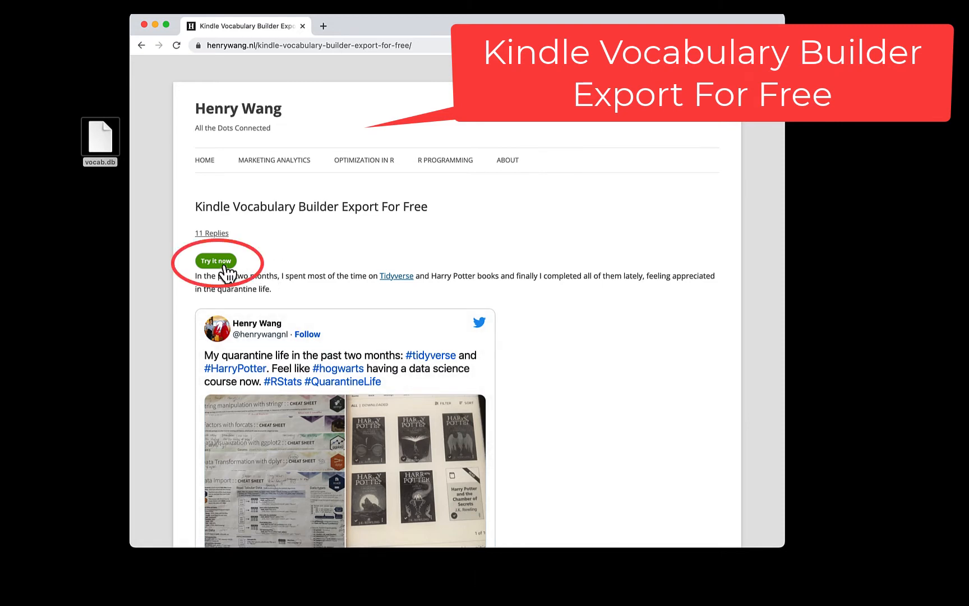
Step: Export the uploaded vocab.db to an Excel file and open the downloaded xlsx
left_click(216, 260)
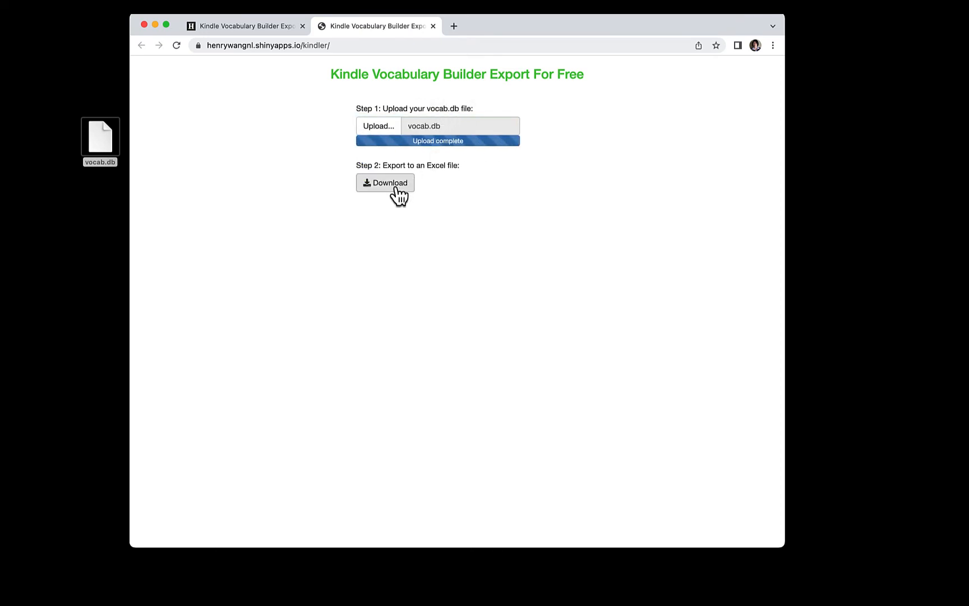
left_click(384, 183)
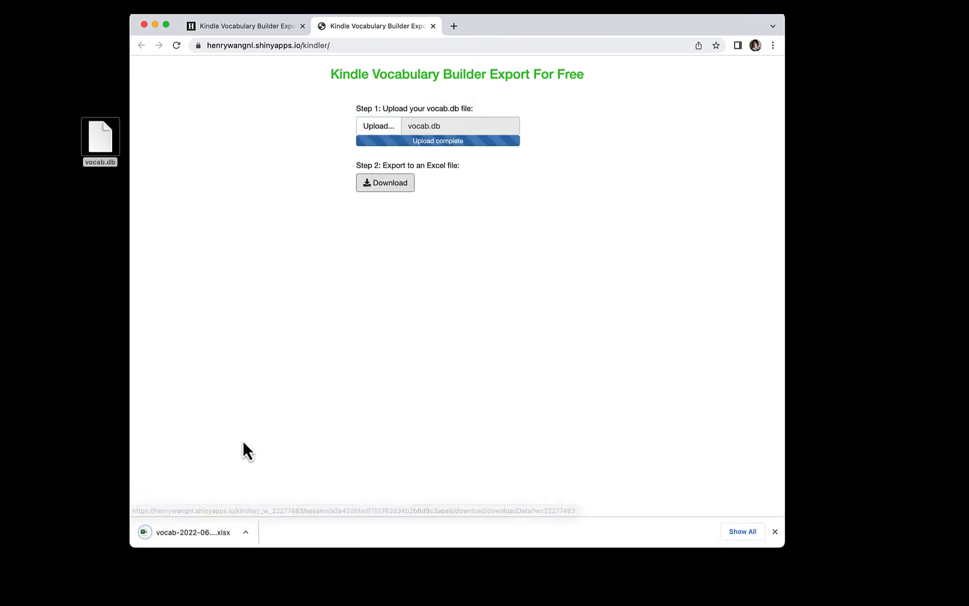
left_click(191, 532)
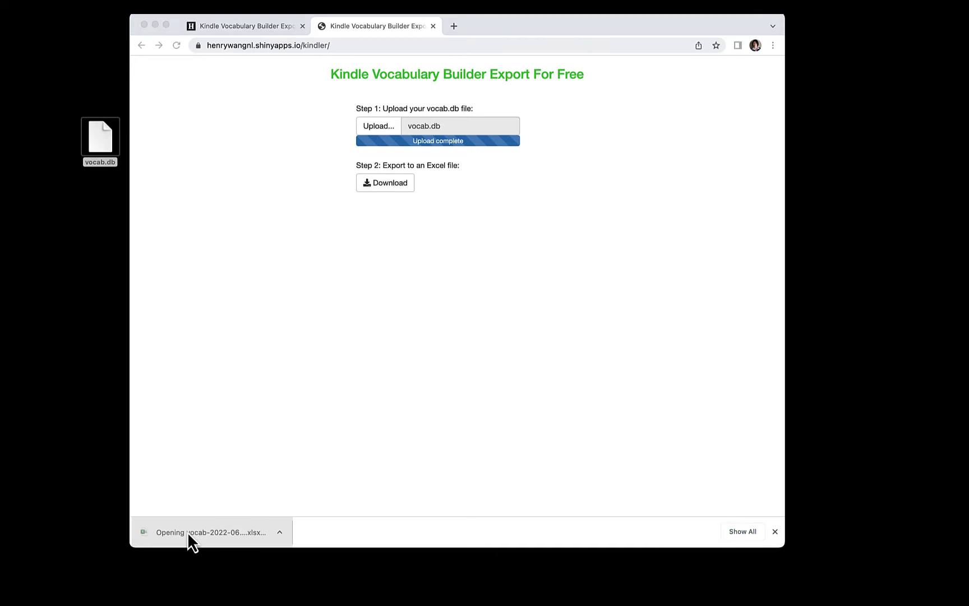
left_click(210, 531)
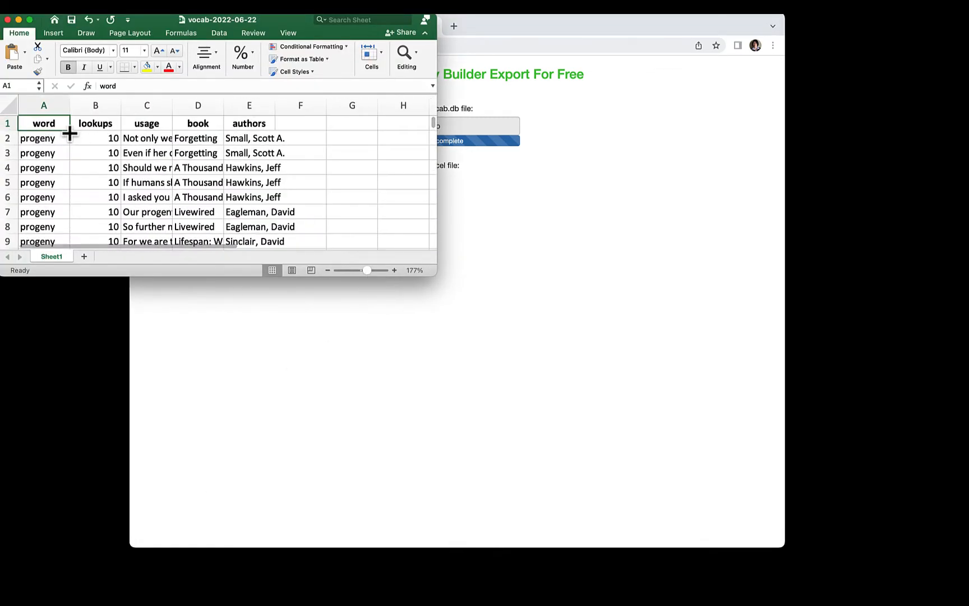
Step: Delete the lookups, book and authors columns, leaving only word and usage
left_click(95, 105)
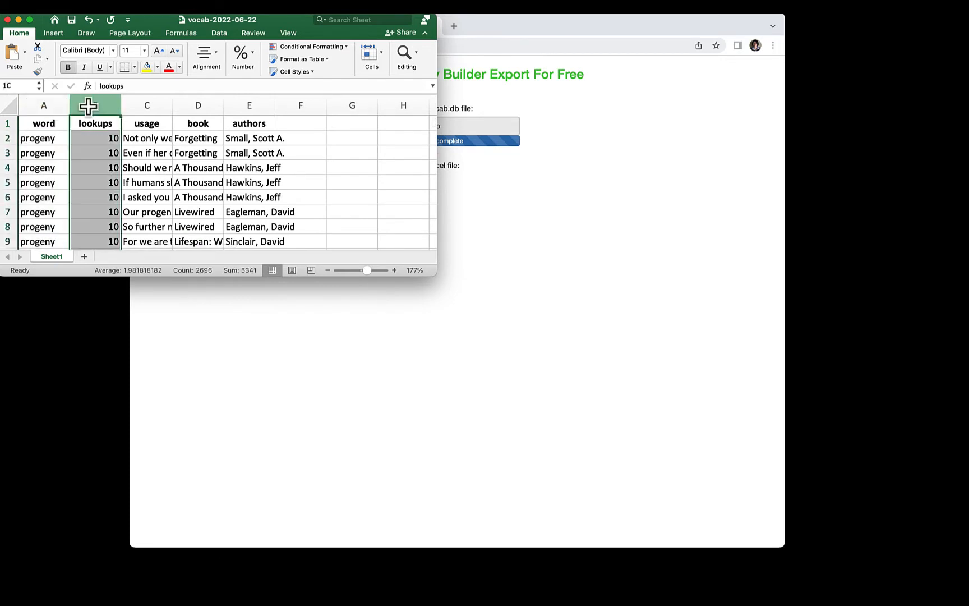
left_click(147, 105)
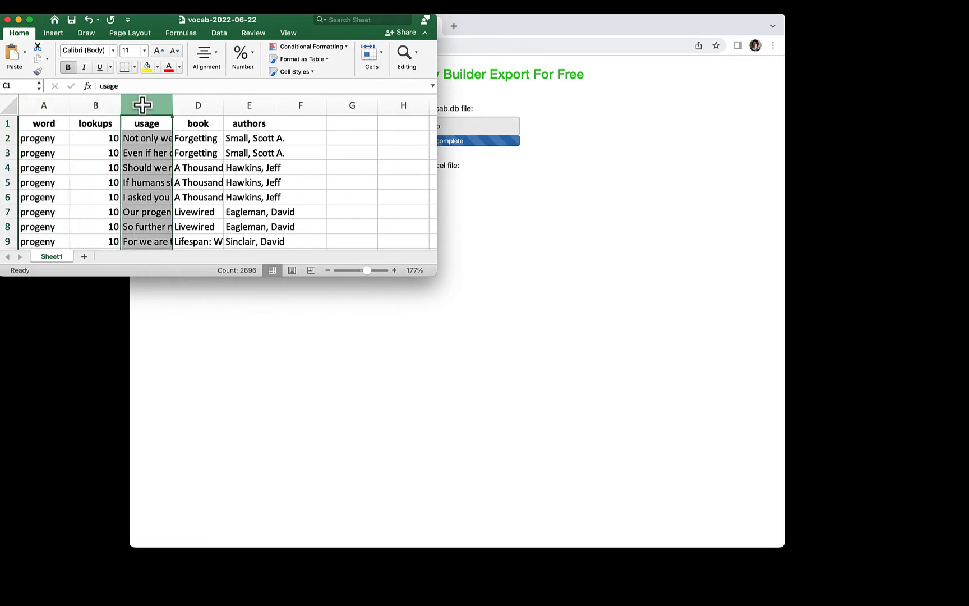
left_click(198, 105)
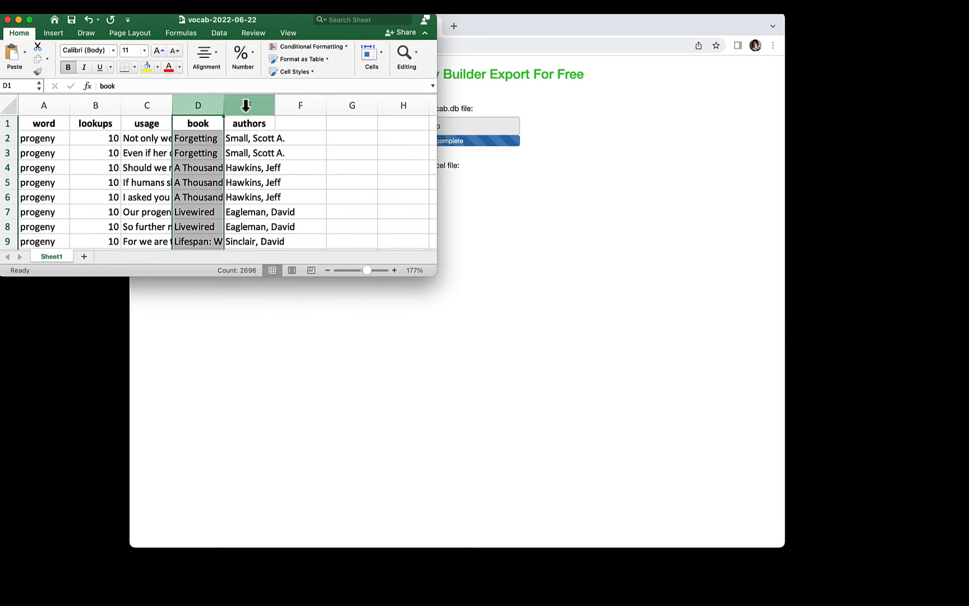
left_click(249, 105)
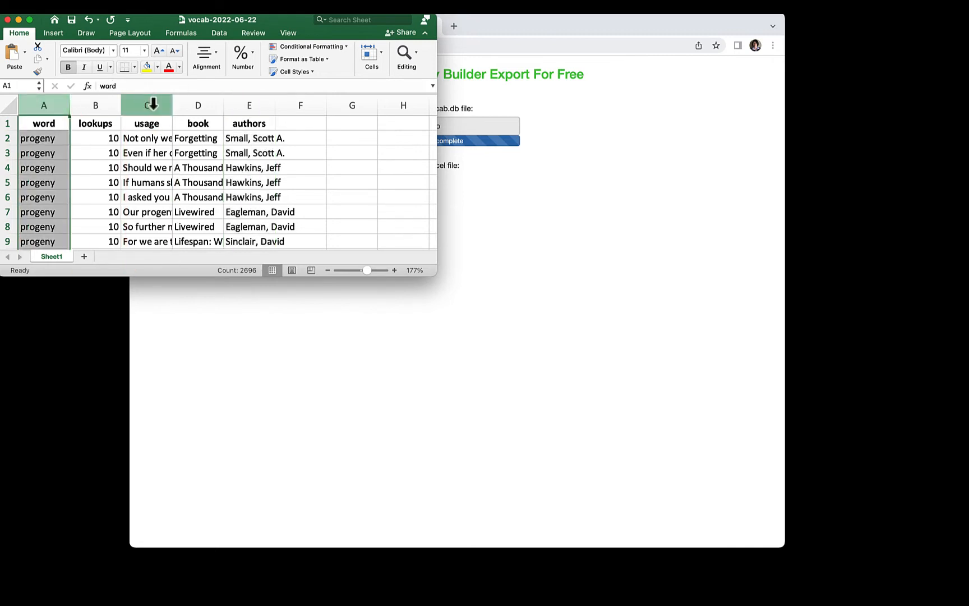
left_click(96, 105)
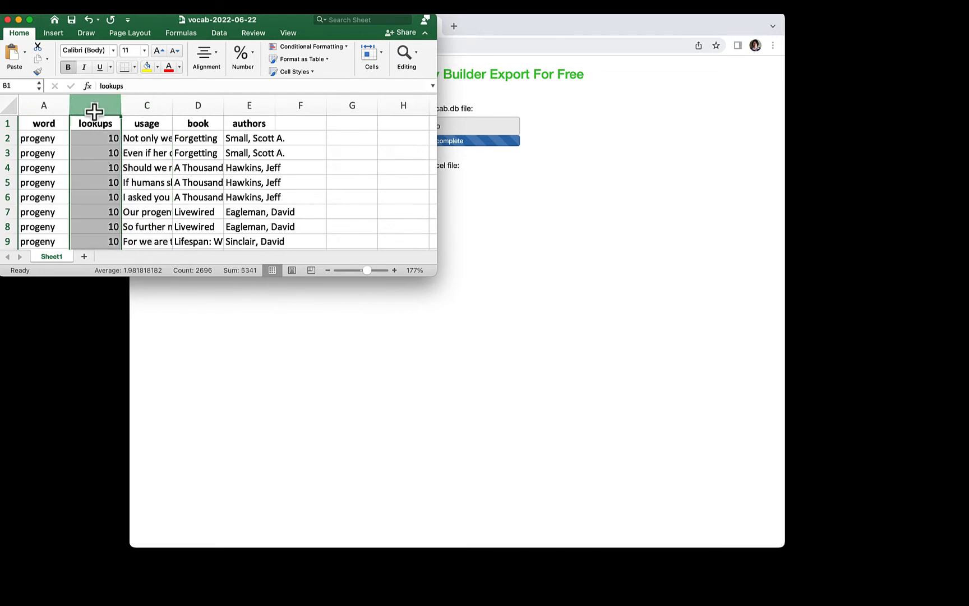
right_click(94, 106)
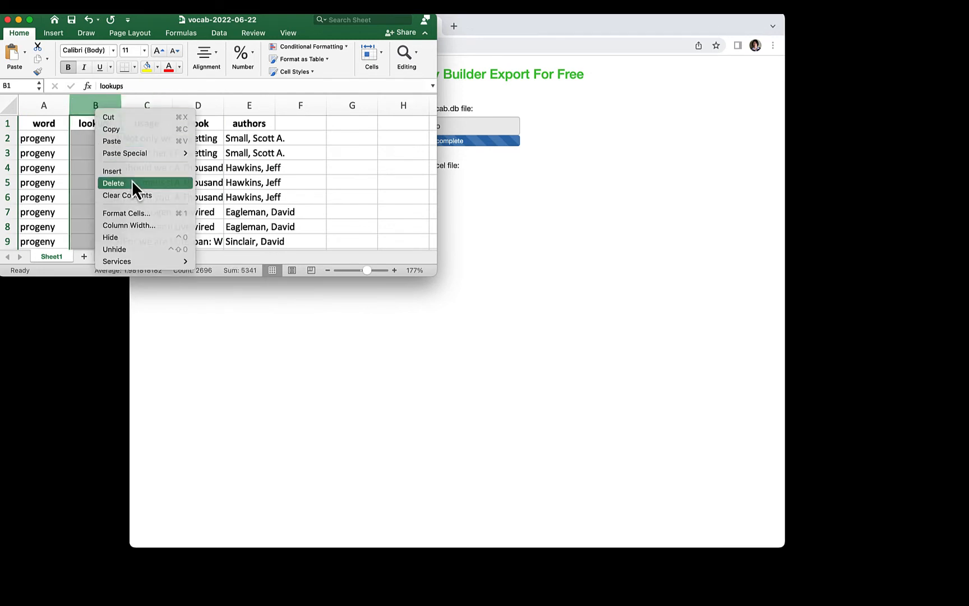
left_click(113, 182)
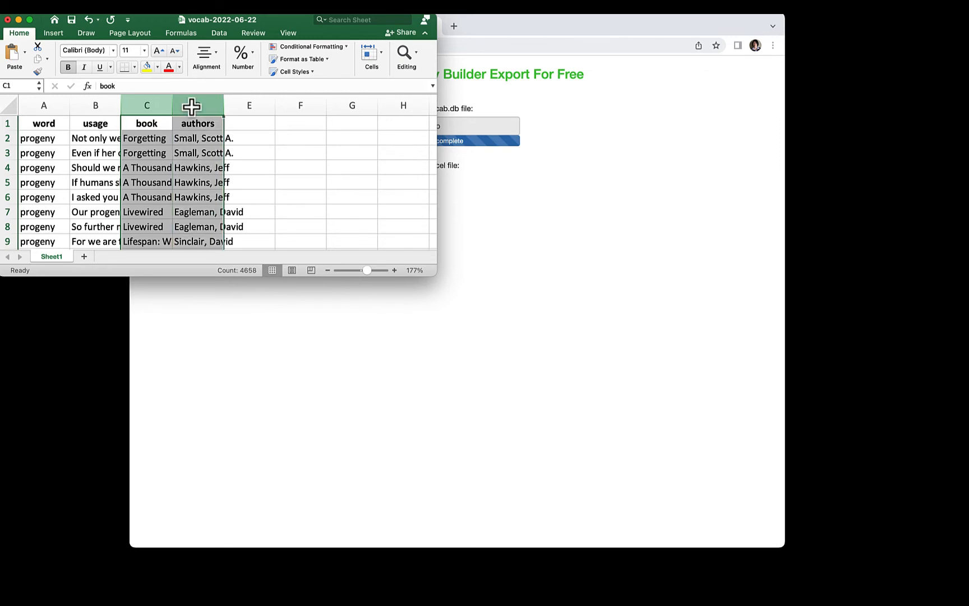
right_click(198, 105)
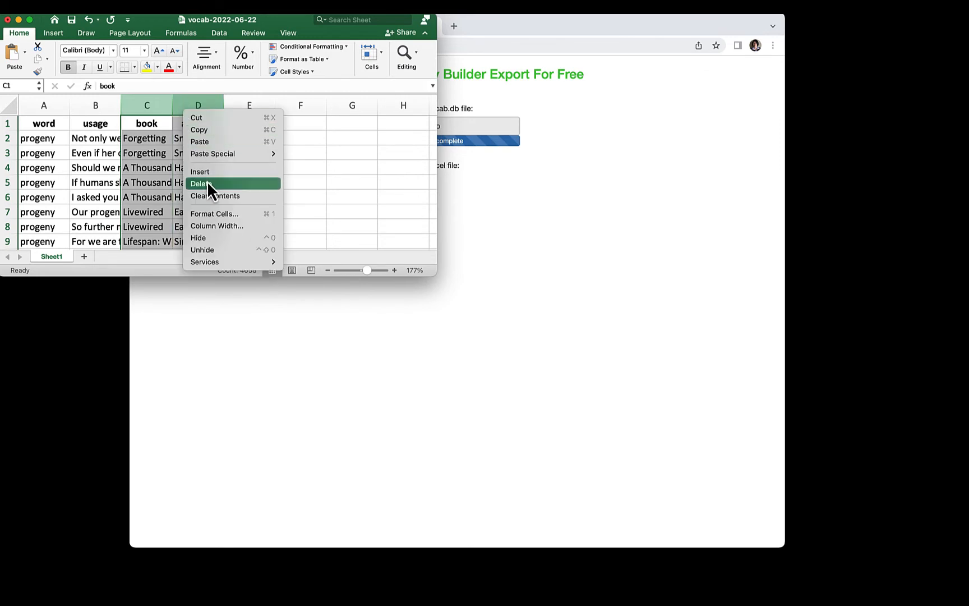
left_click(201, 183)
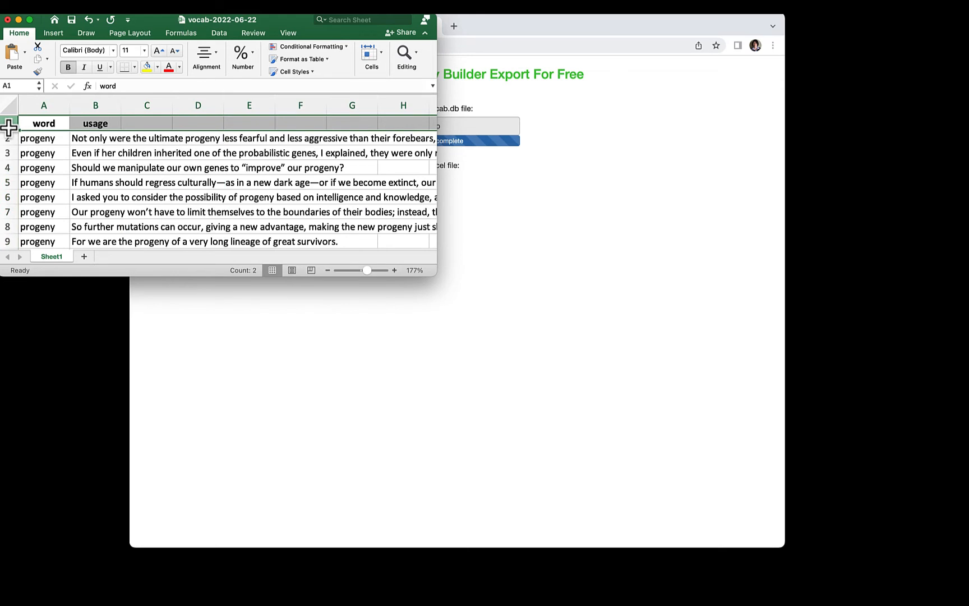
Step: Delete the header row and save the sheet as CSV UTF-8 (Comma delimited)
right_click(8, 127)
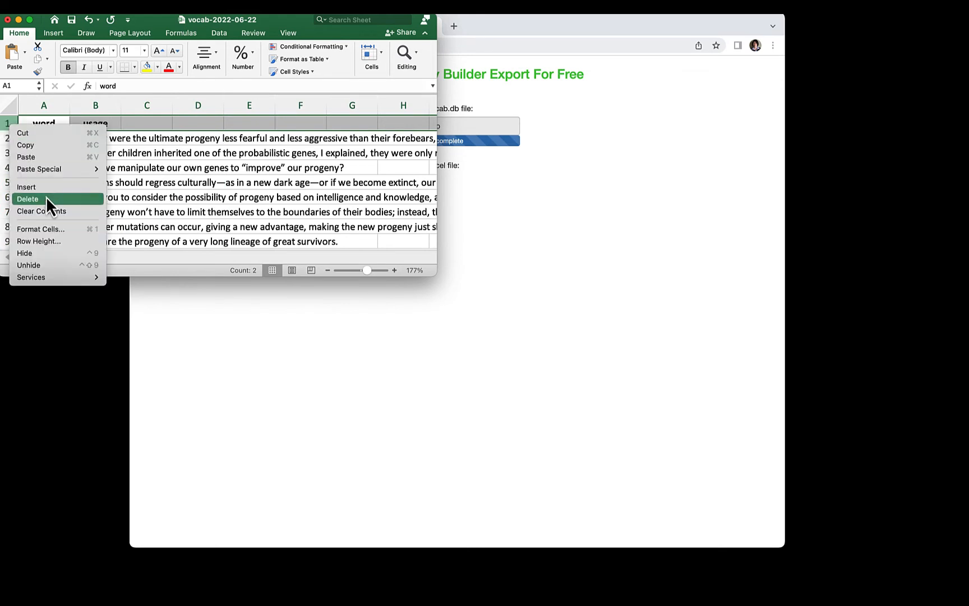
left_click(27, 198)
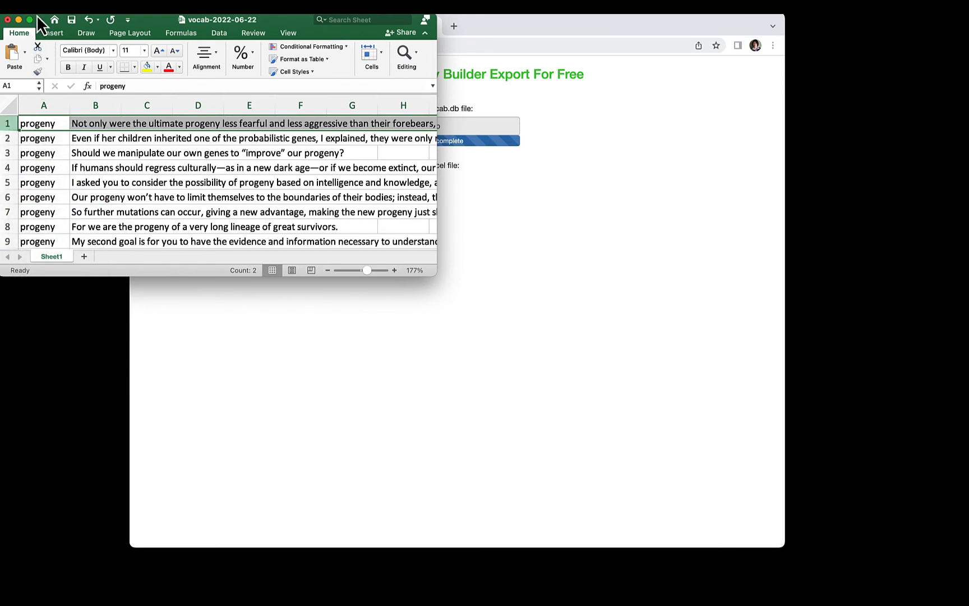
mouse_move(77, 111)
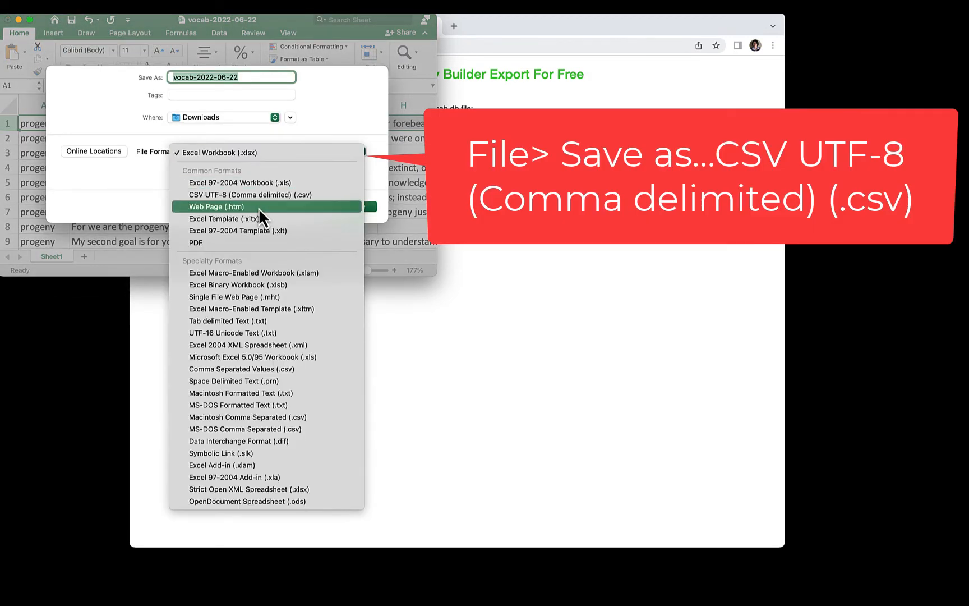
left_click(249, 195)
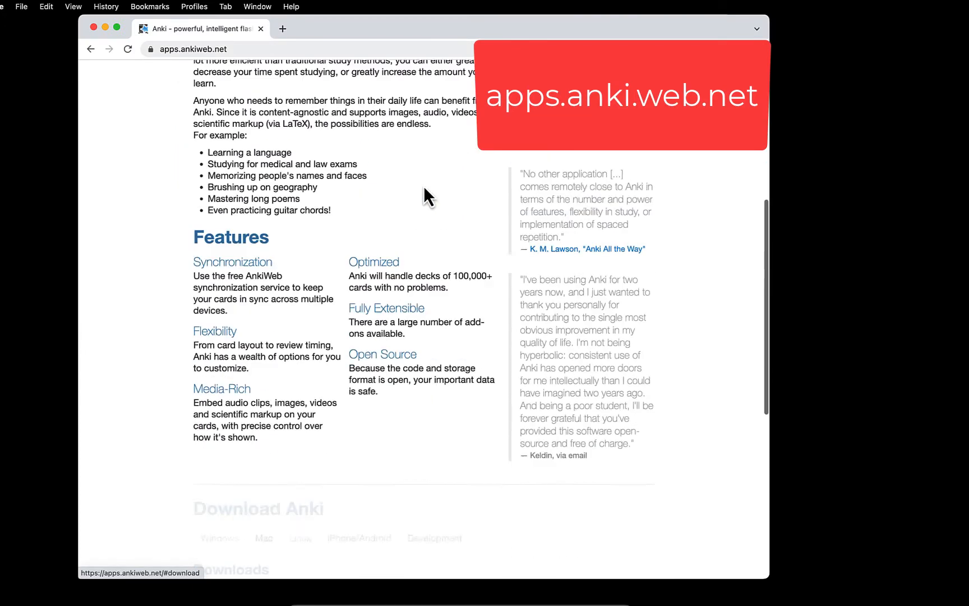
Step: Scroll the Anki website down to the Download Anki section for Mac
scroll("down", 3)
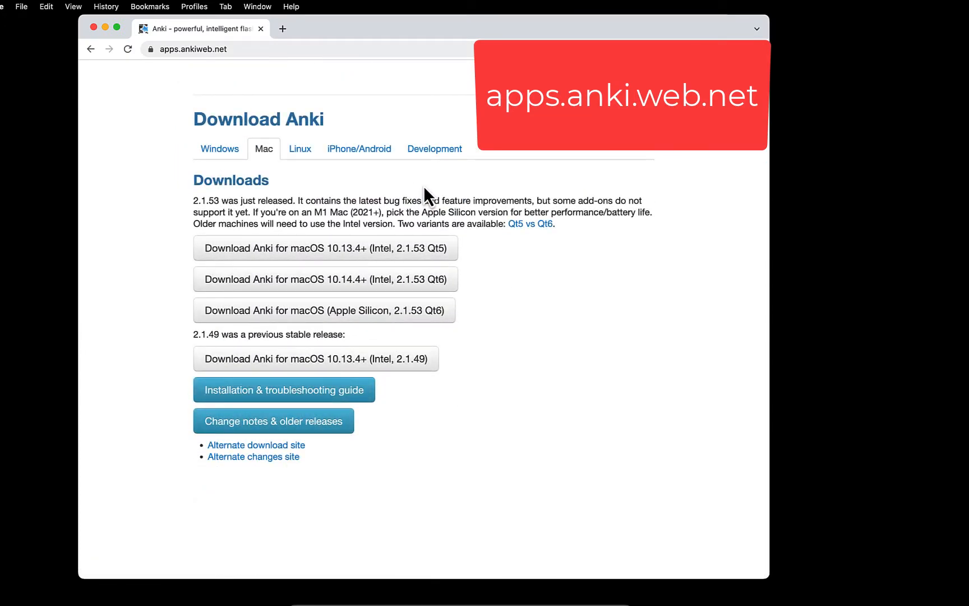
mouse_move(93, 40)
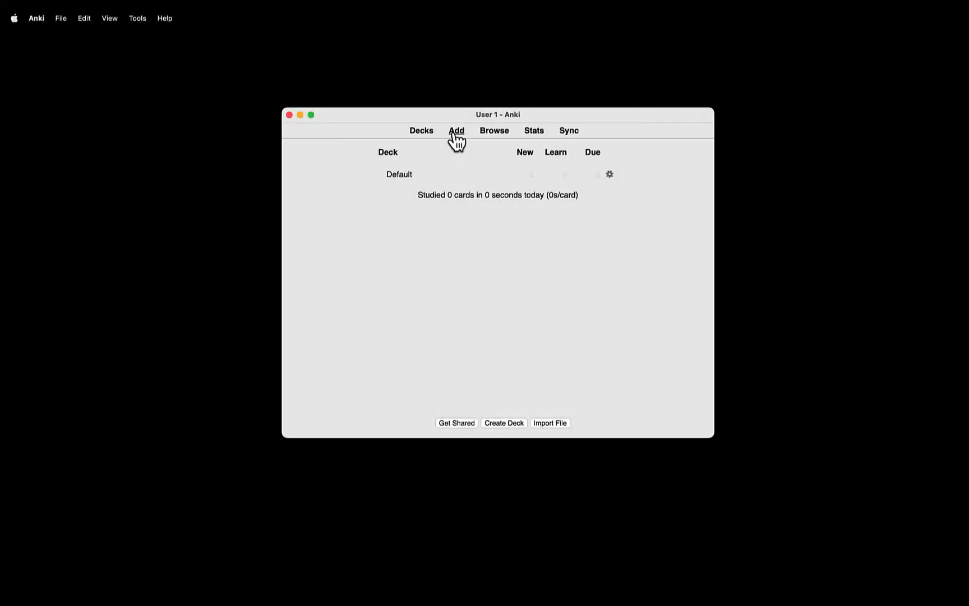
left_click(457, 130)
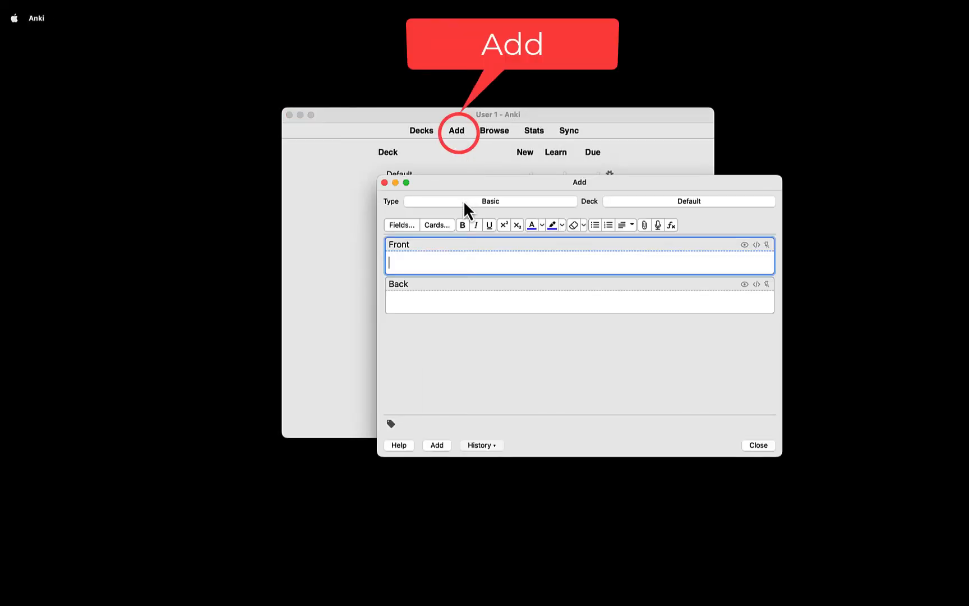
left_click(489, 201)
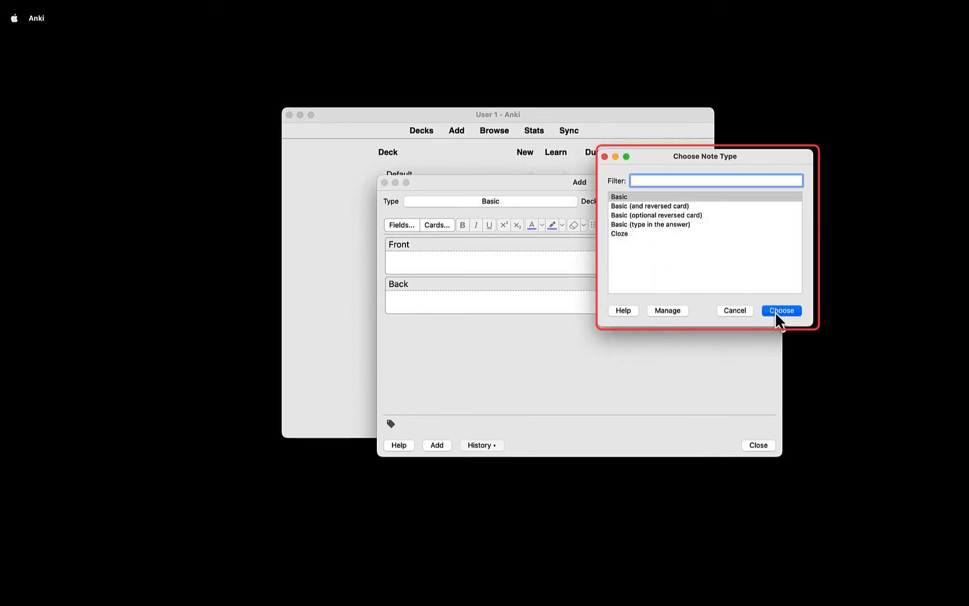
left_click(781, 311)
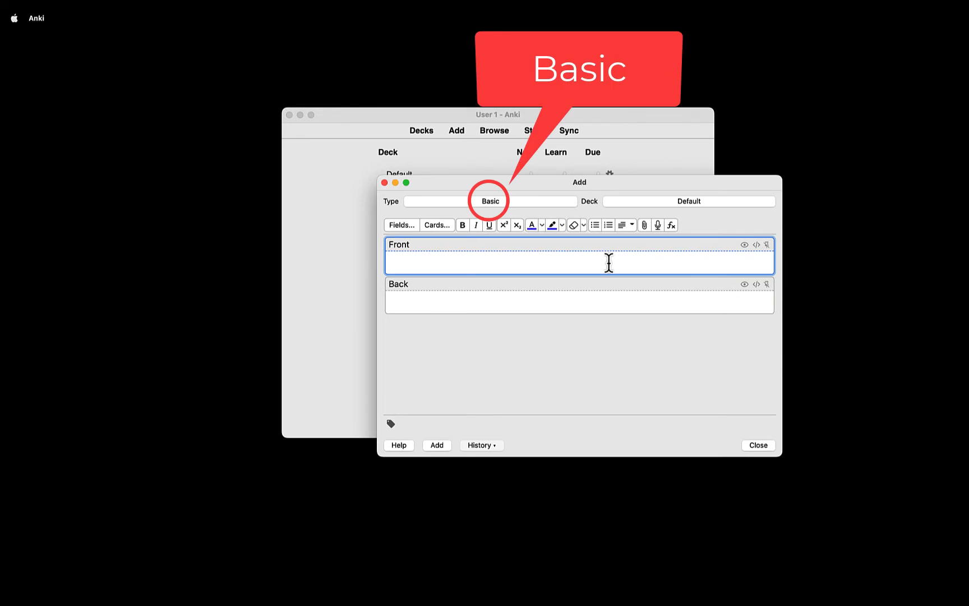
left_click(401, 225)
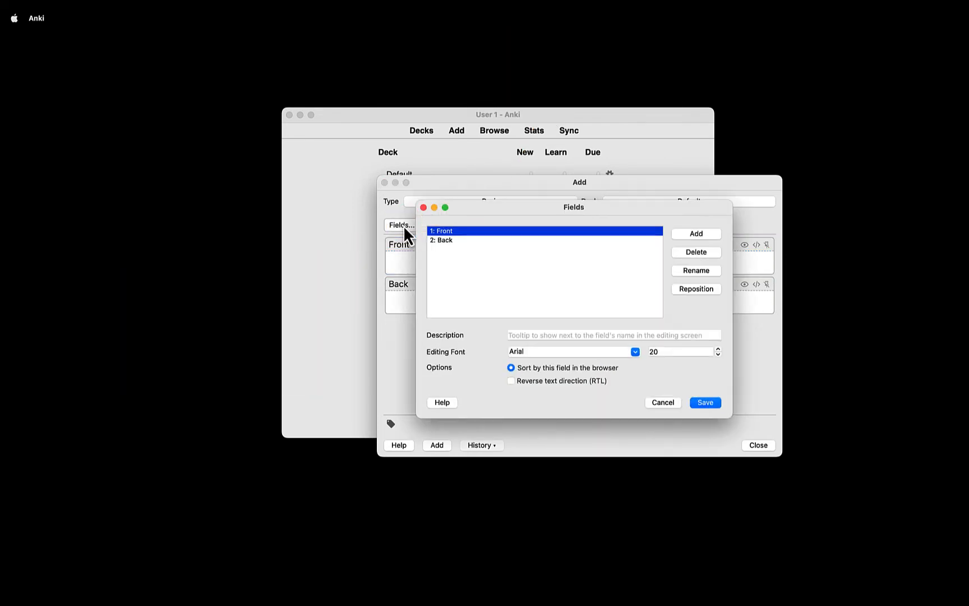
mouse_move(470, 246)
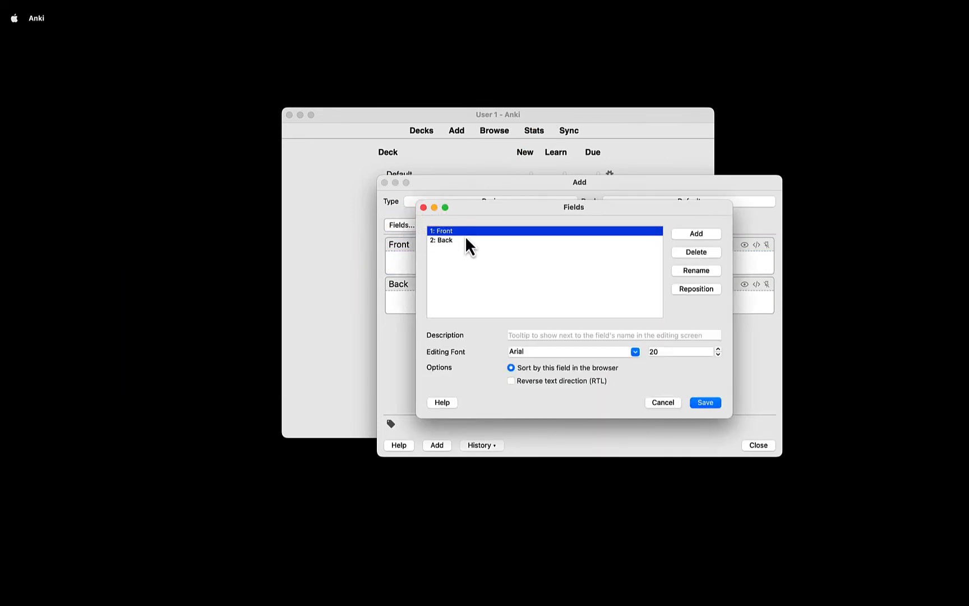
mouse_move(467, 257)
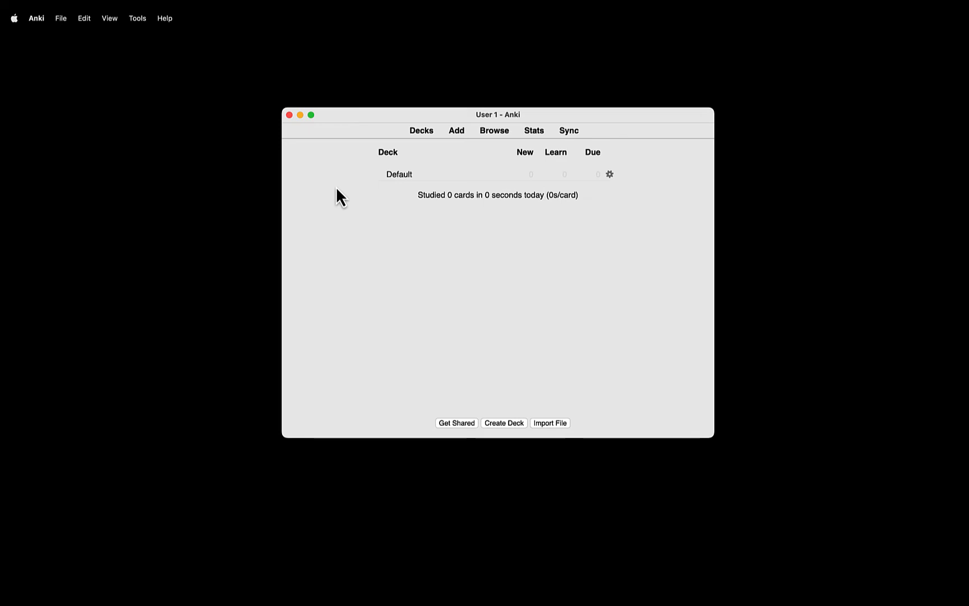
Step: In Manage Note Types, add a Basic-based note type named Demo and select it
left_click(137, 18)
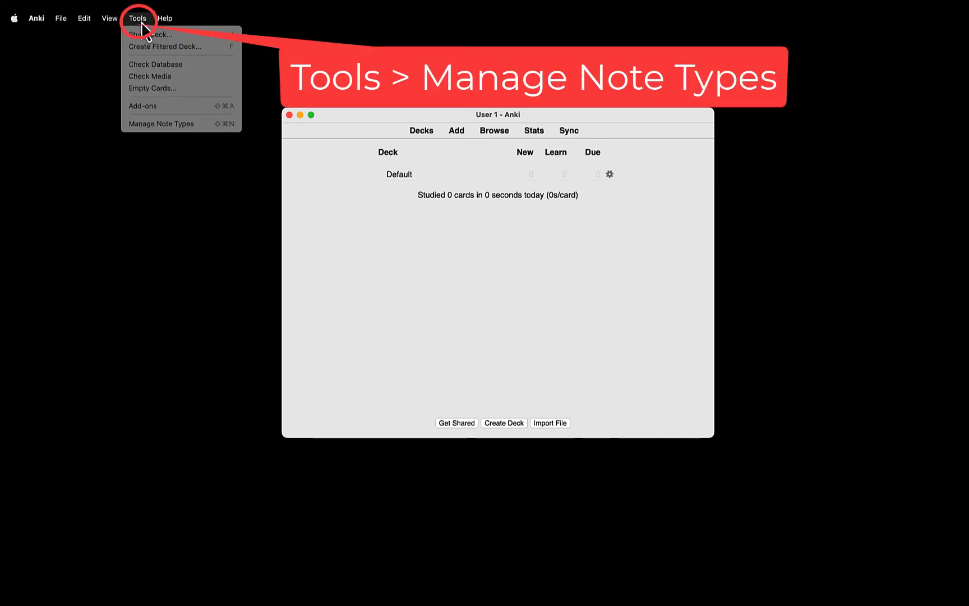
mouse_move(161, 123)
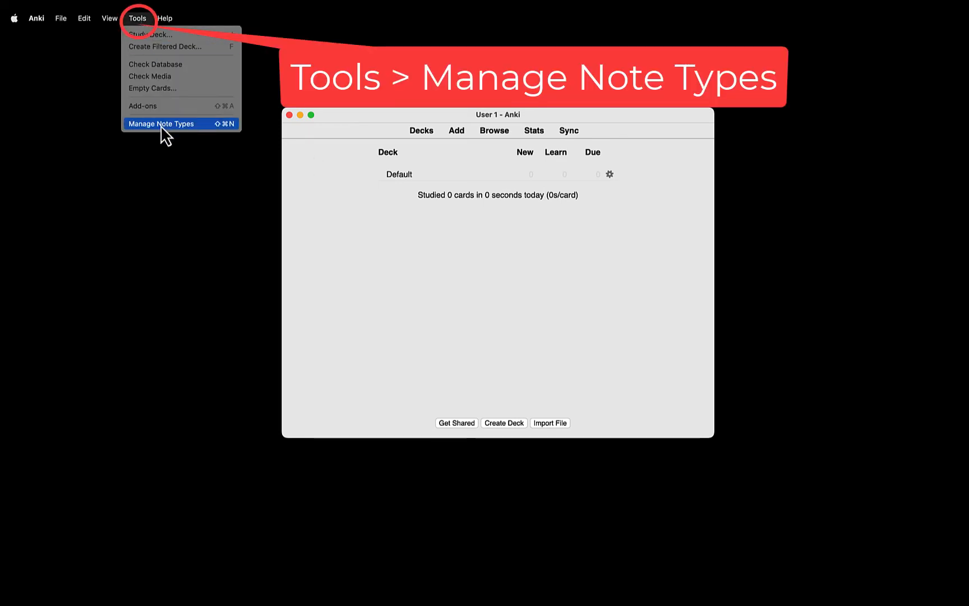
left_click(160, 123)
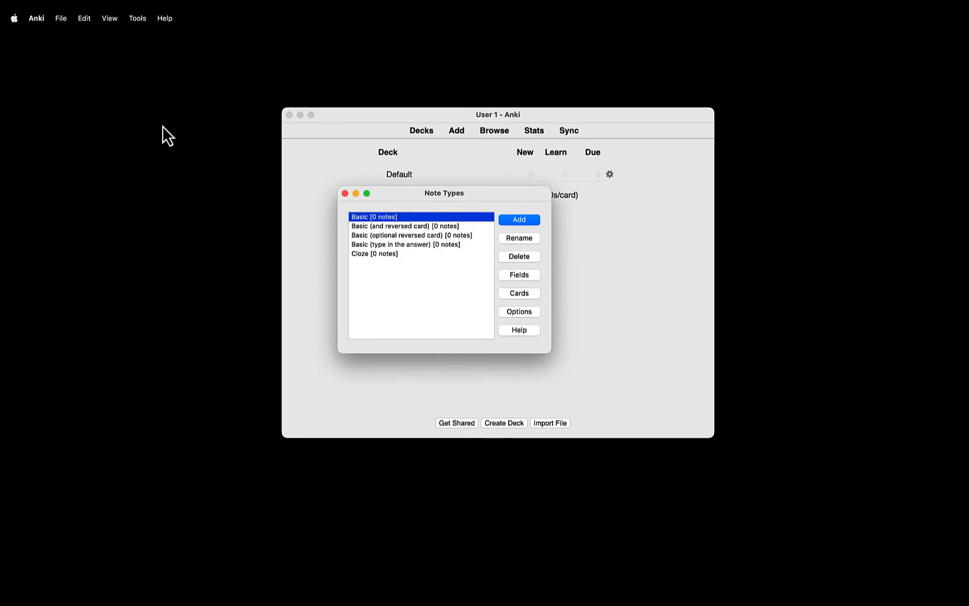
mouse_move(307, 209)
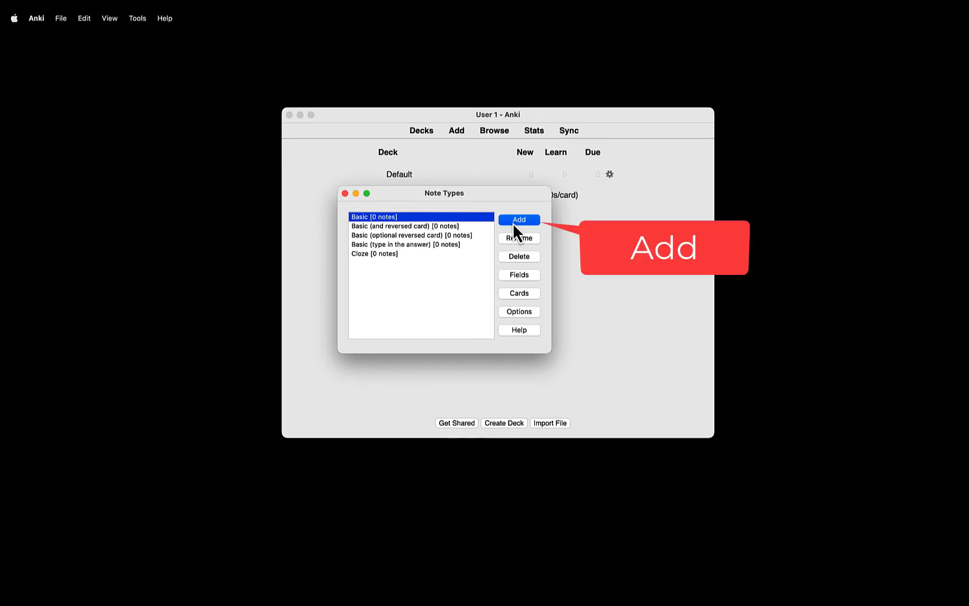
left_click(518, 219)
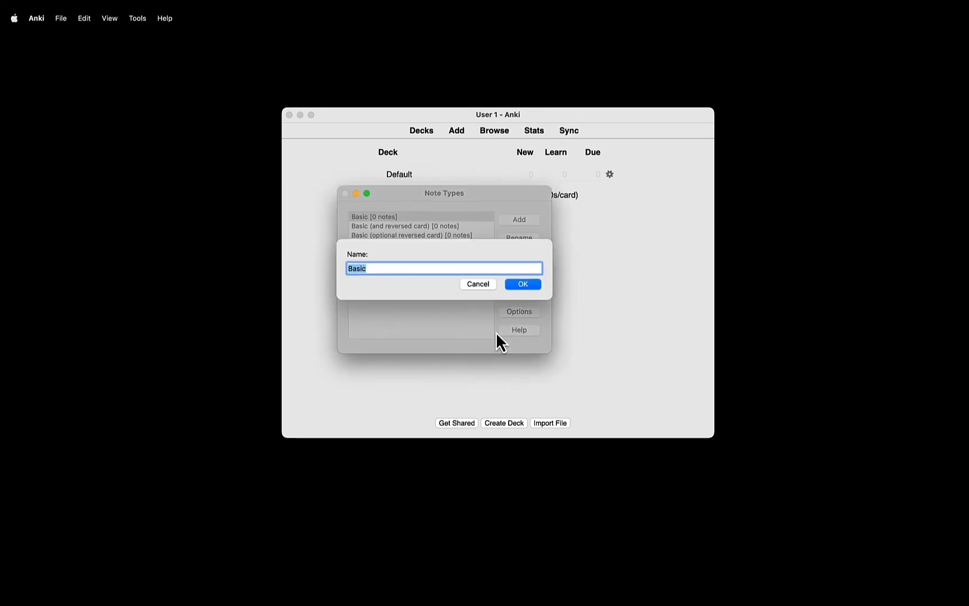
type("Dem")
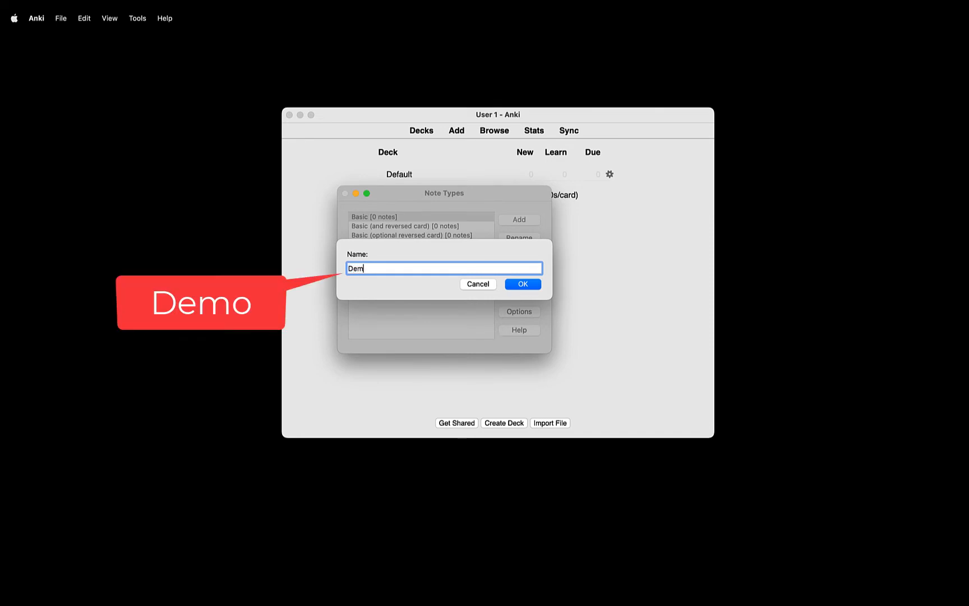
type("o")
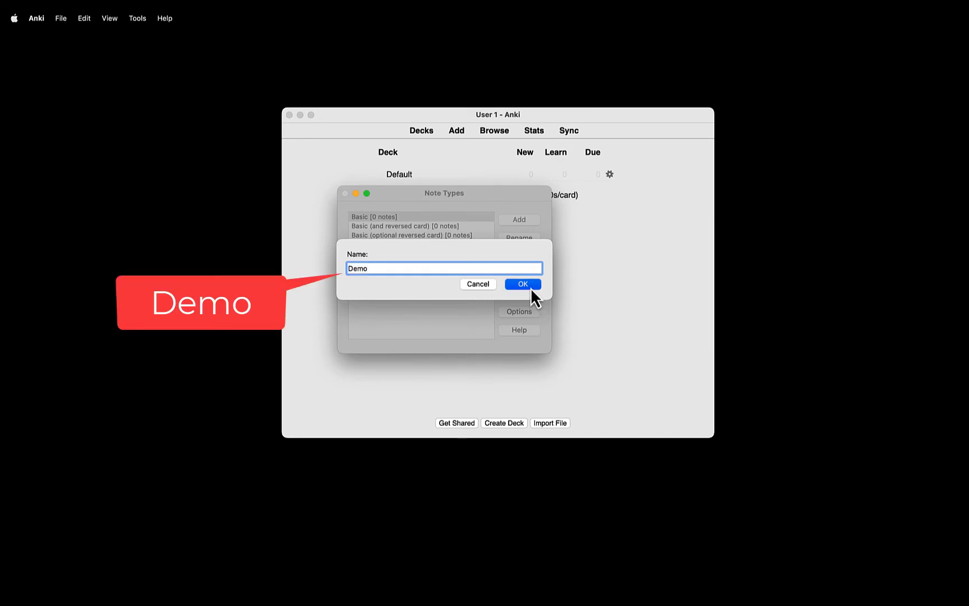
left_click(522, 283)
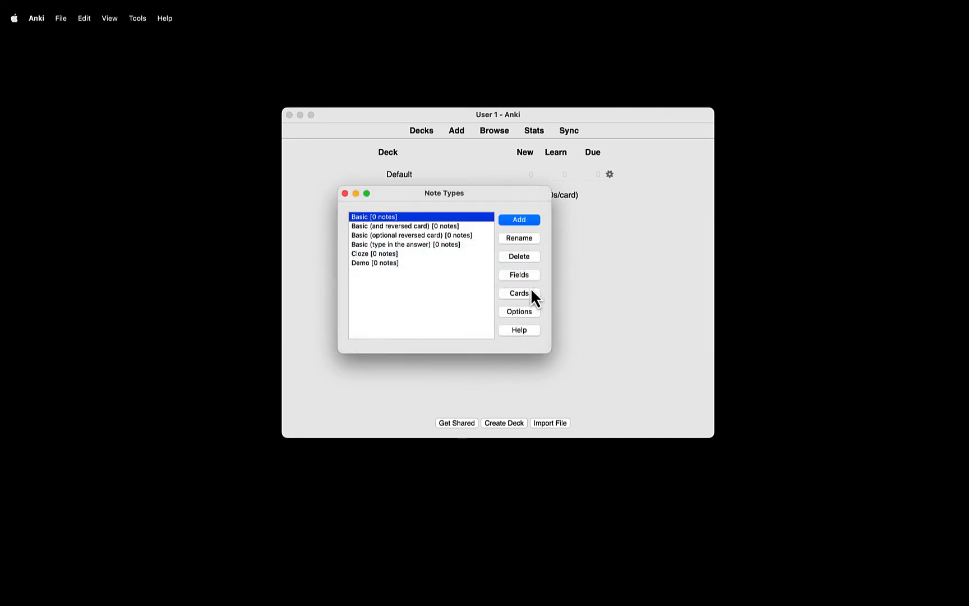
mouse_move(526, 286)
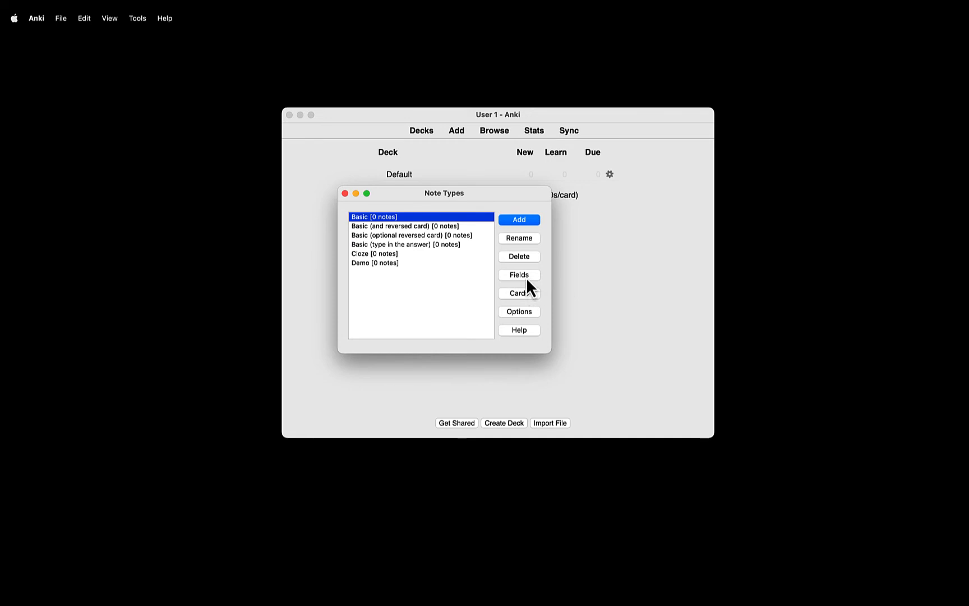
mouse_move(365, 203)
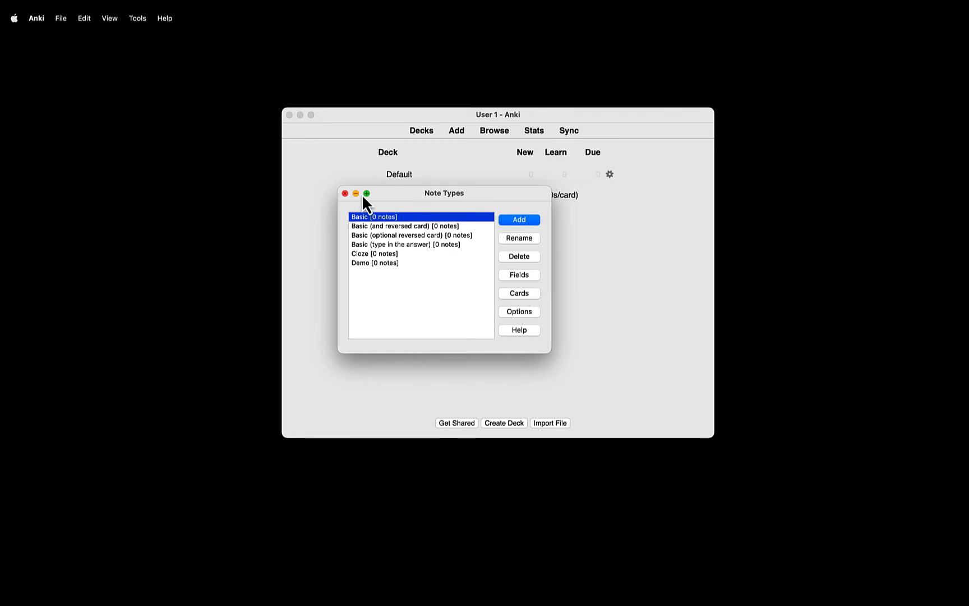
left_click(375, 262)
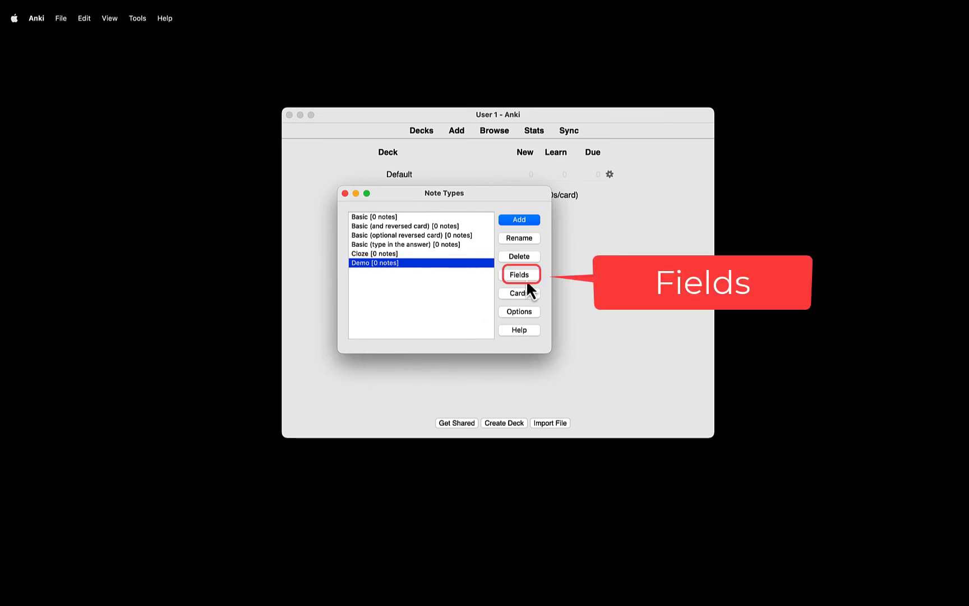
Step: Rename the Demo note type's Front field to Word and Back field to Definition
left_click(519, 274)
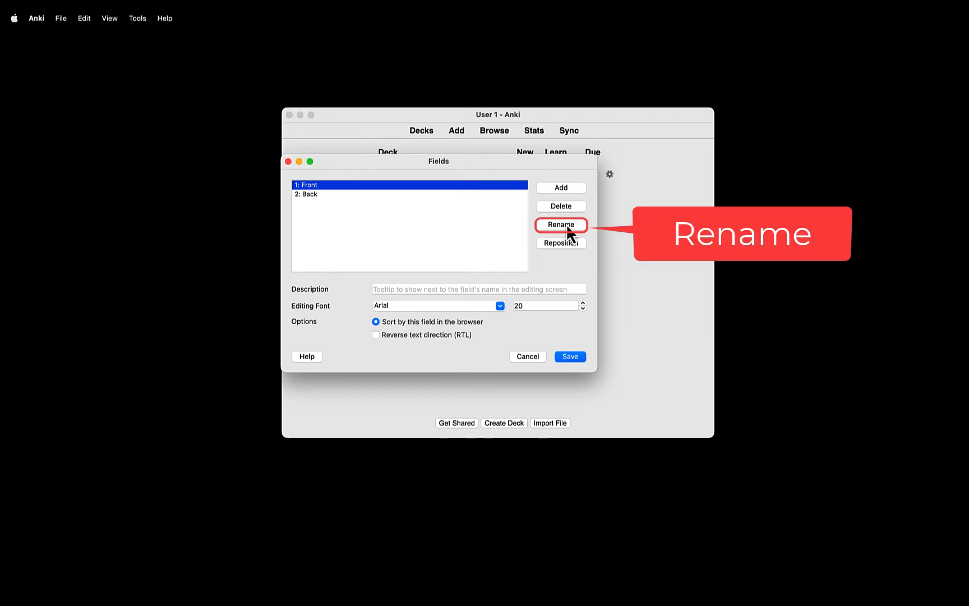
left_click(560, 224)
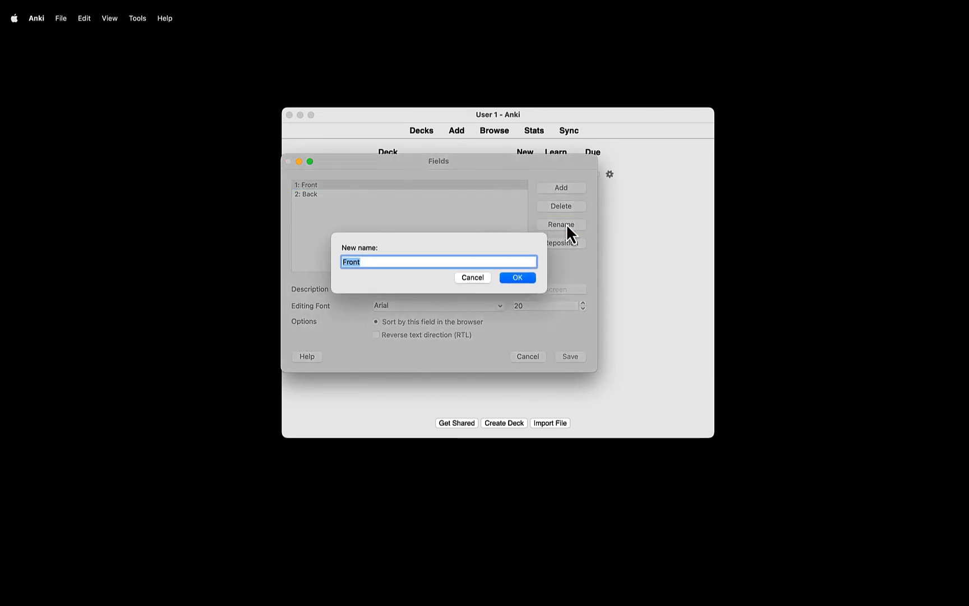
type("WQ")
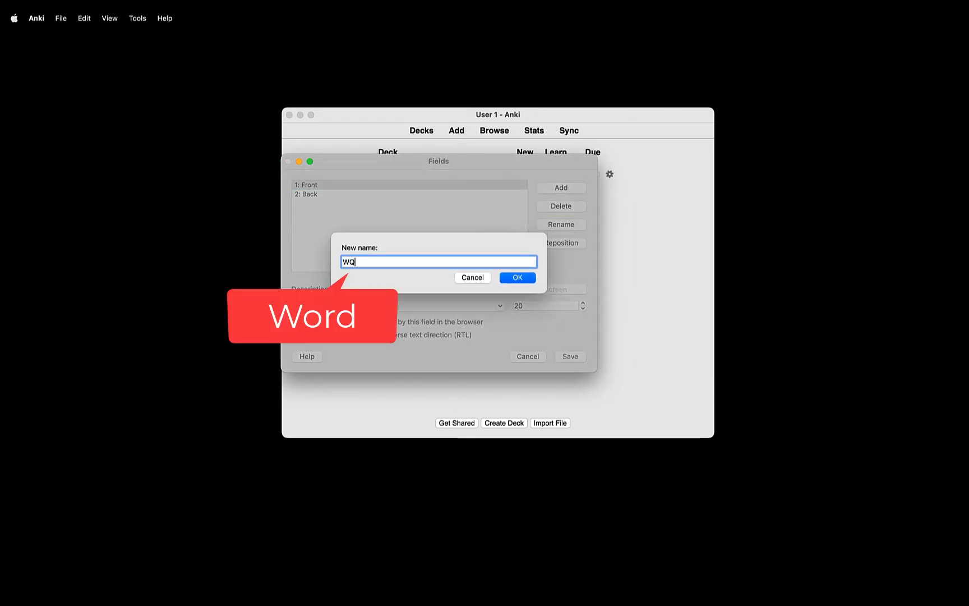
type("Word")
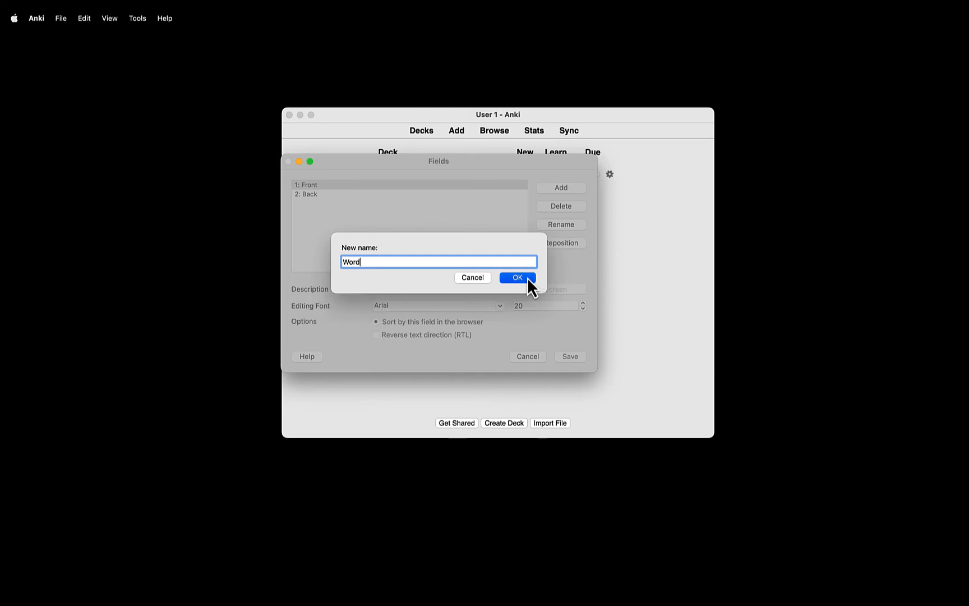
left_click(517, 277)
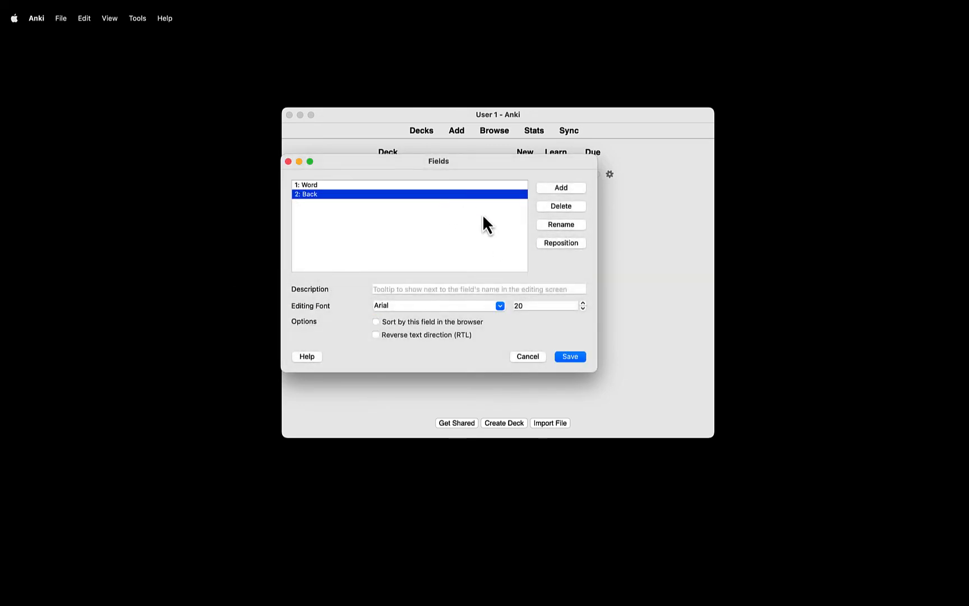
left_click(560, 224)
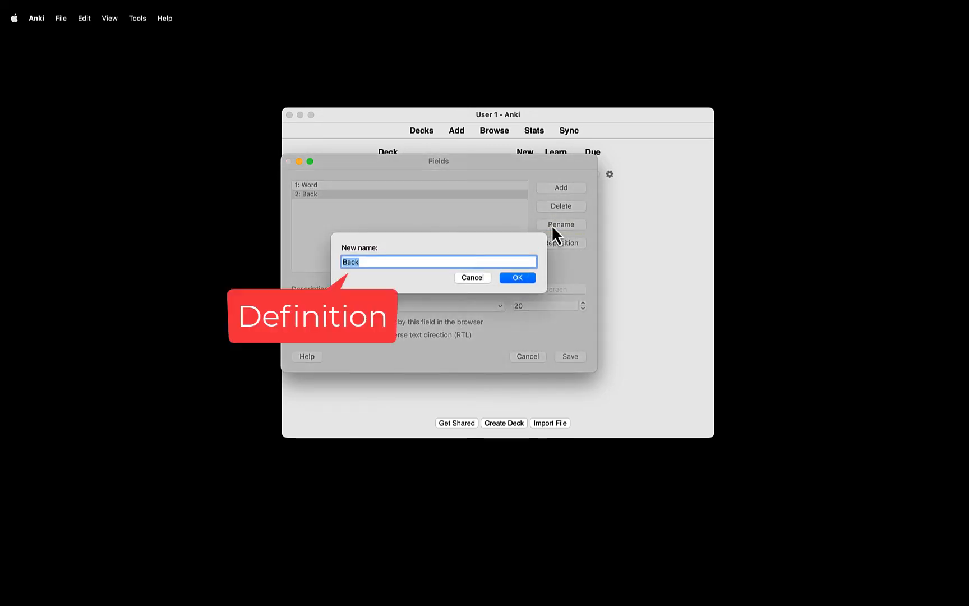
type("Definitio")
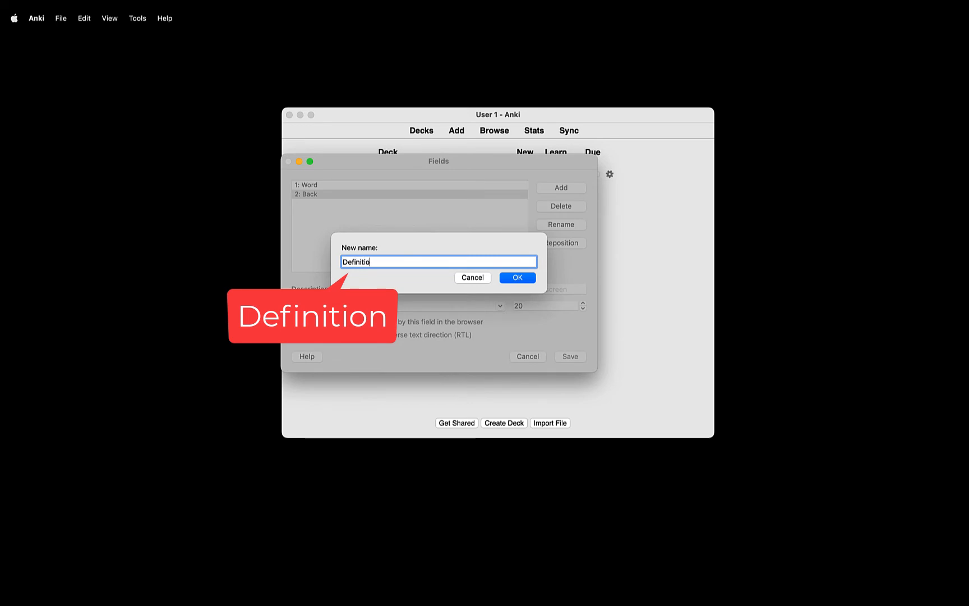
left_click(517, 277)
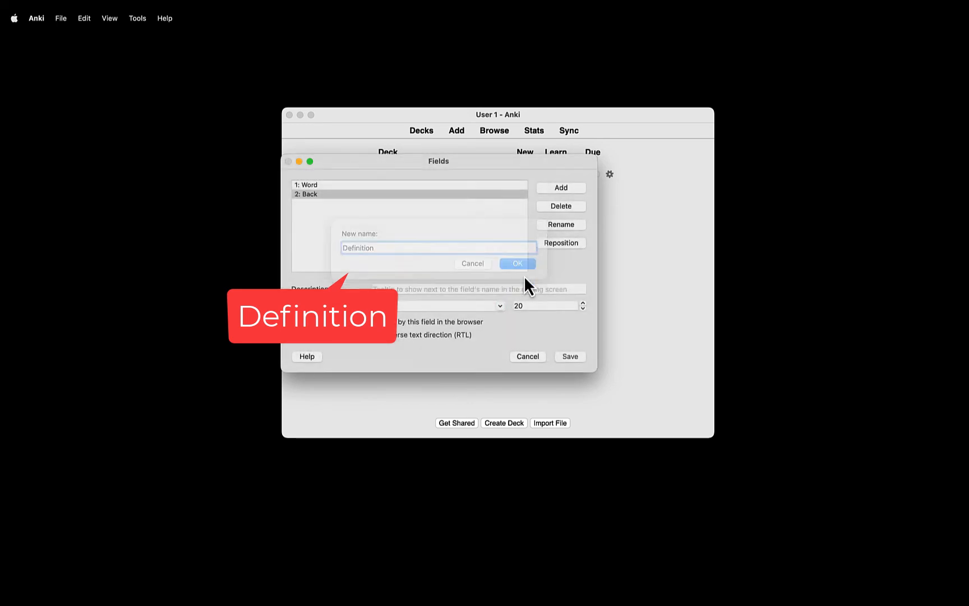
Step: Add a third field named Usage and save the field changes
left_click(560, 187)
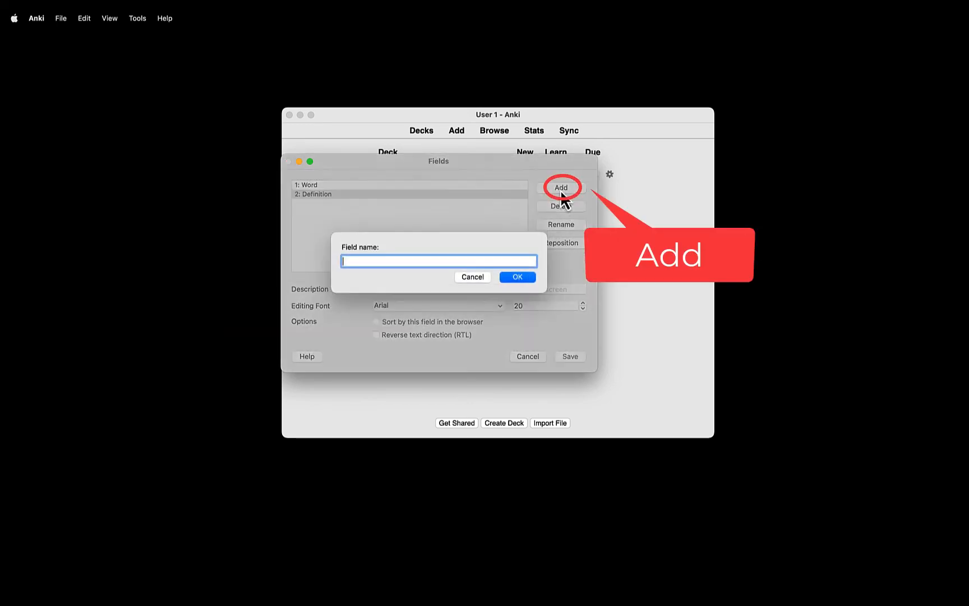
type("Usage")
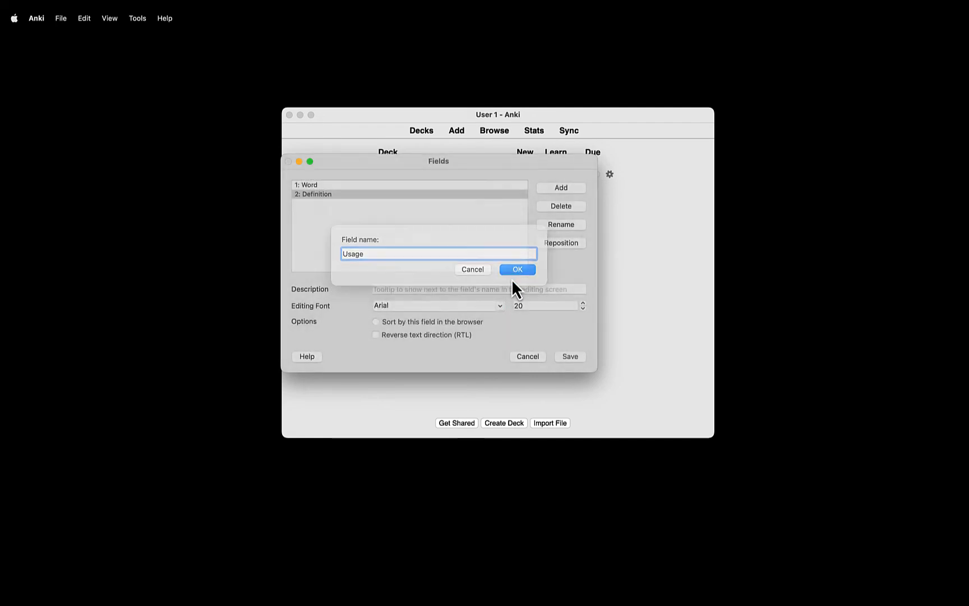
left_click(517, 269)
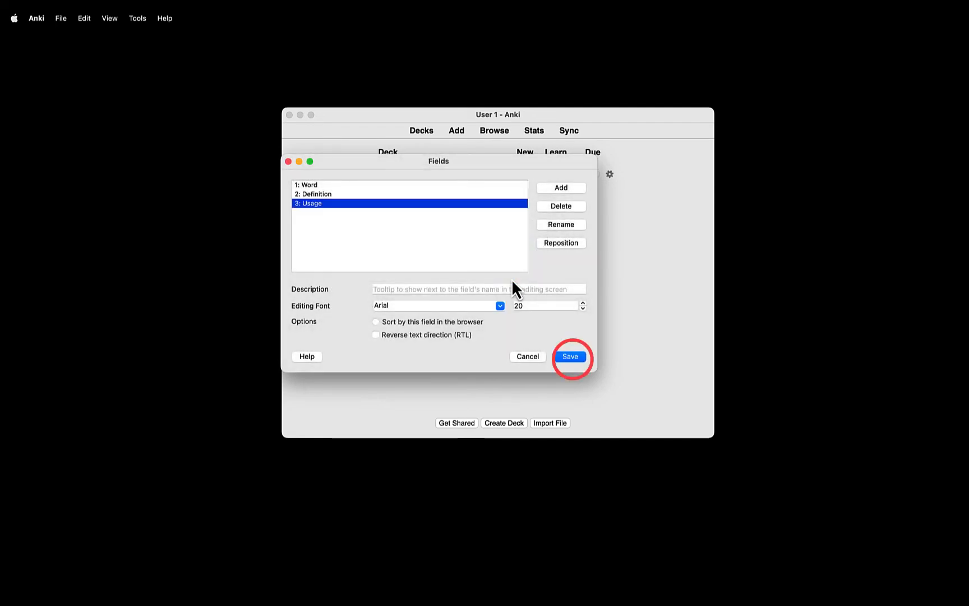
left_click(569, 356)
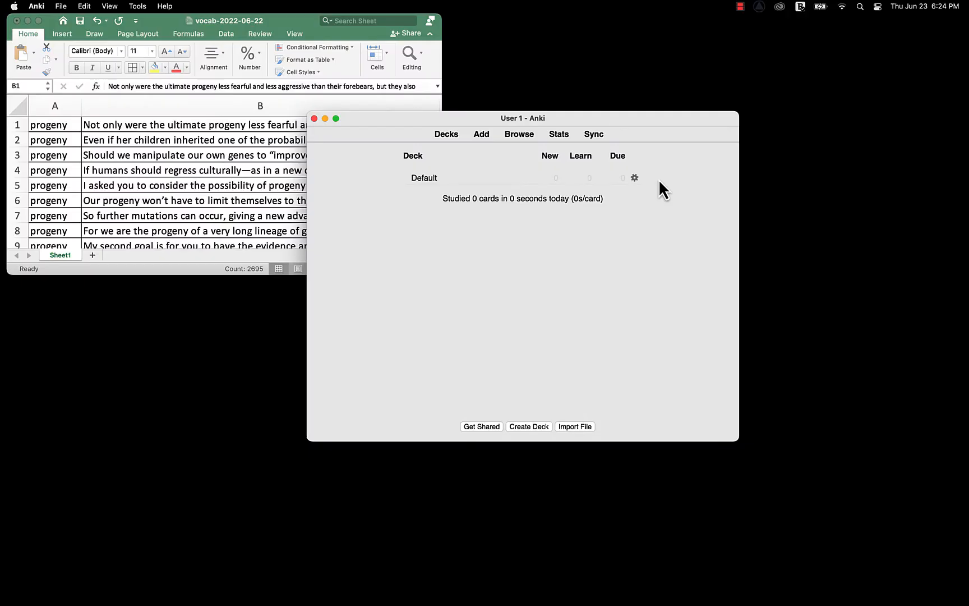
Step: From Add, view Demo's card templates with placeholder preview and select {{Word}} in the front template
left_click(481, 134)
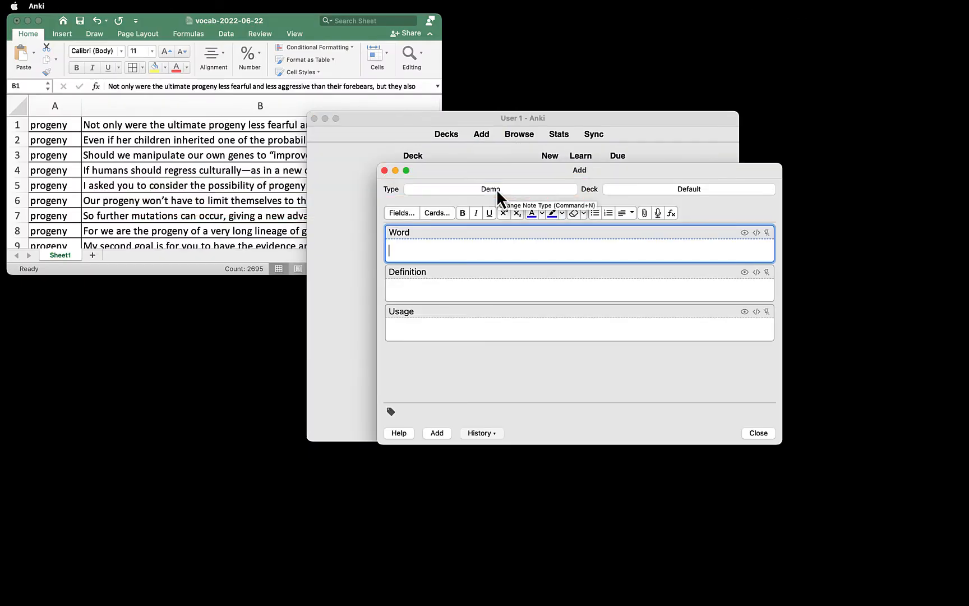
mouse_move(438, 213)
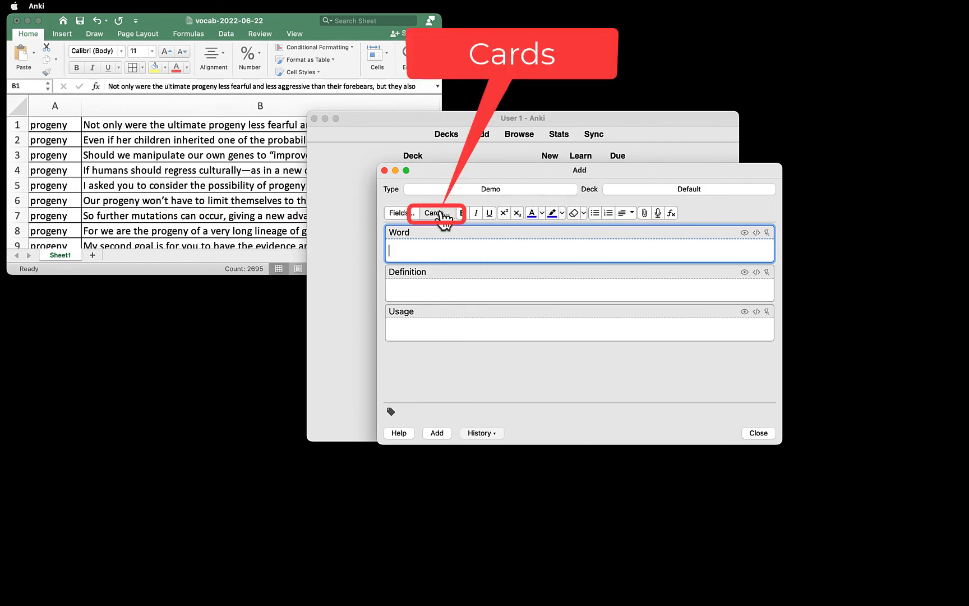
left_click(434, 213)
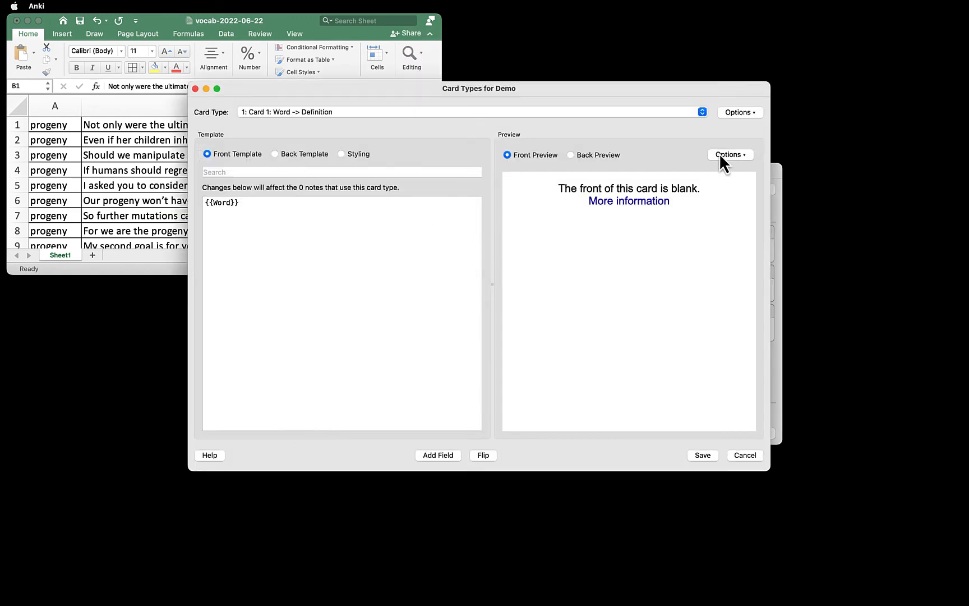
left_click(730, 153)
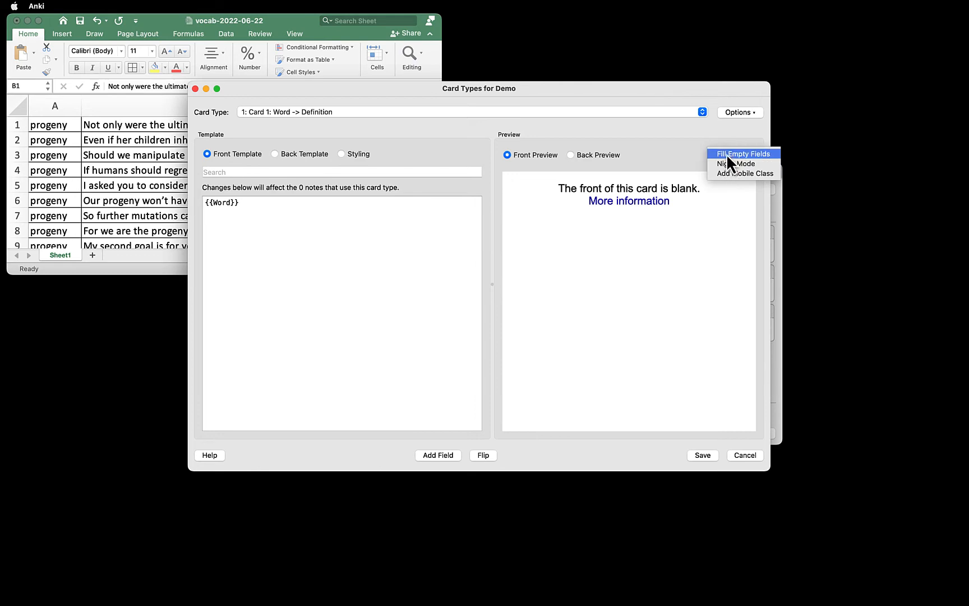
left_click(743, 154)
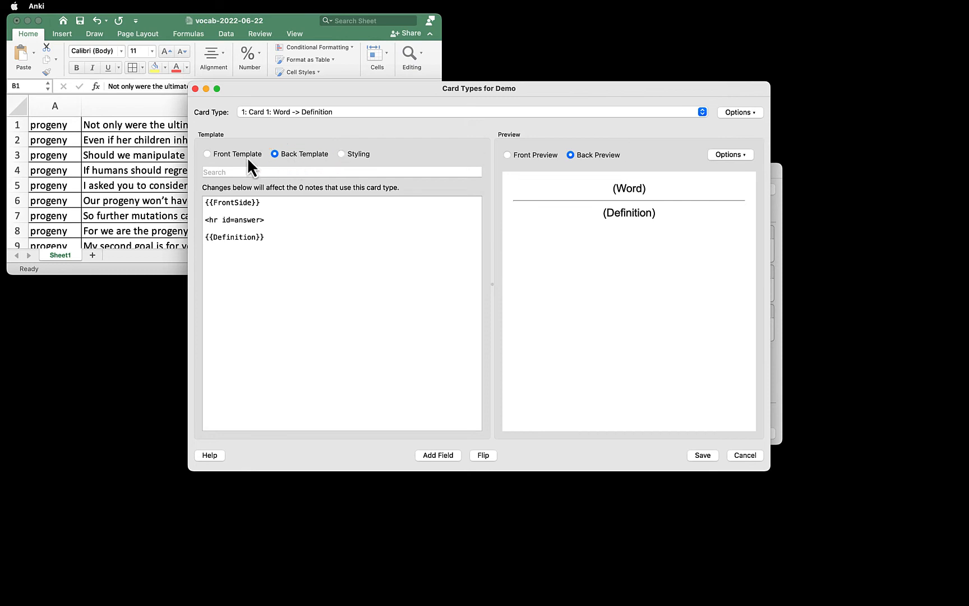
left_click(208, 154)
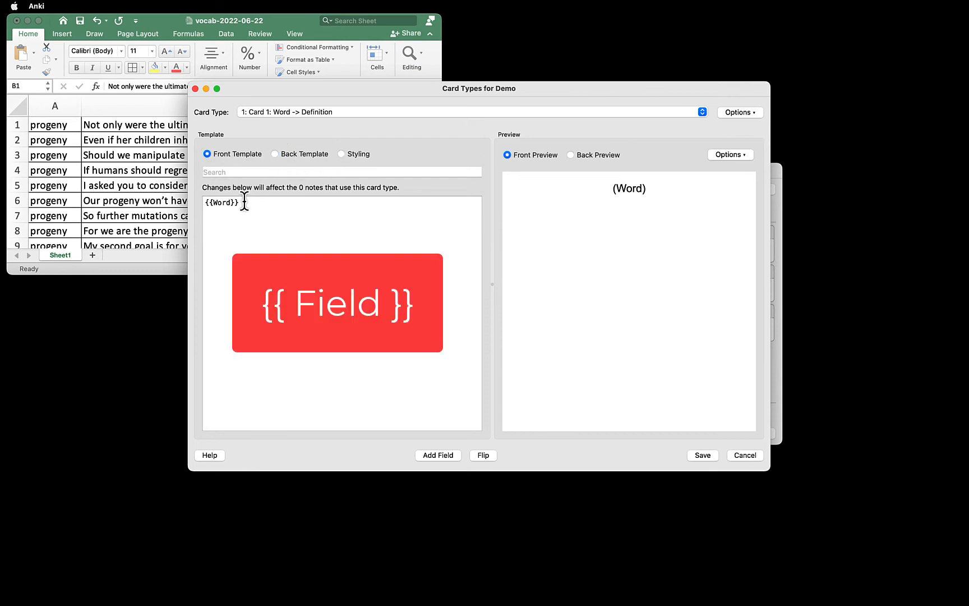
double_click(221, 202)
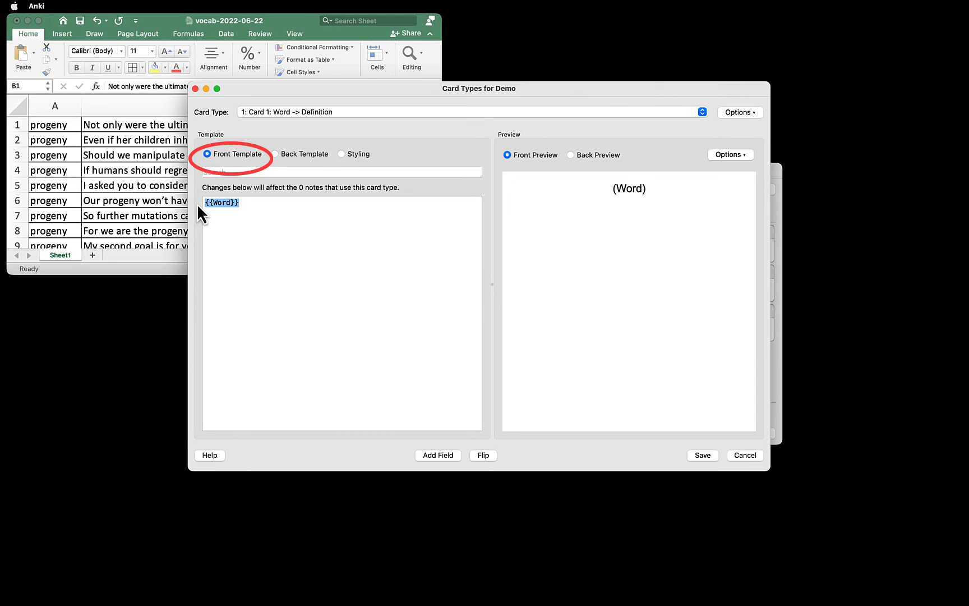
Step: Insert Usage at 20px and Word at 40px into the front template, removing the old {{Word}}
left_click(250, 204)
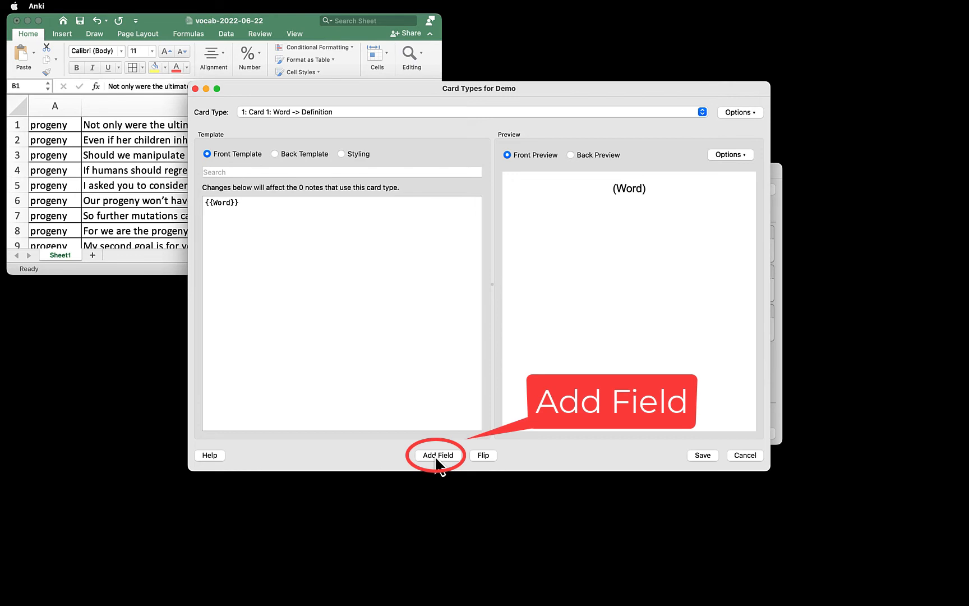
left_click(436, 456)
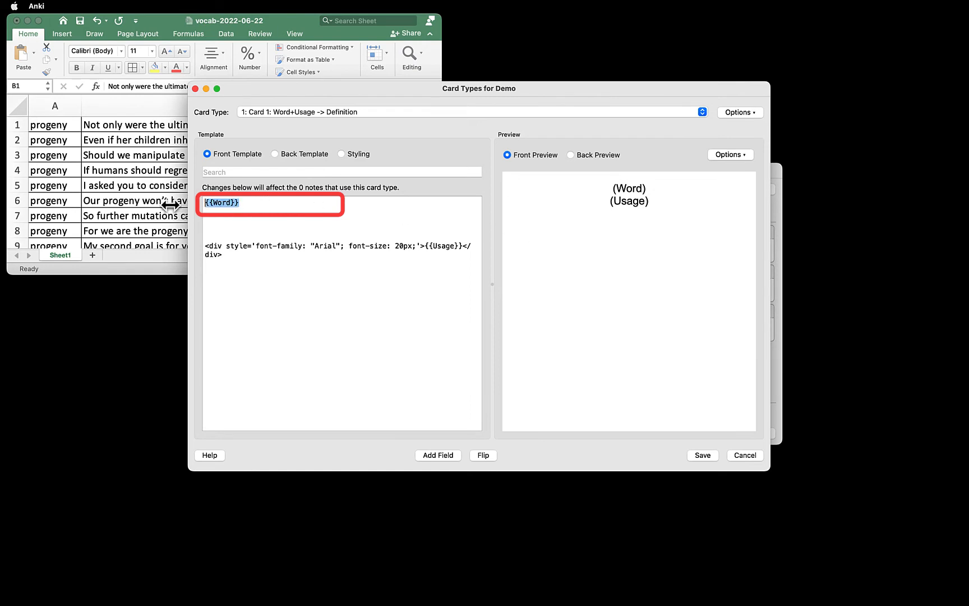
key("Delete")
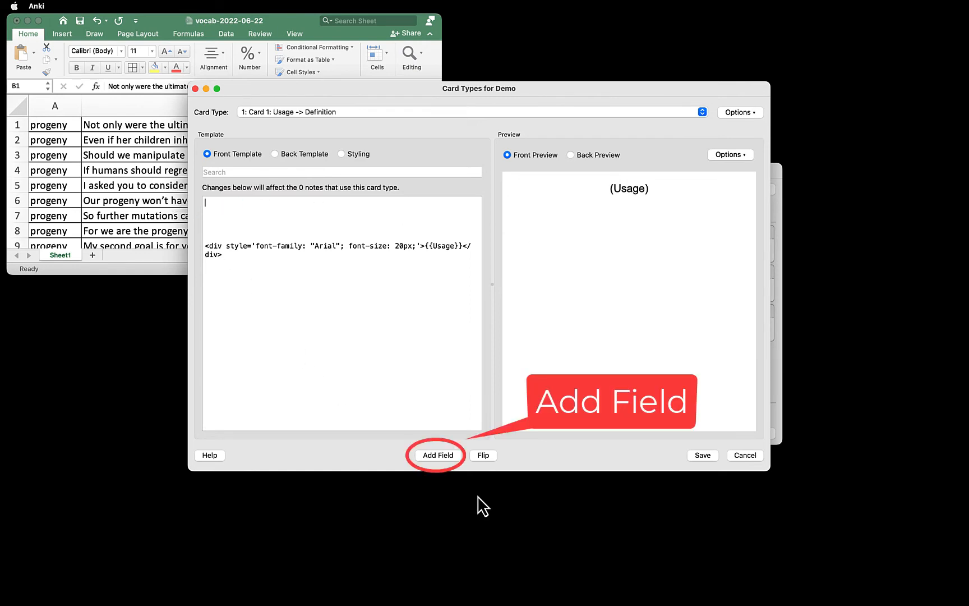
left_click(437, 456)
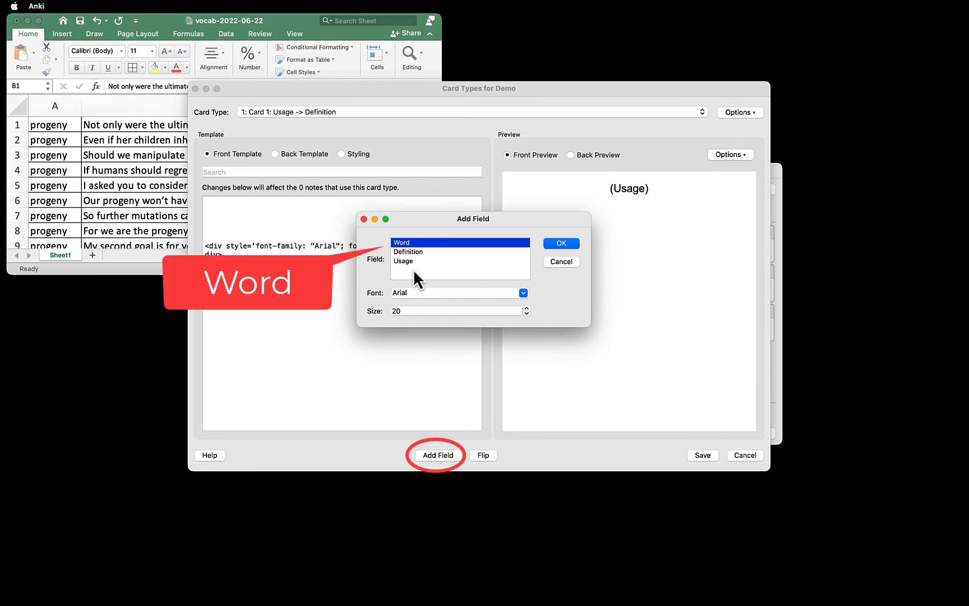
triple_click(458, 310)
type("40")
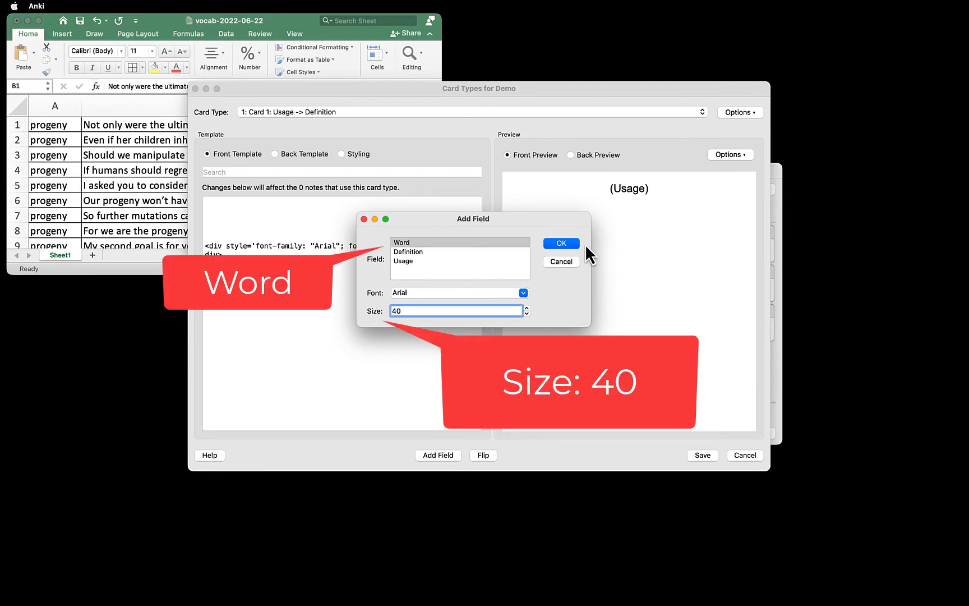
left_click(559, 244)
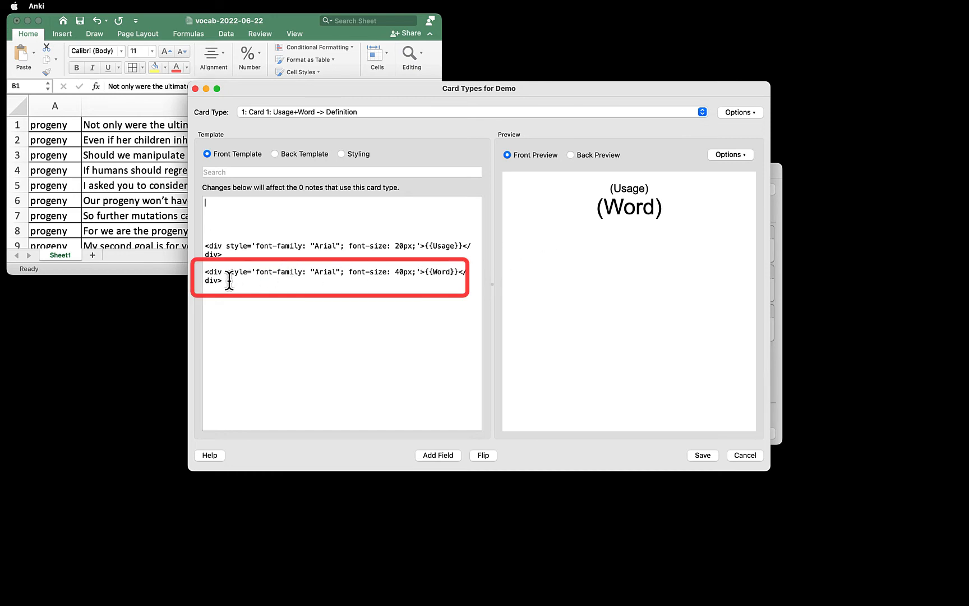
Step: Move the Word line above Usage and separate them with an <hr> rule
triple_click(334, 272)
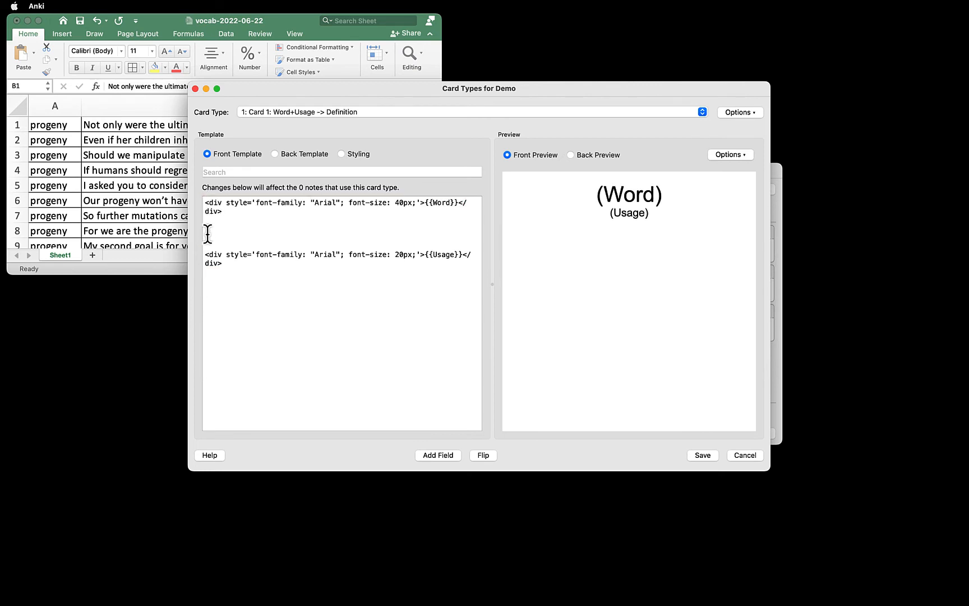
type("<")
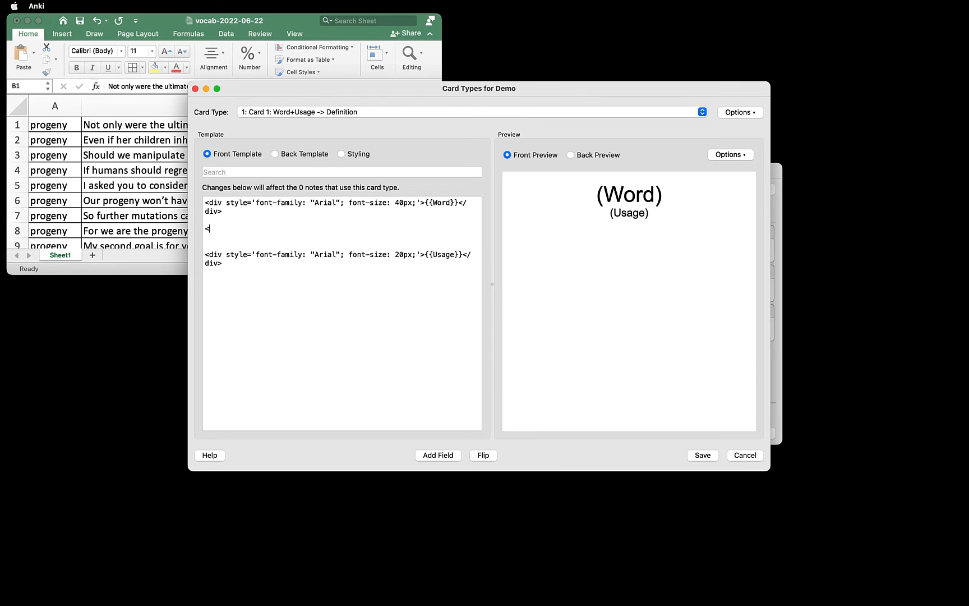
type("hr")
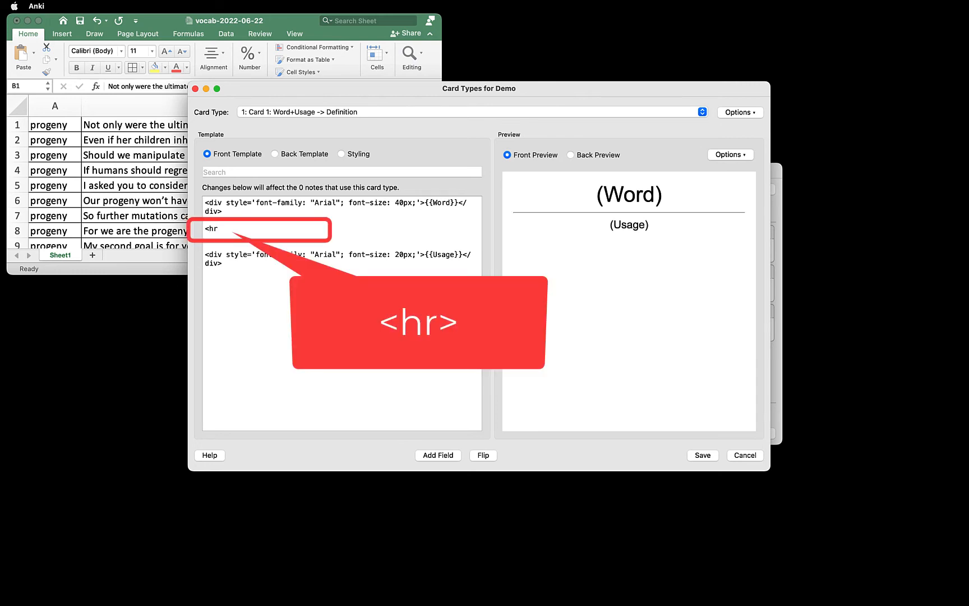
type(">")
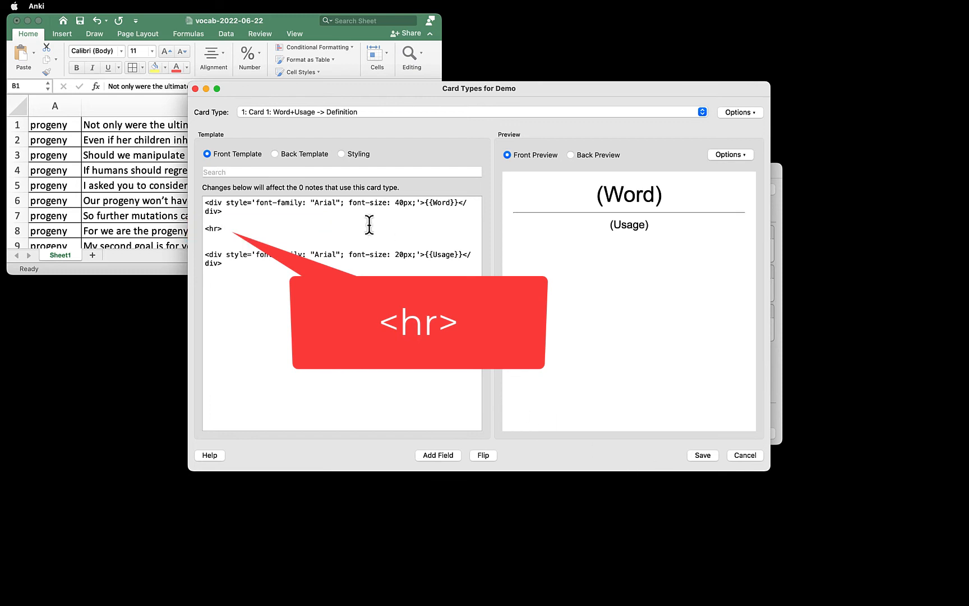
Step: Review the Back Template's {{FrontSide}} placeholder and save the Demo card templates
left_click(276, 154)
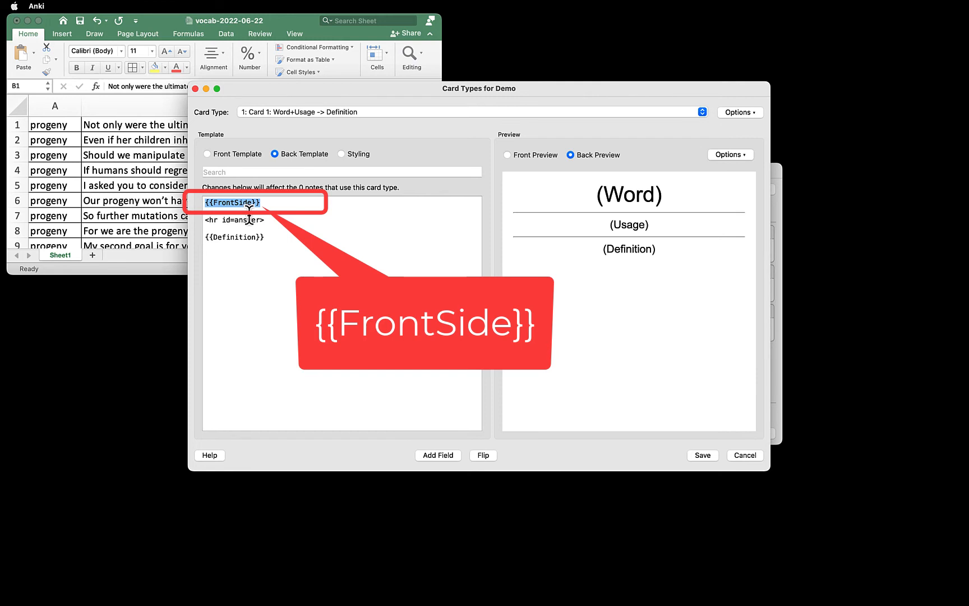
left_click(213, 220)
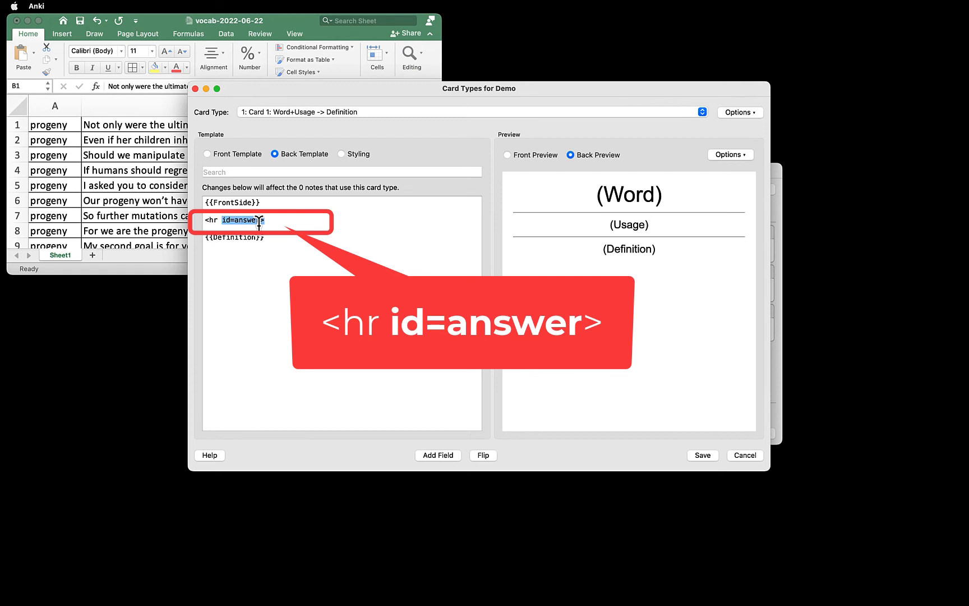
mouse_move(553, 396)
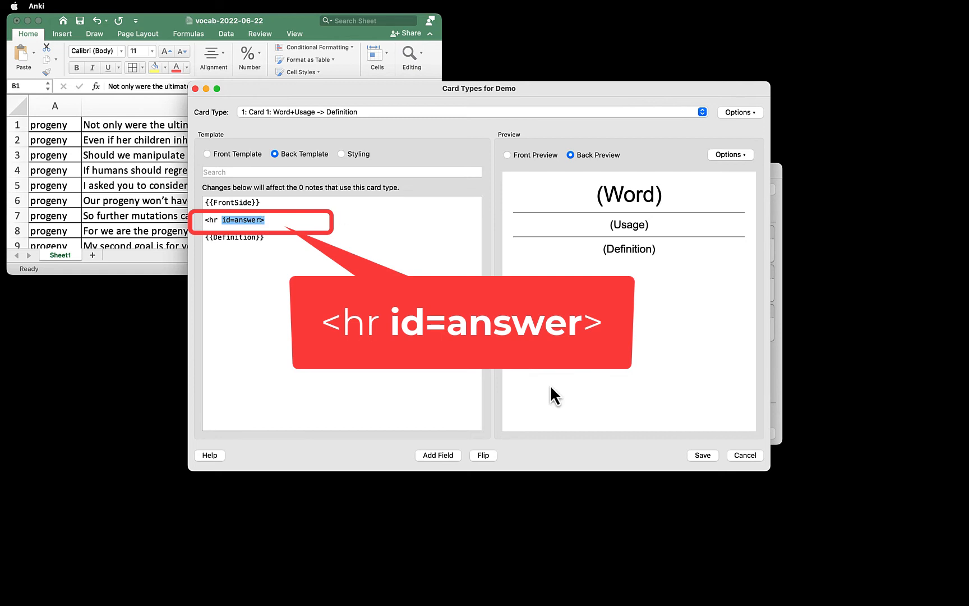
left_click(701, 456)
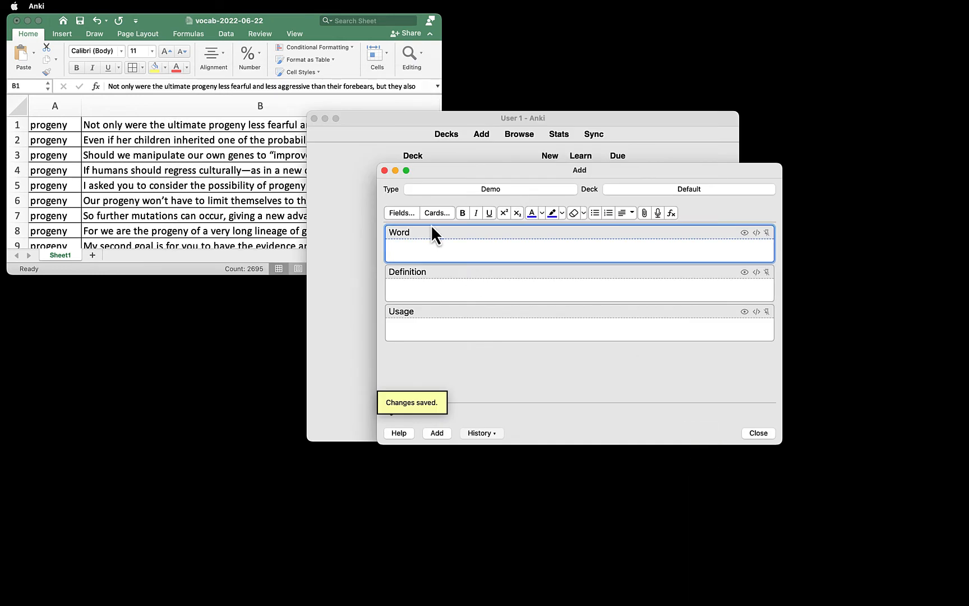
Step: Close the Add window and go to AnkiWeb's shared decks catalogue via Get Shared
left_click(757, 433)
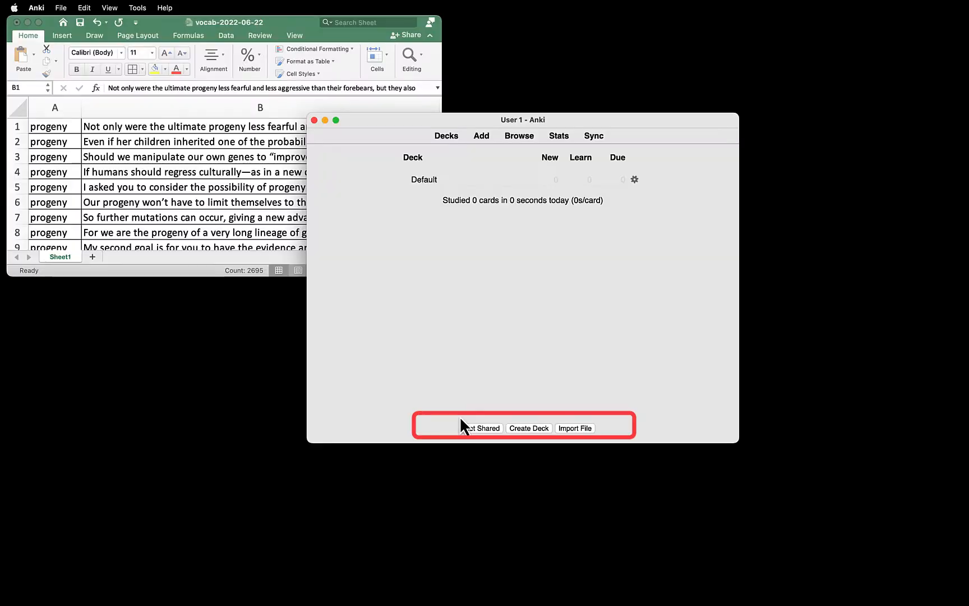
mouse_move(488, 451)
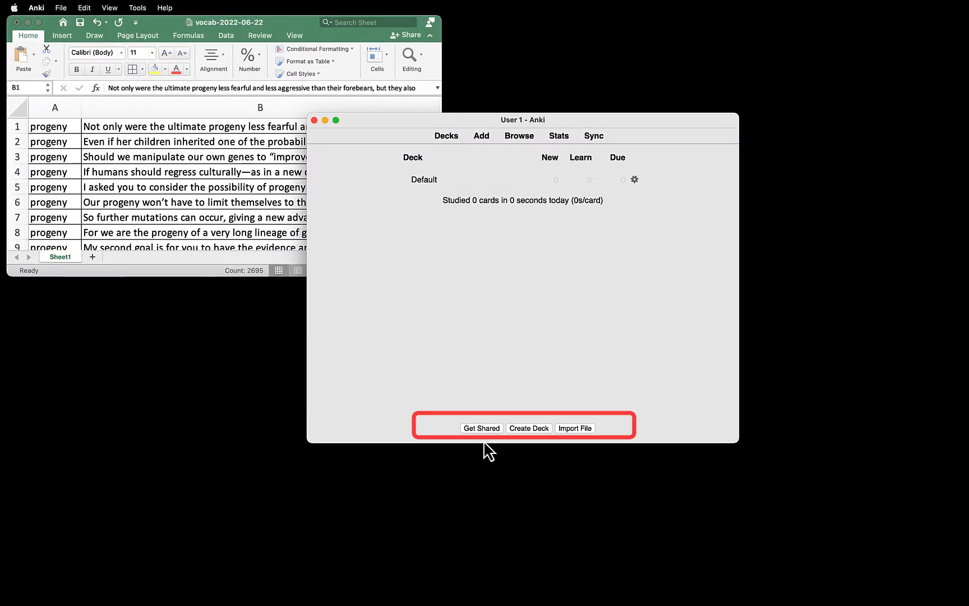
left_click(481, 427)
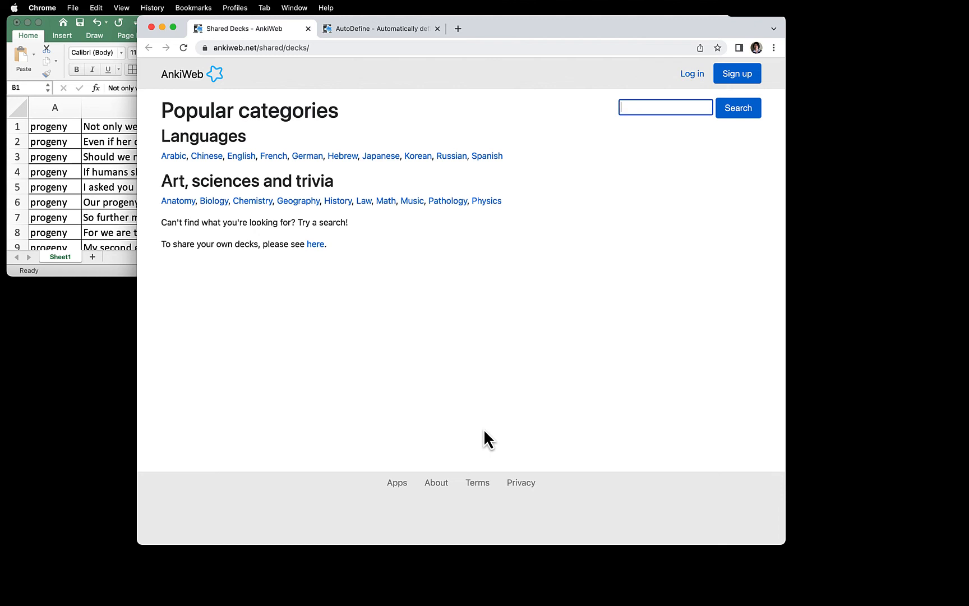
mouse_move(361, 239)
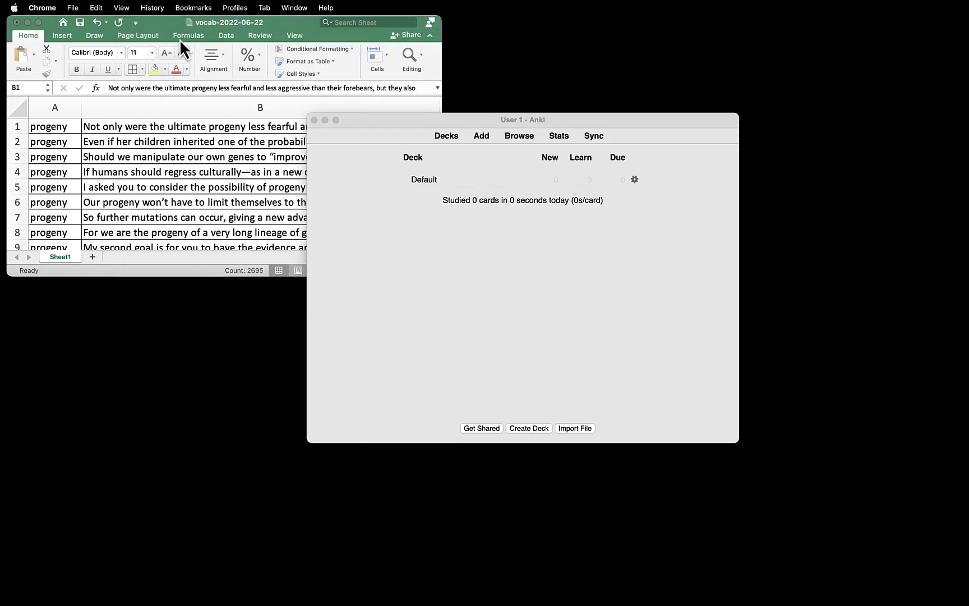
mouse_move(528, 427)
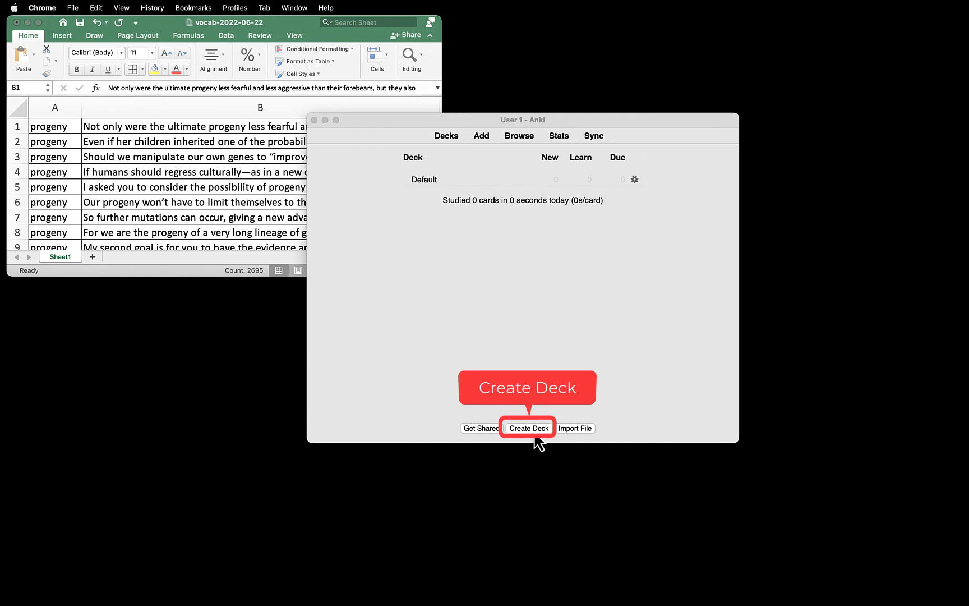
Step: Create a new deck and name it KindleDemo
left_click(423, 179)
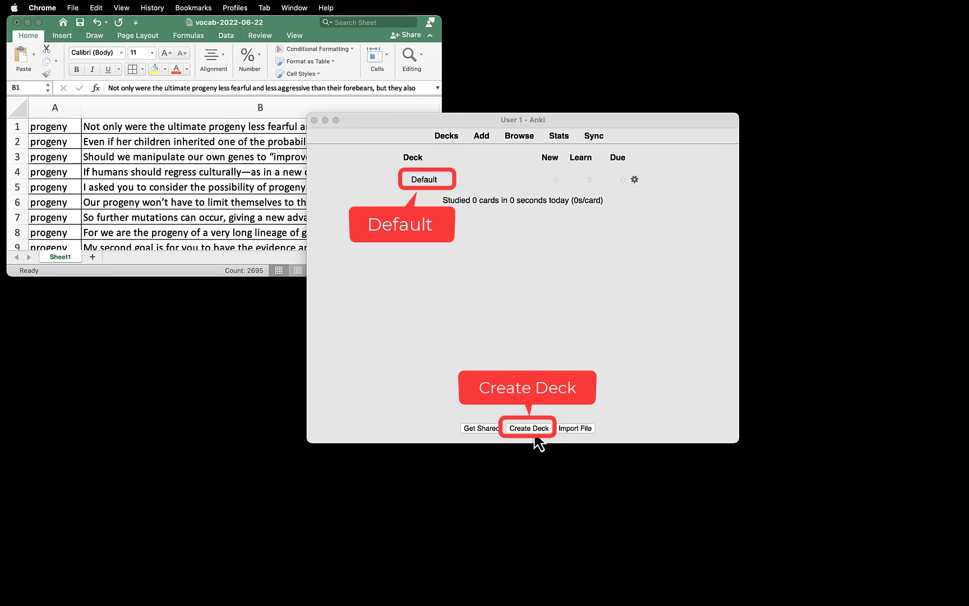
left_click(528, 427)
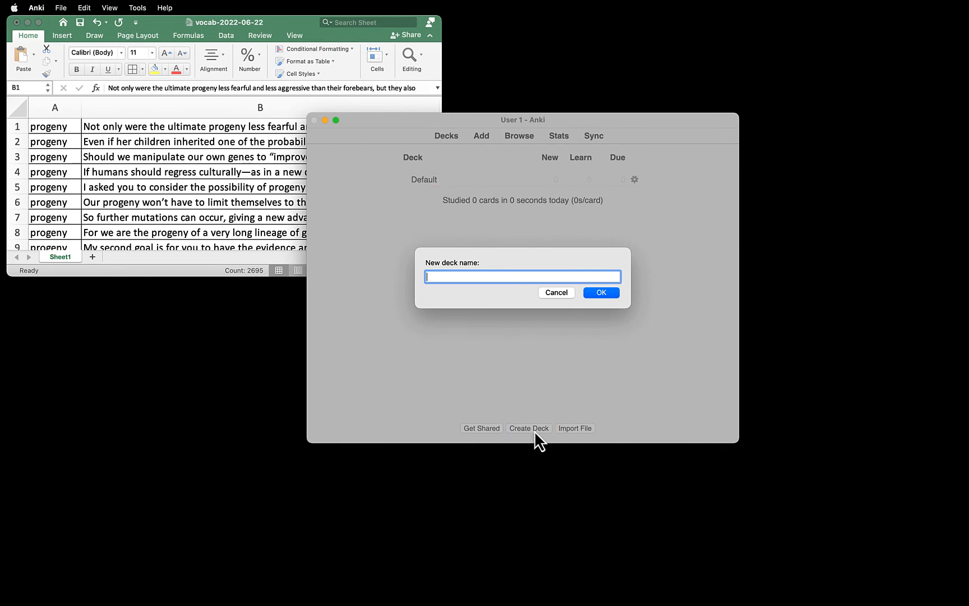
type("Kind")
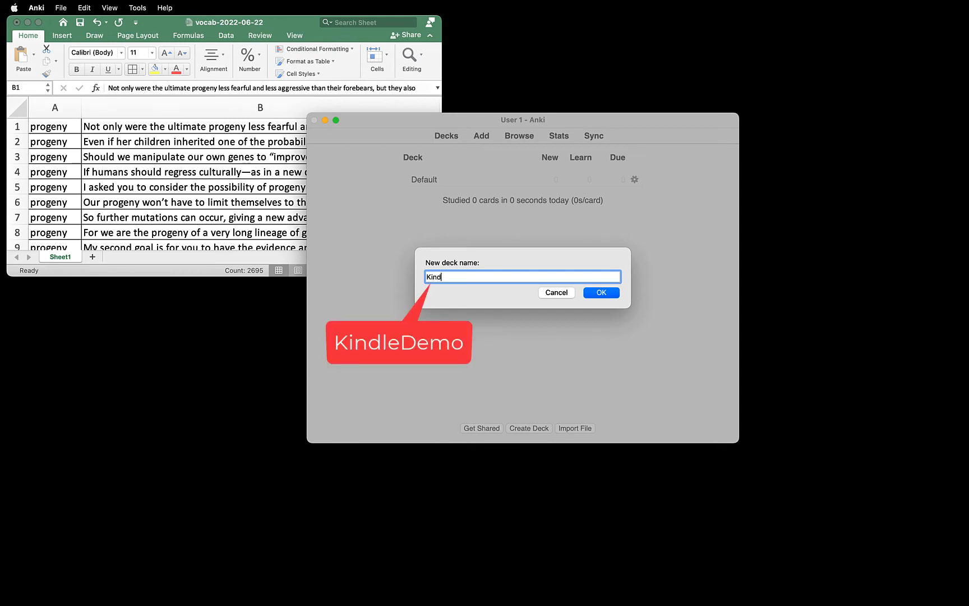
type("leDemo")
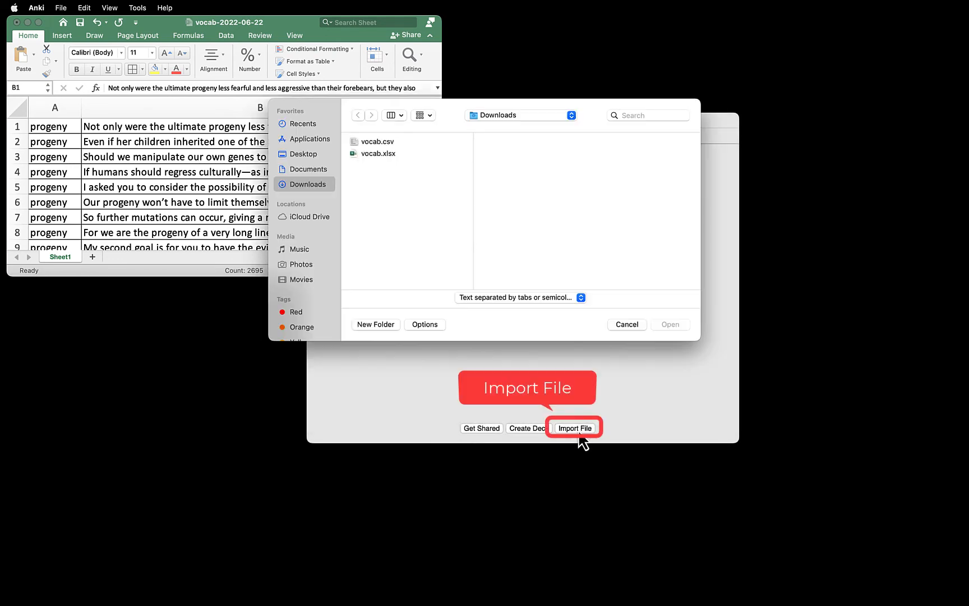
mouse_move(393, 152)
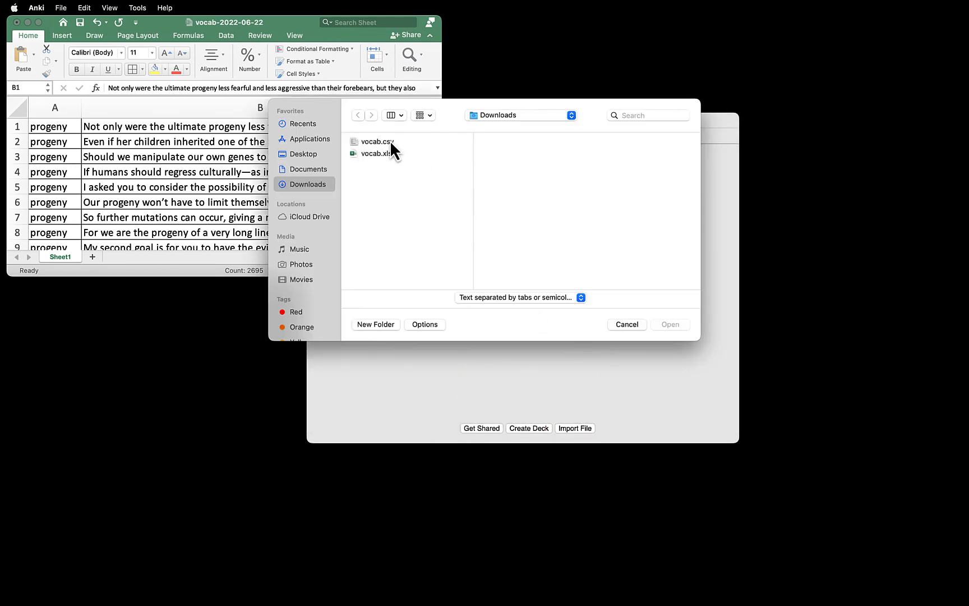
Step: Select vocab.csv in Downloads as the file to import
left_click(376, 141)
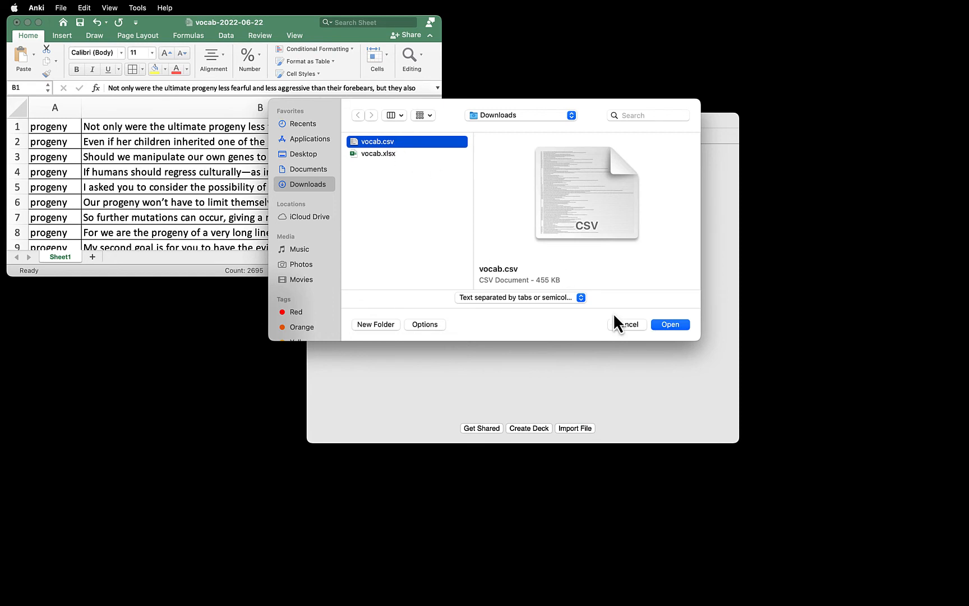
left_click(670, 324)
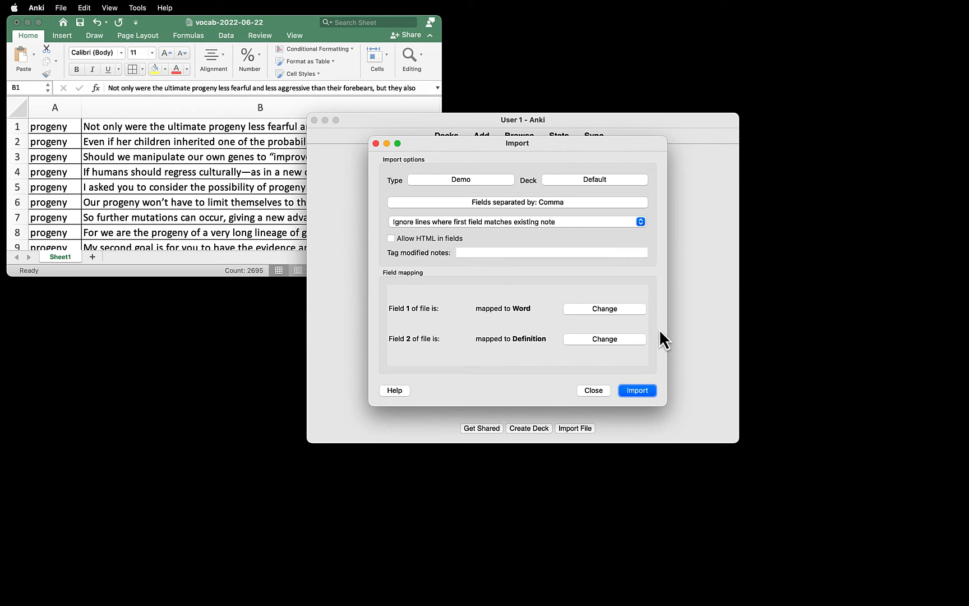
Step: Target the import at the KindleDemo deck with Demo notes and comma-separated fields
left_click(461, 180)
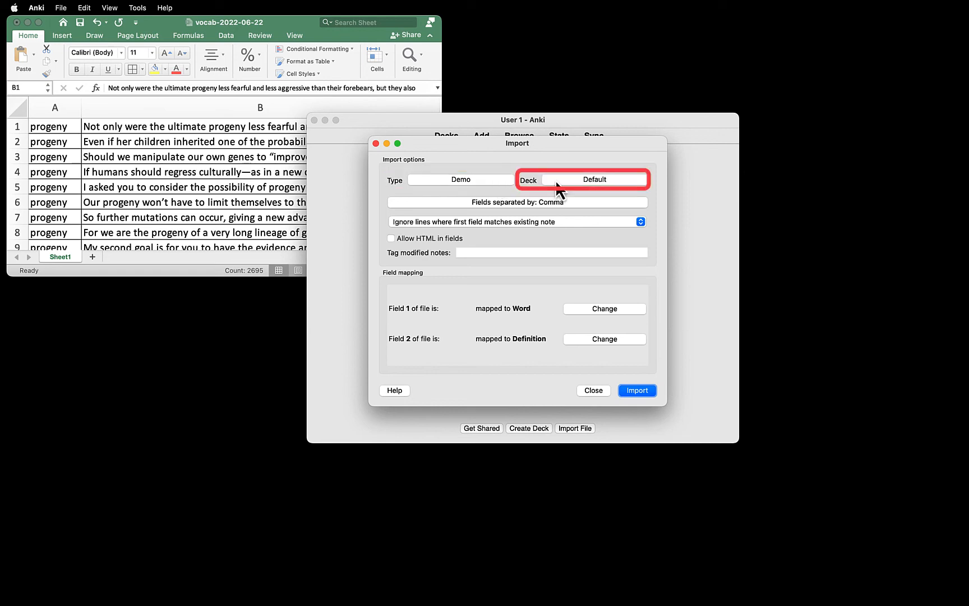
left_click(592, 179)
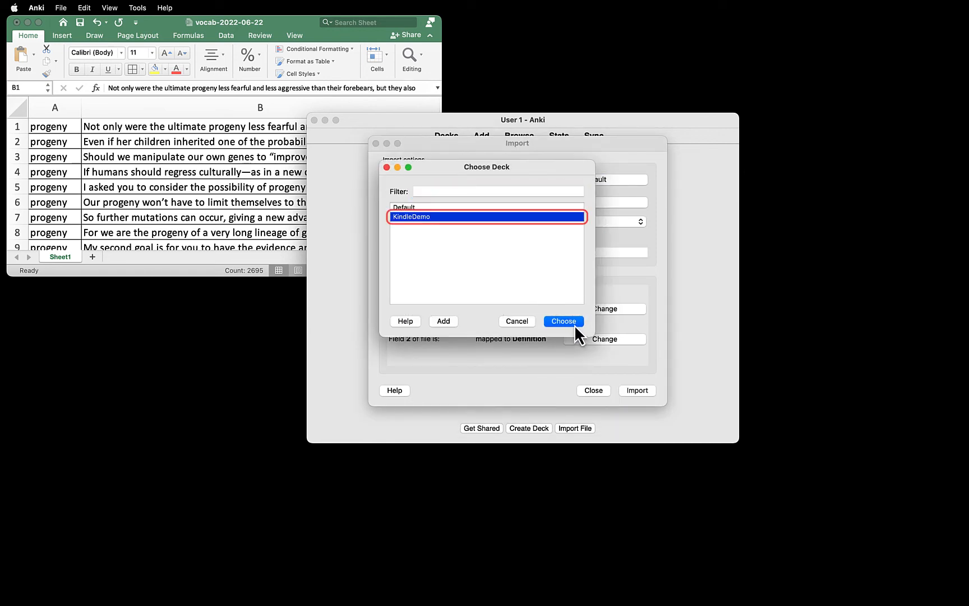
left_click(562, 321)
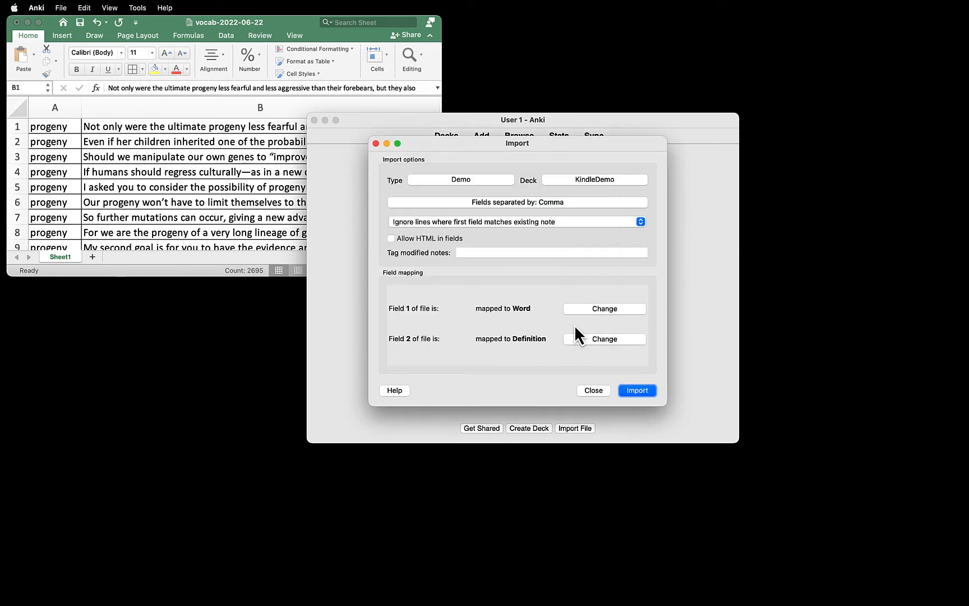
mouse_move(582, 280)
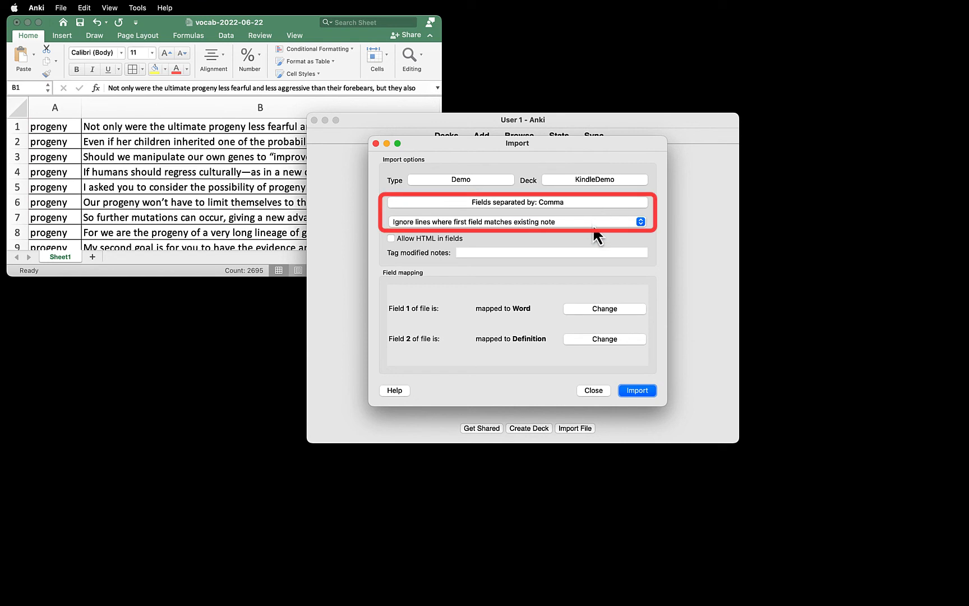
mouse_move(594, 211)
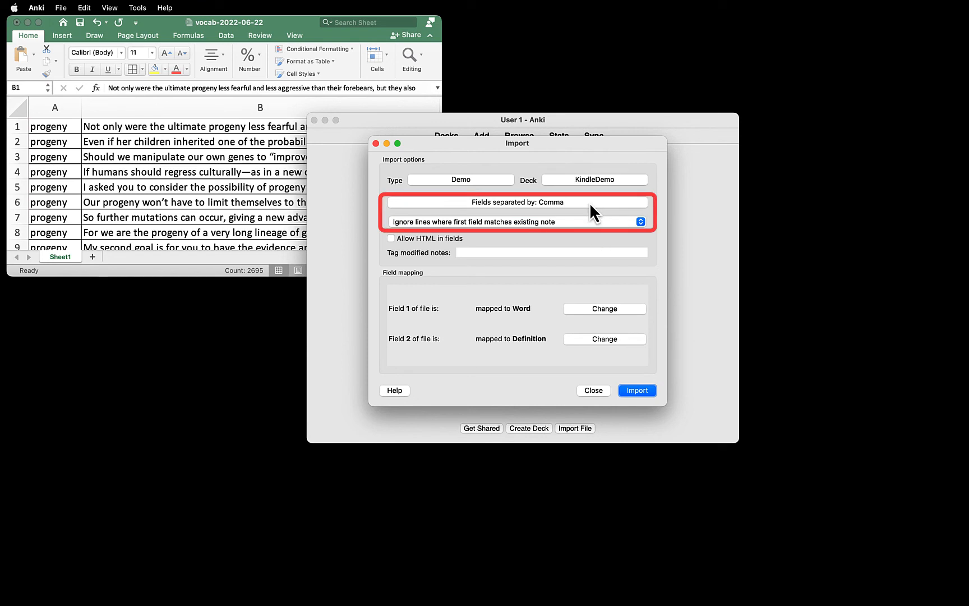
mouse_move(592, 236)
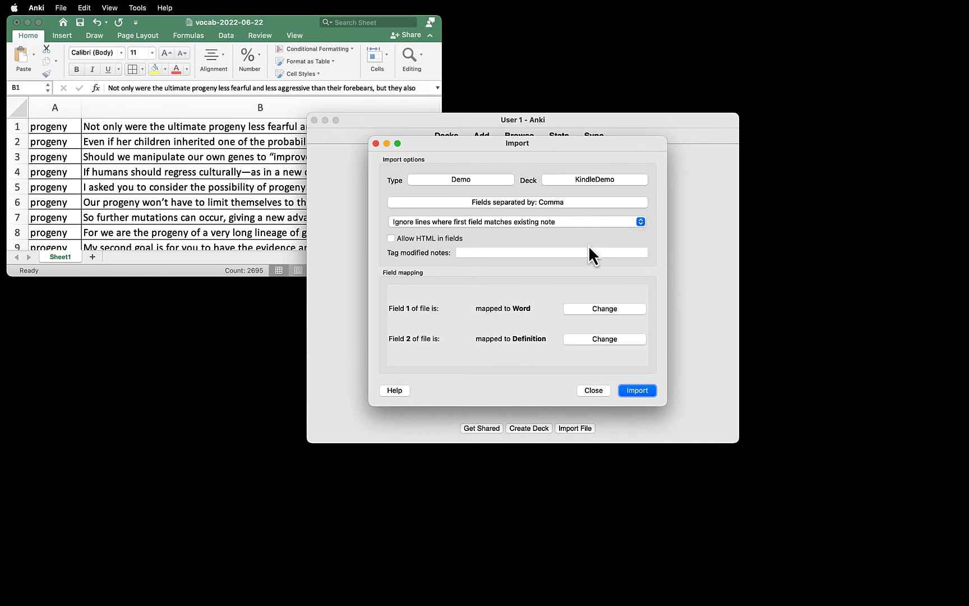
mouse_move(278, 168)
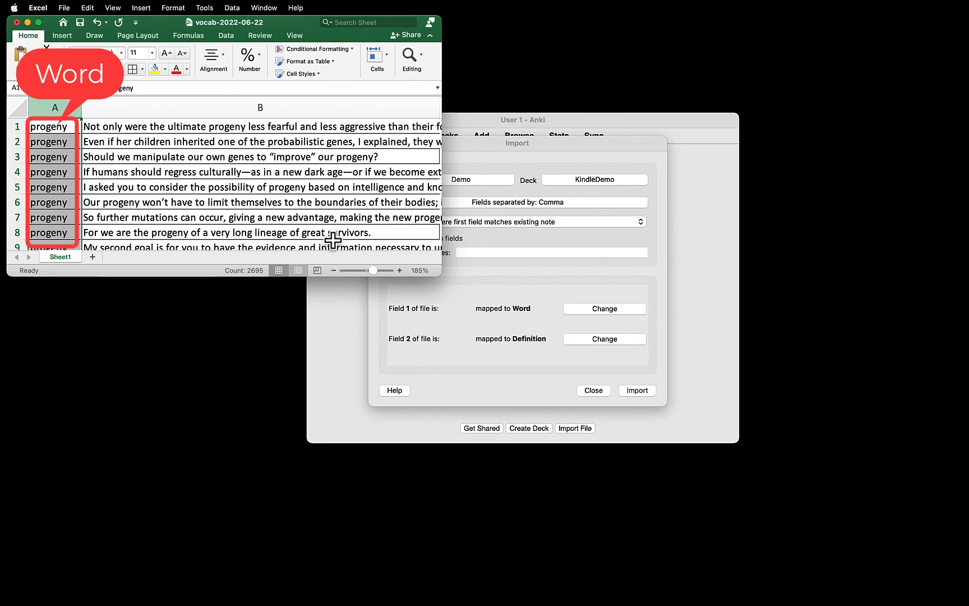
Step: Map the file's second column to Usage and run the import into KindleDemo
left_click(259, 125)
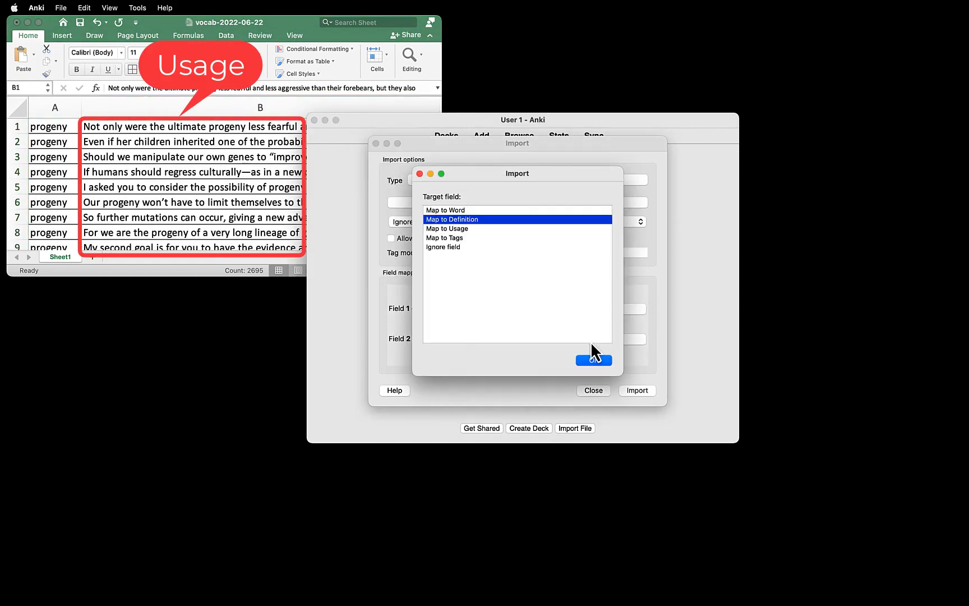
left_click(447, 228)
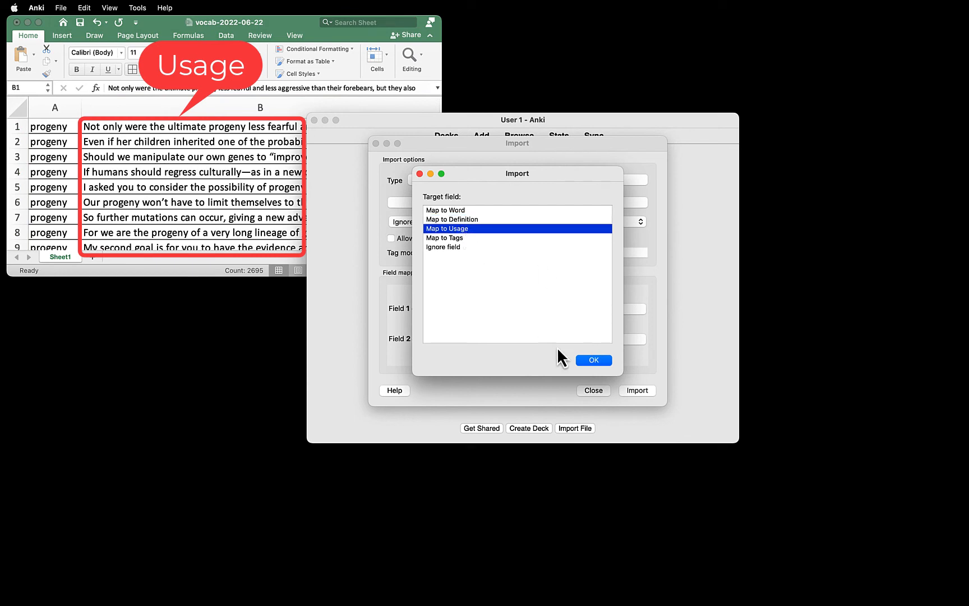
left_click(591, 361)
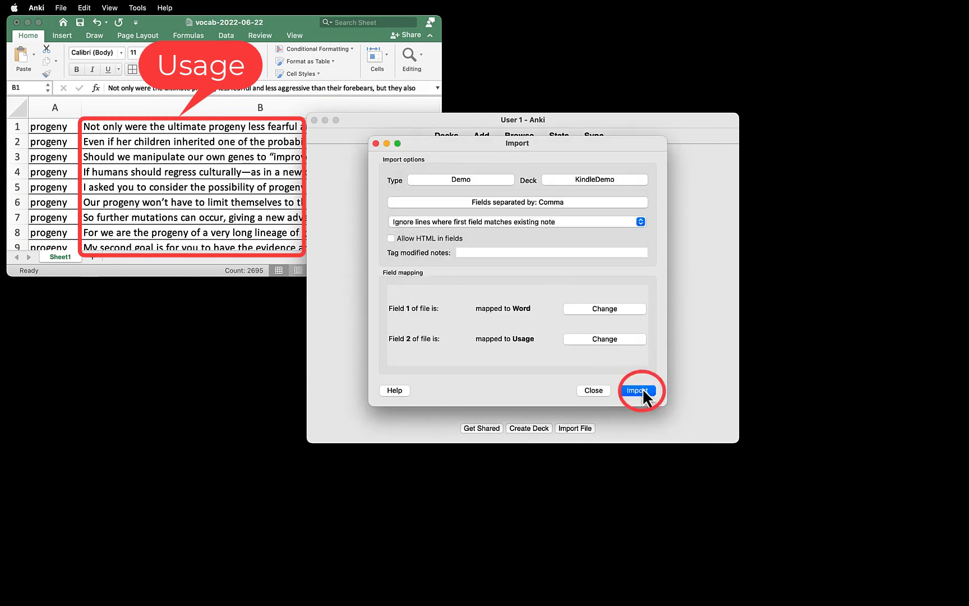
left_click(638, 391)
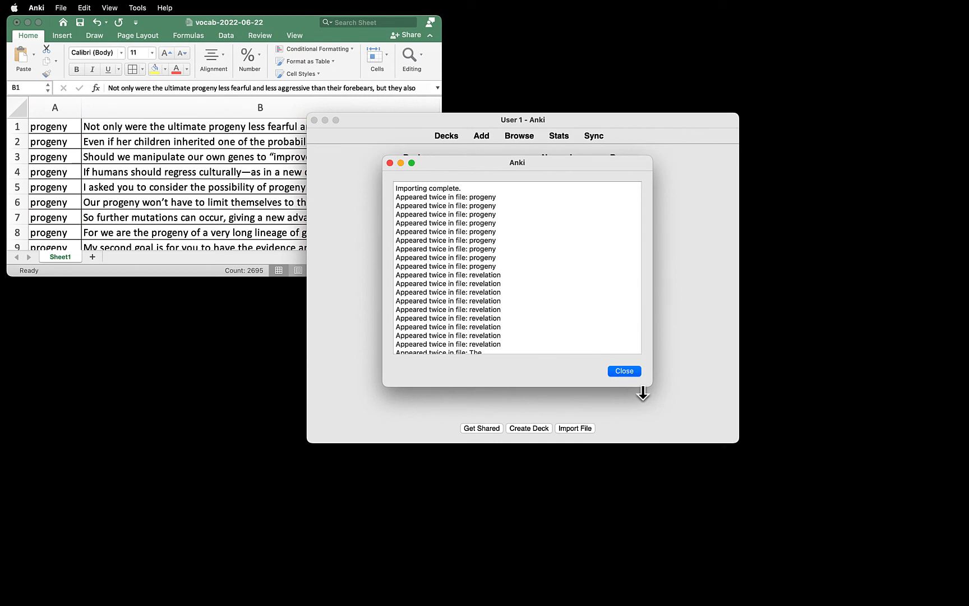
Step: Dismiss the import report, study KindleDemo and reveal the progeny card's answer
left_click(623, 372)
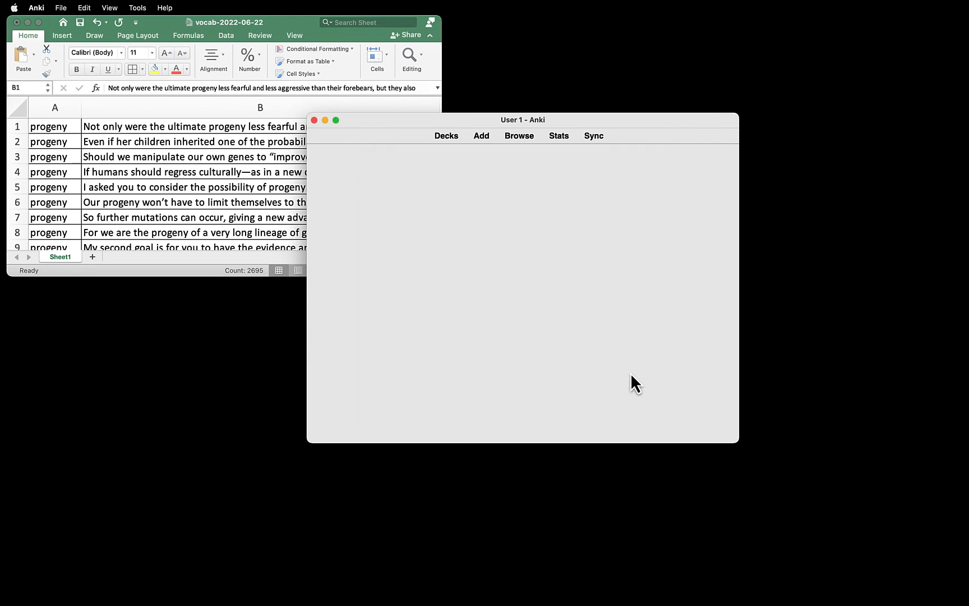
left_click(445, 136)
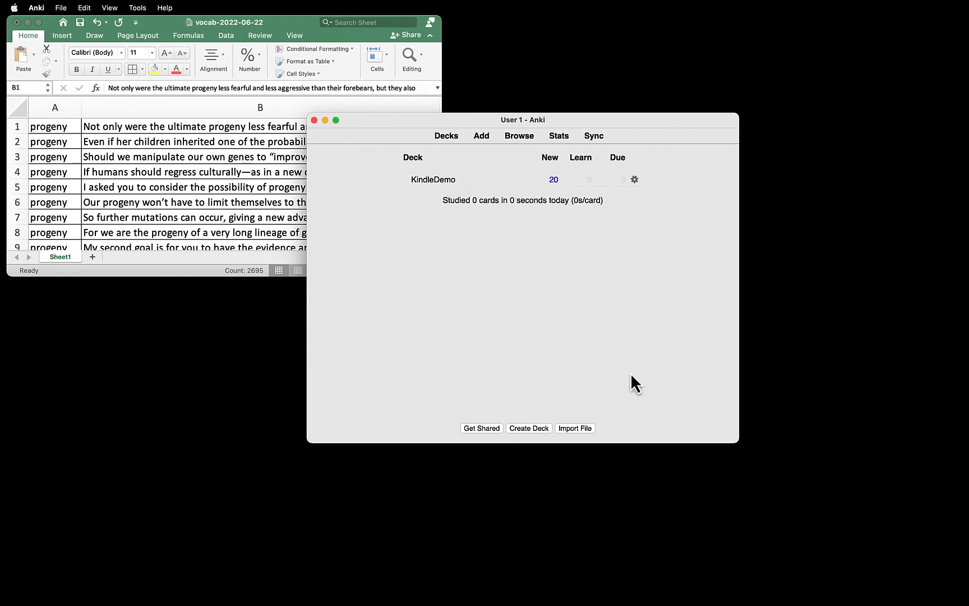
mouse_move(489, 277)
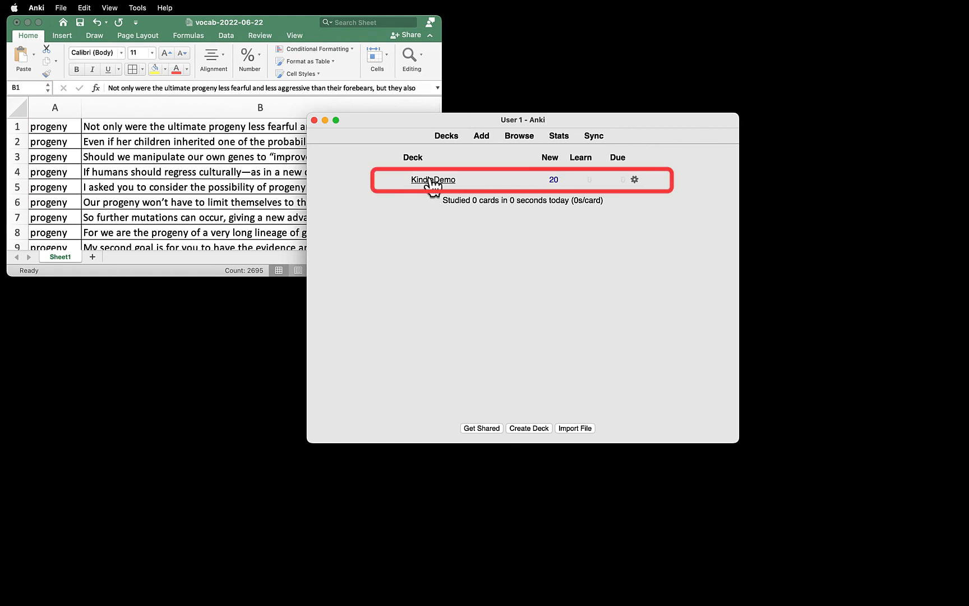
left_click(433, 180)
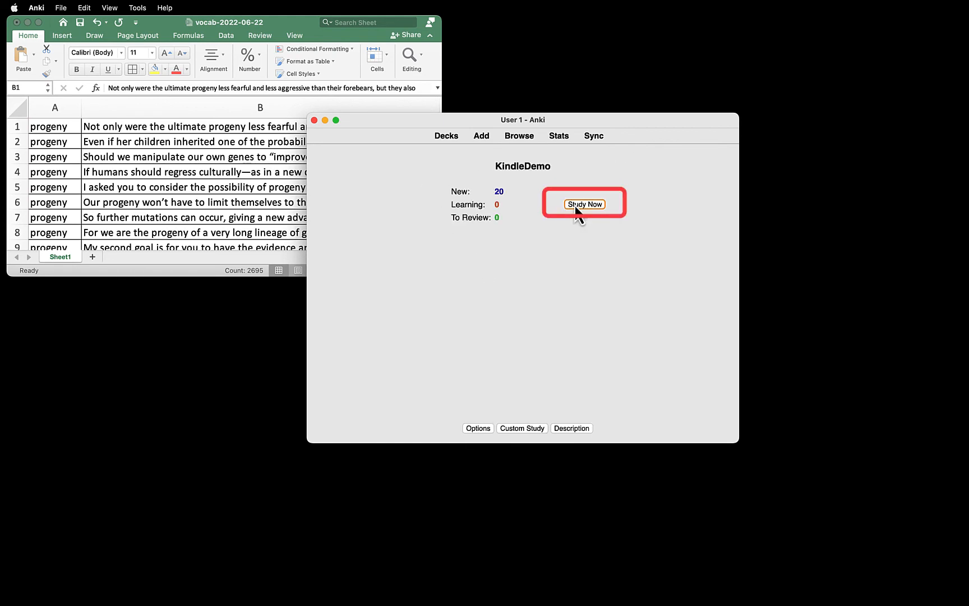
left_click(583, 204)
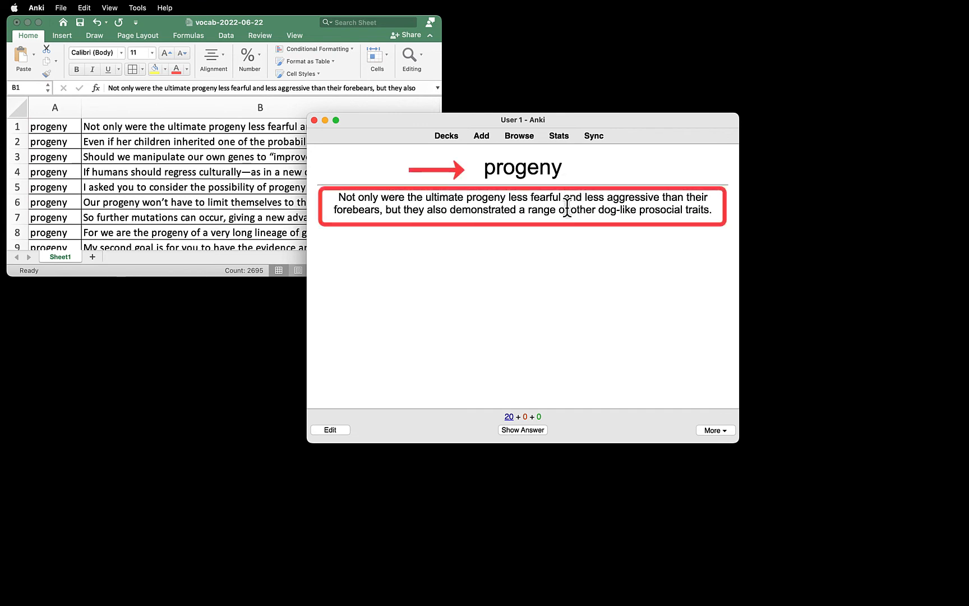
left_click(523, 430)
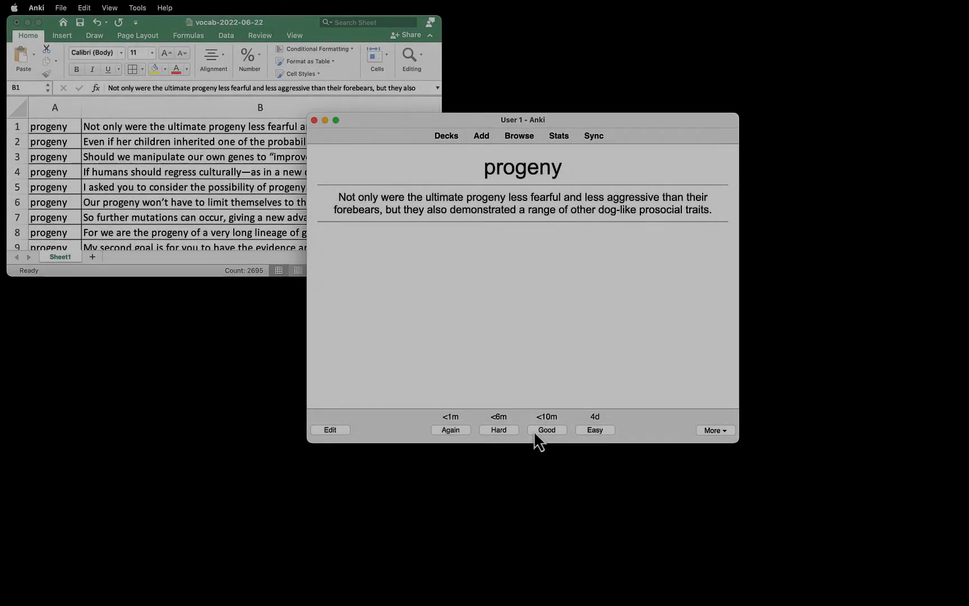
Step: From Tools > Add-ons, start Get Add-ons and browse the shared add-ons on AnkiWeb
left_click(137, 8)
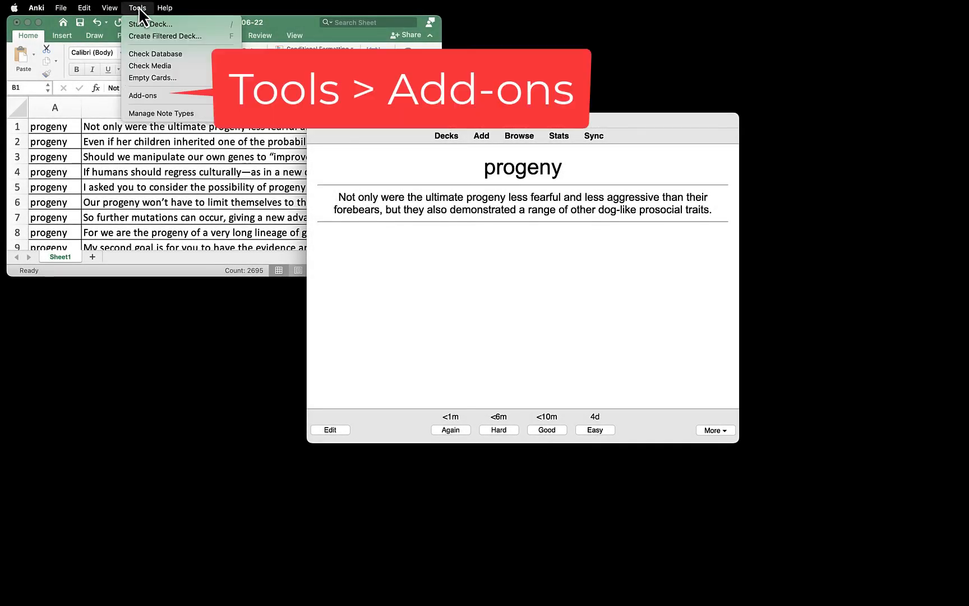
mouse_move(161, 82)
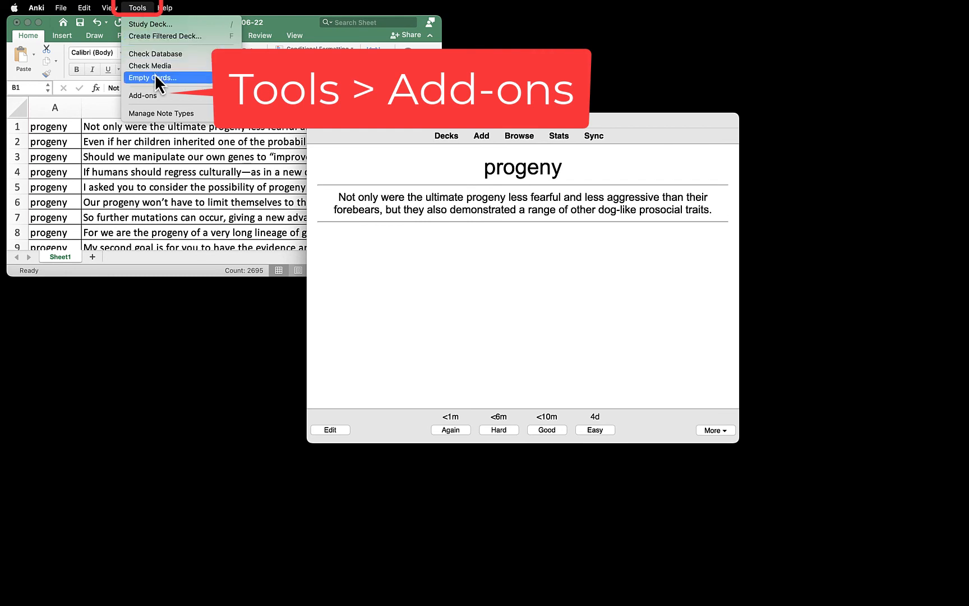
left_click(143, 96)
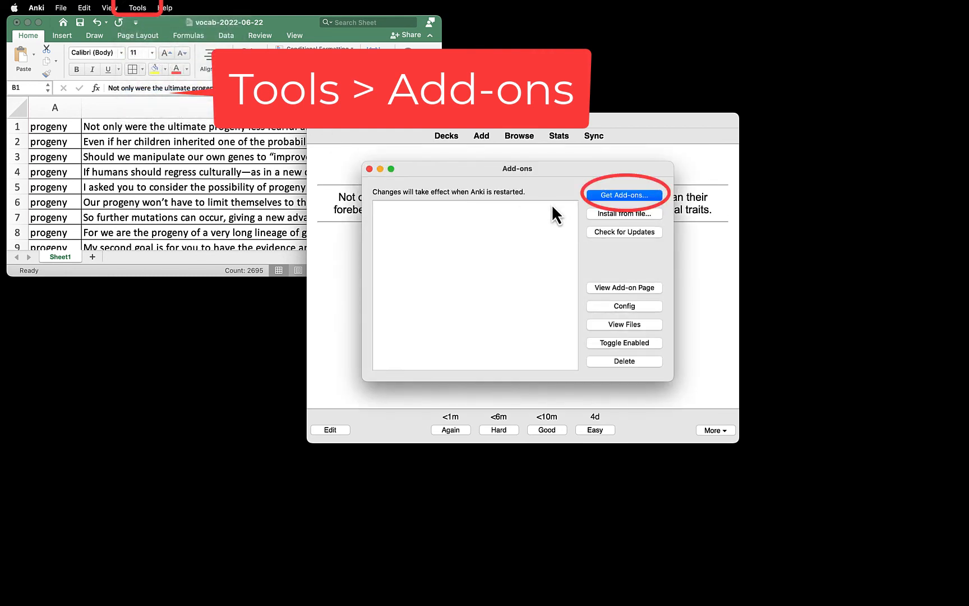
left_click(624, 195)
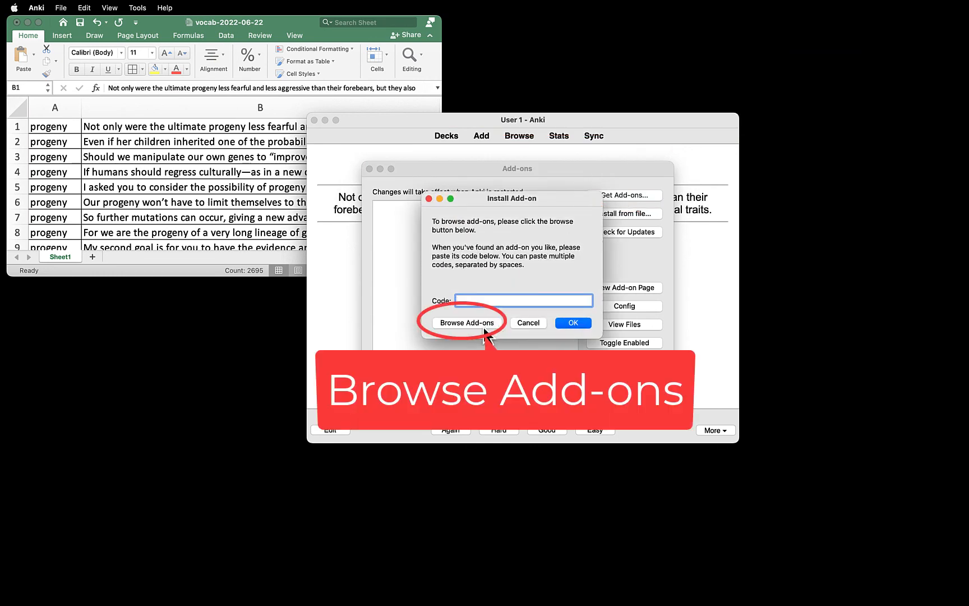
left_click(467, 322)
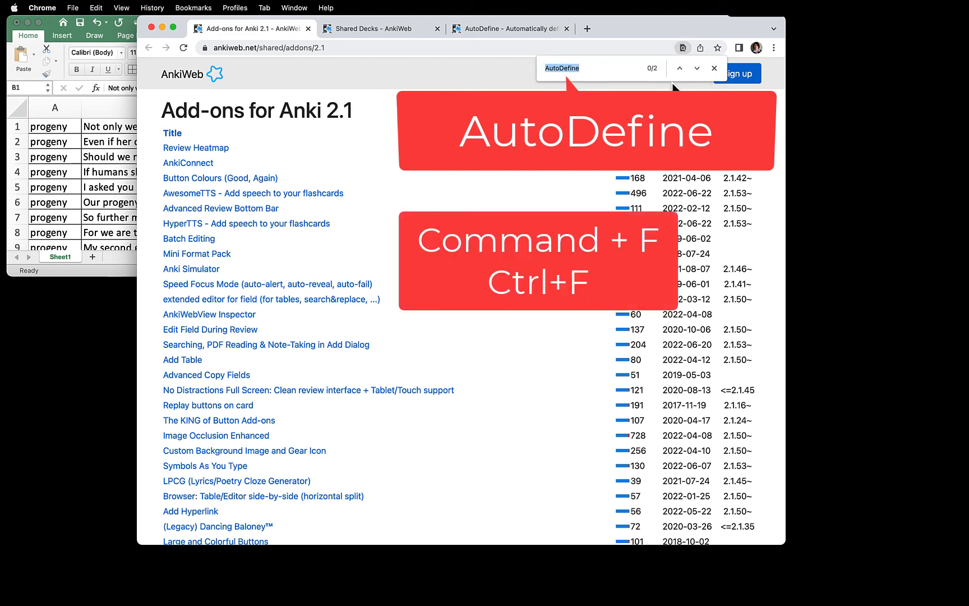
Step: Open the AutoDefine add-on's description page from the Anki 2.1 add-on list
left_click(680, 68)
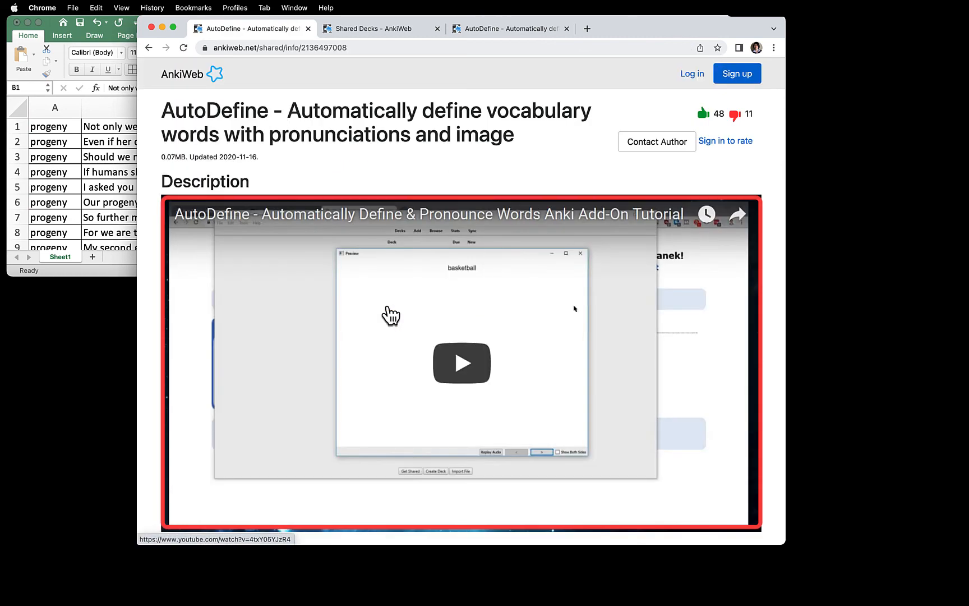
mouse_move(571, 356)
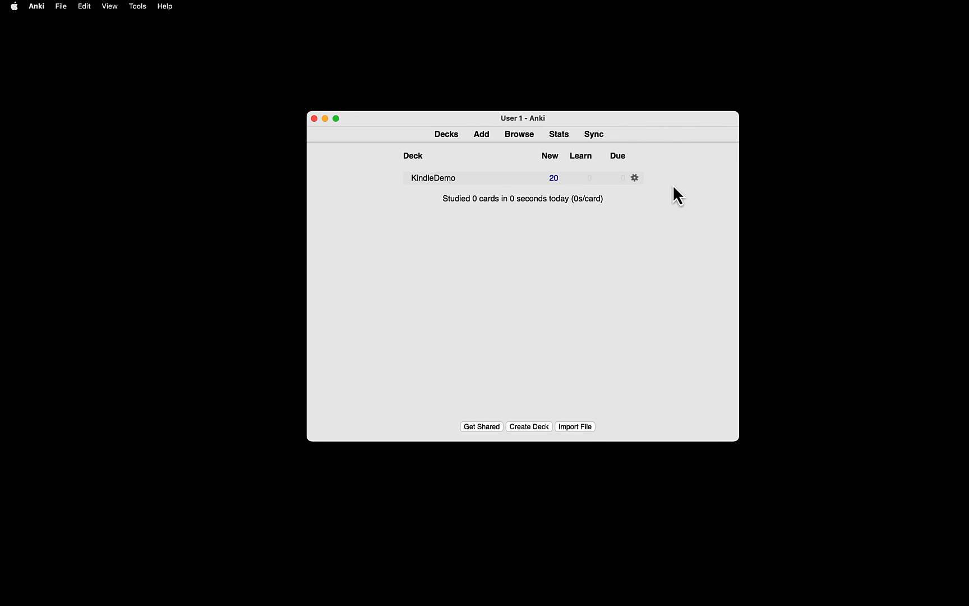
mouse_move(433, 178)
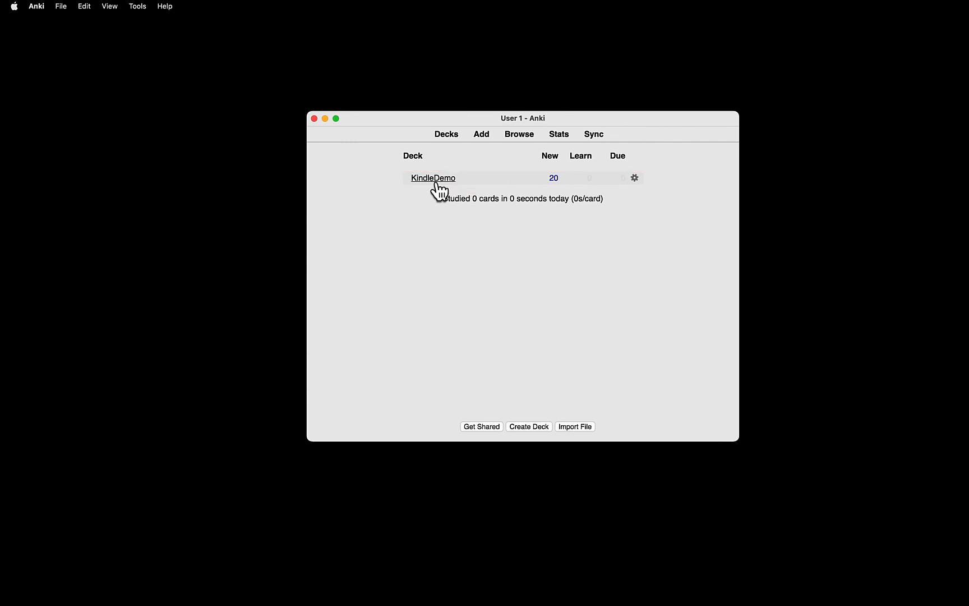
Step: Edit the progeny card in KindleDemo, auto-fill its definition and pronunciation with AutoDefine, and resume review
left_click(433, 179)
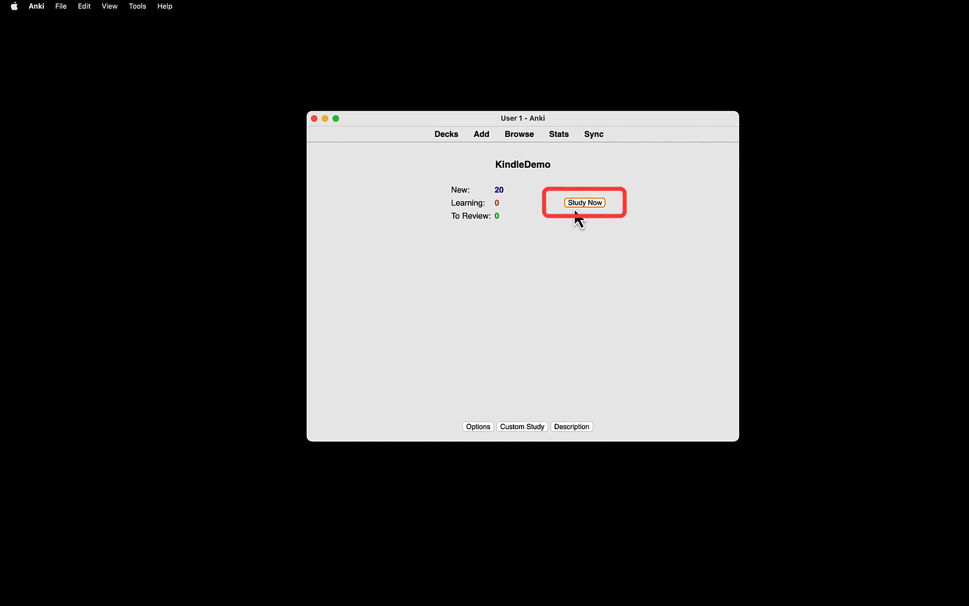
left_click(583, 202)
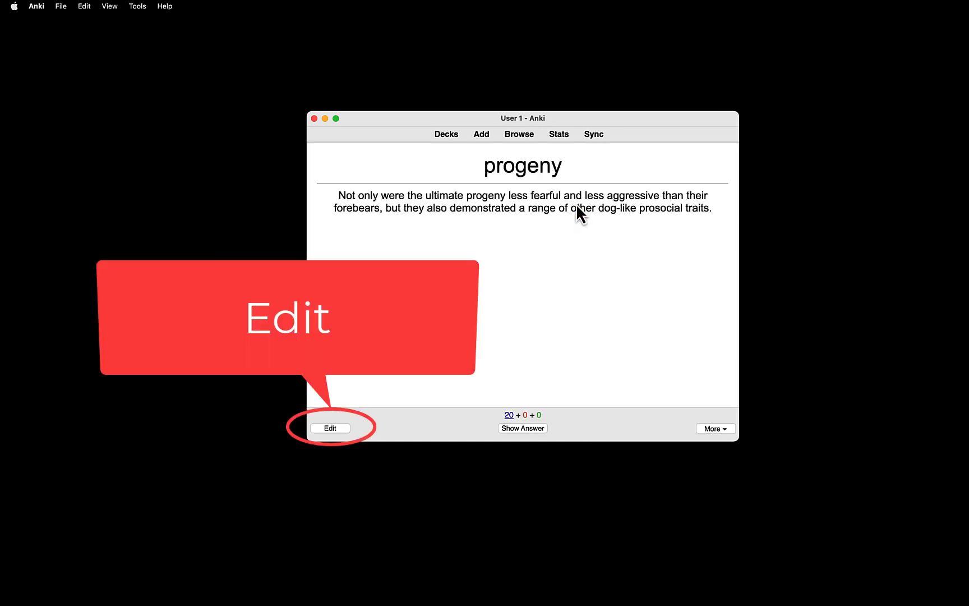
left_click(330, 428)
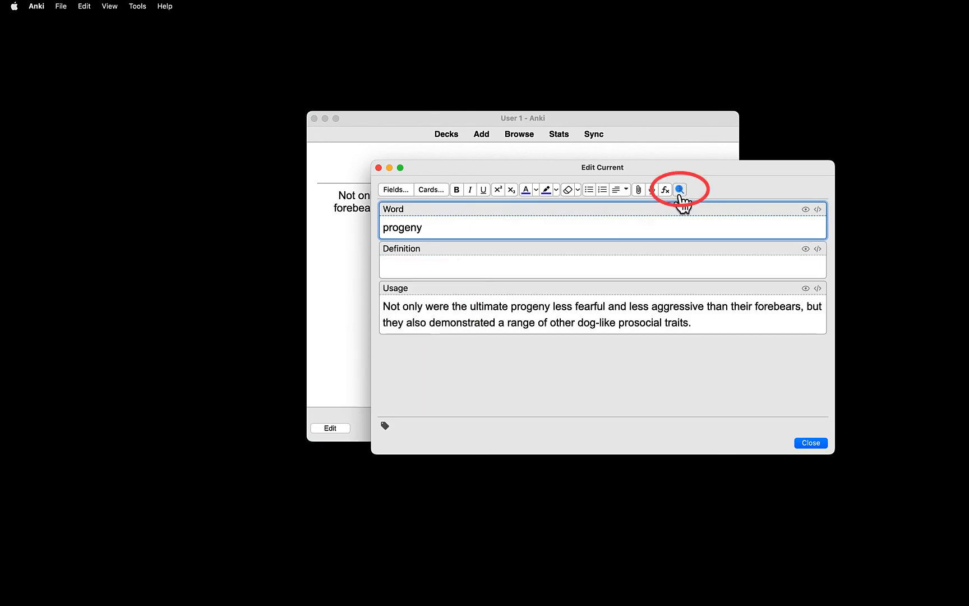
left_click(679, 190)
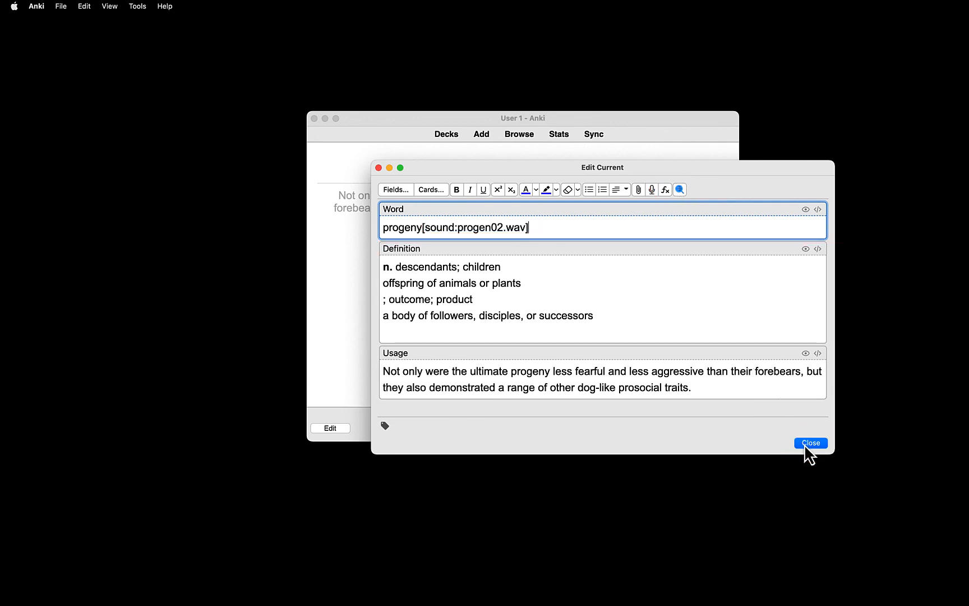
left_click(810, 443)
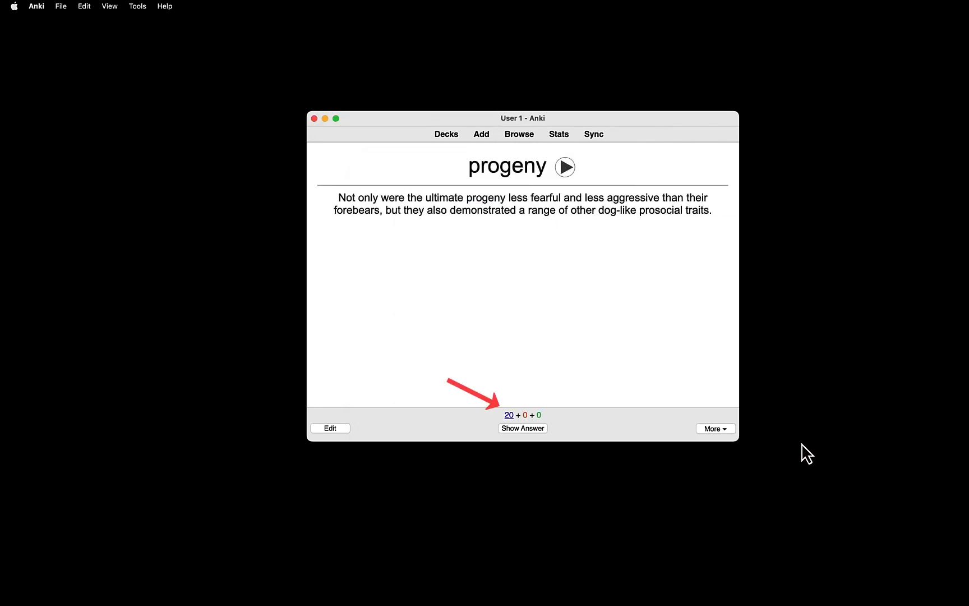
Step: Reveal the progeny card's answer with its auto-filled noun definitions
left_click(523, 428)
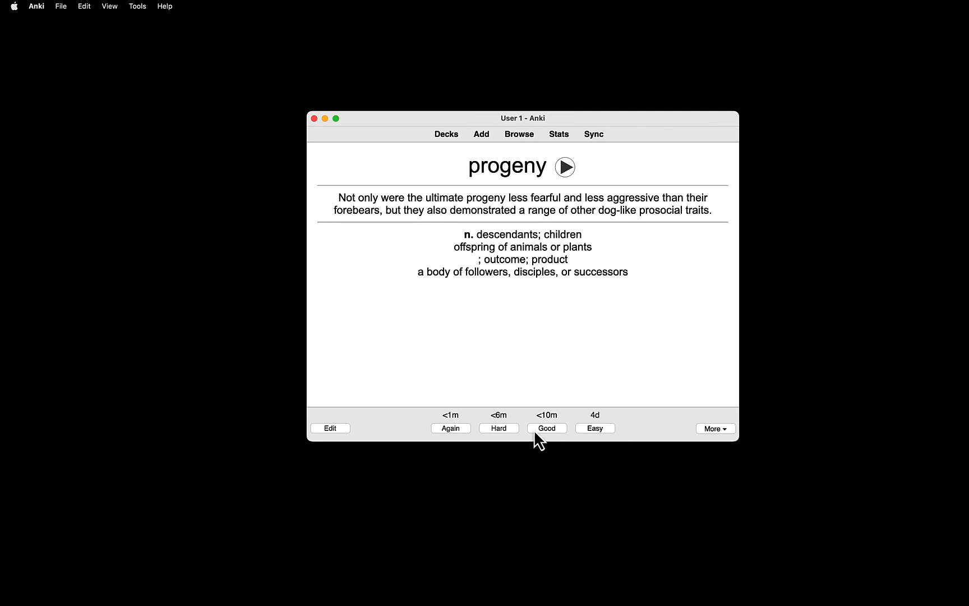
mouse_move(459, 258)
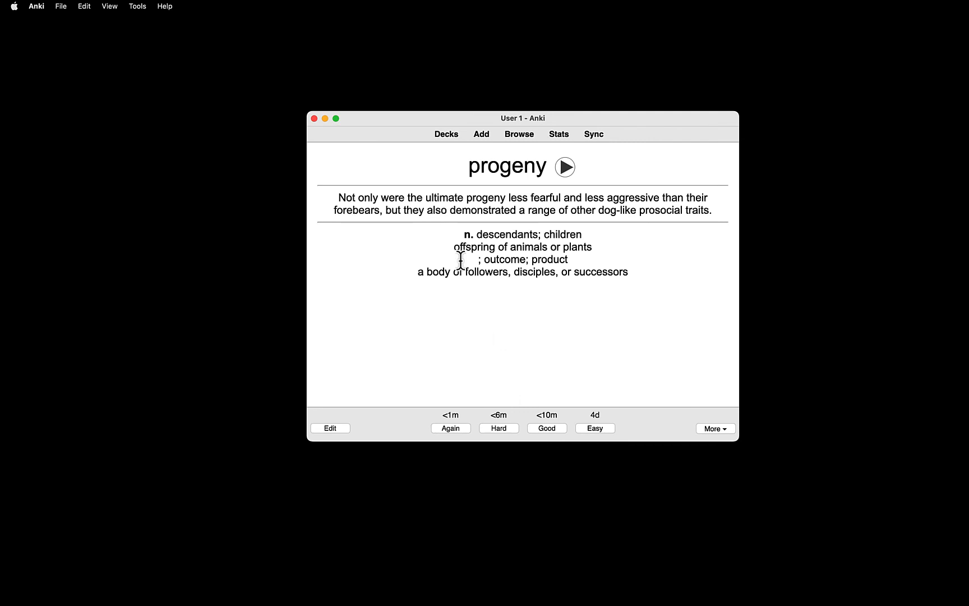
Step: From the deck list, bring up KindleDemo's options and select the New cards/day value of 20
left_click(446, 133)
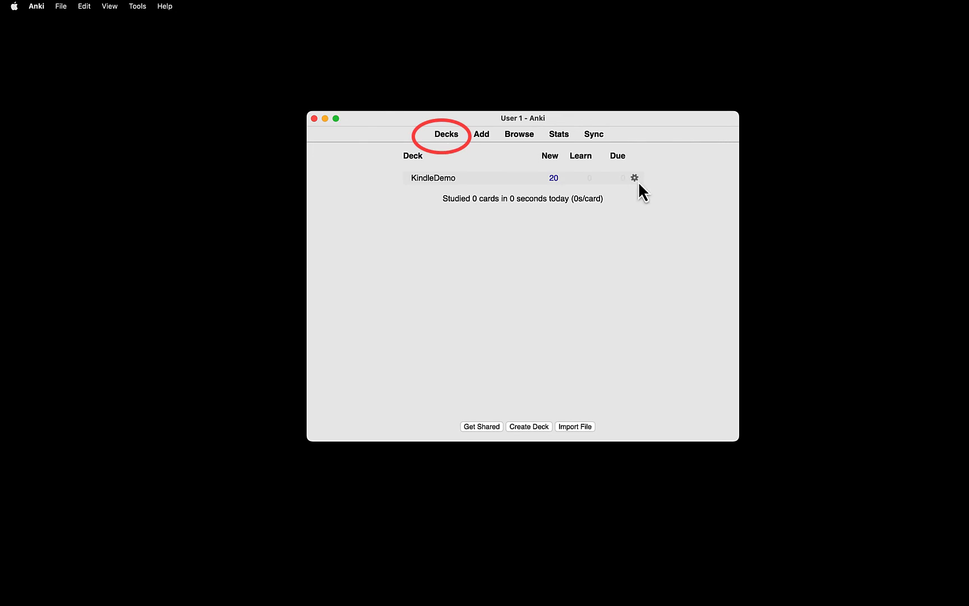
left_click(634, 179)
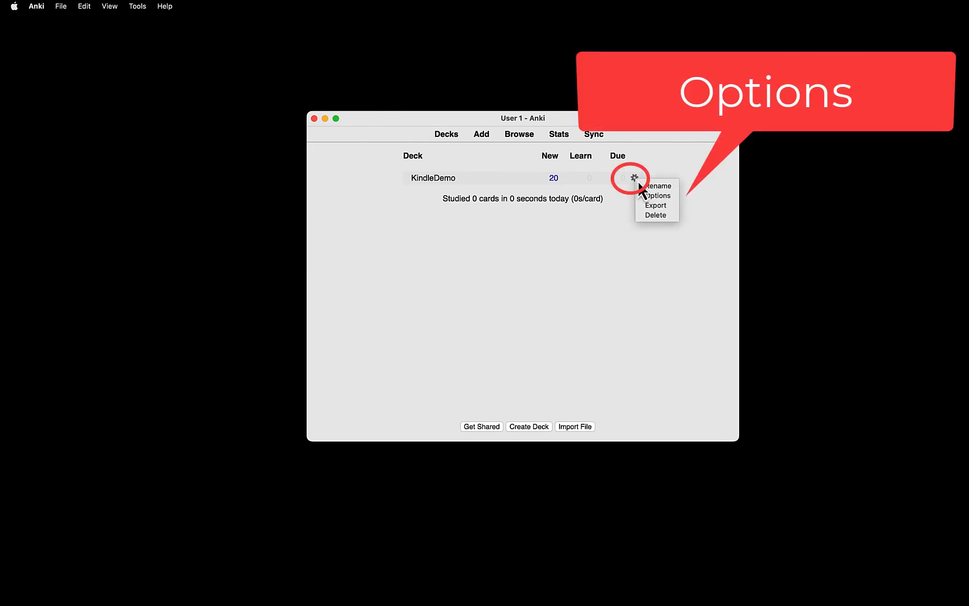
left_click(657, 195)
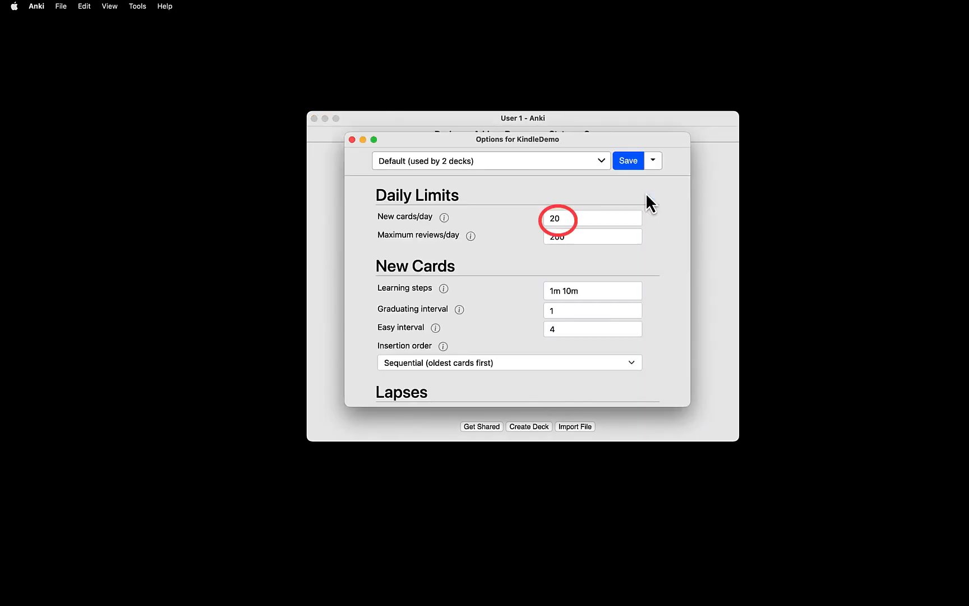
left_click(584, 219)
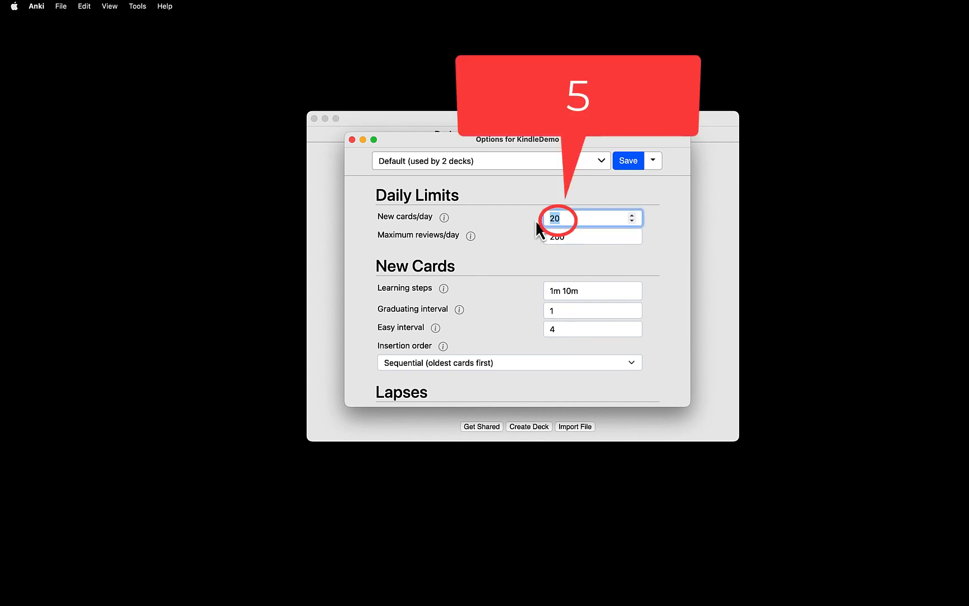